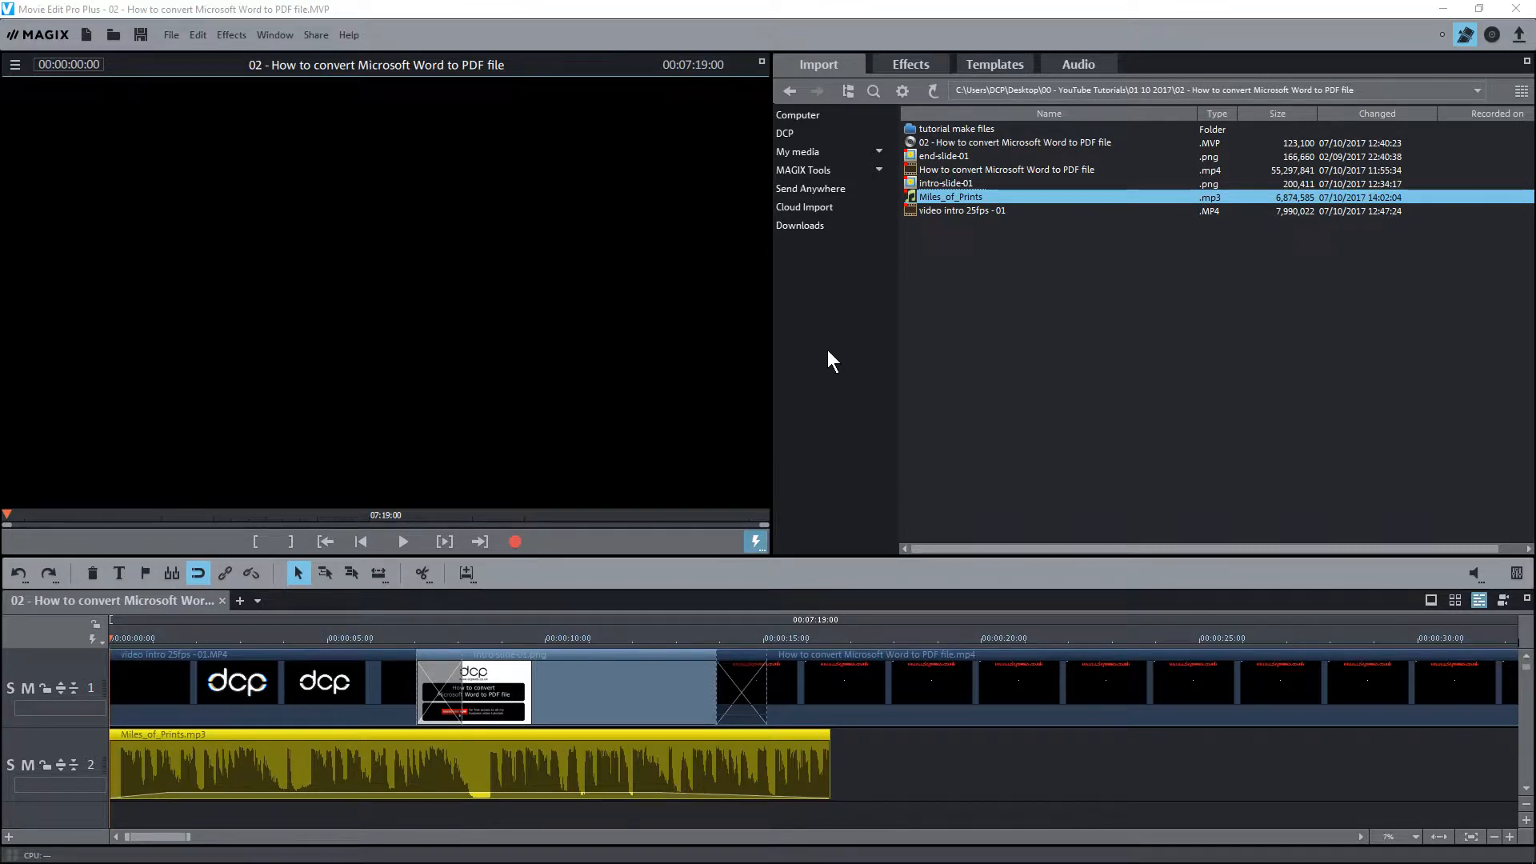
mouse_move(186, 496)
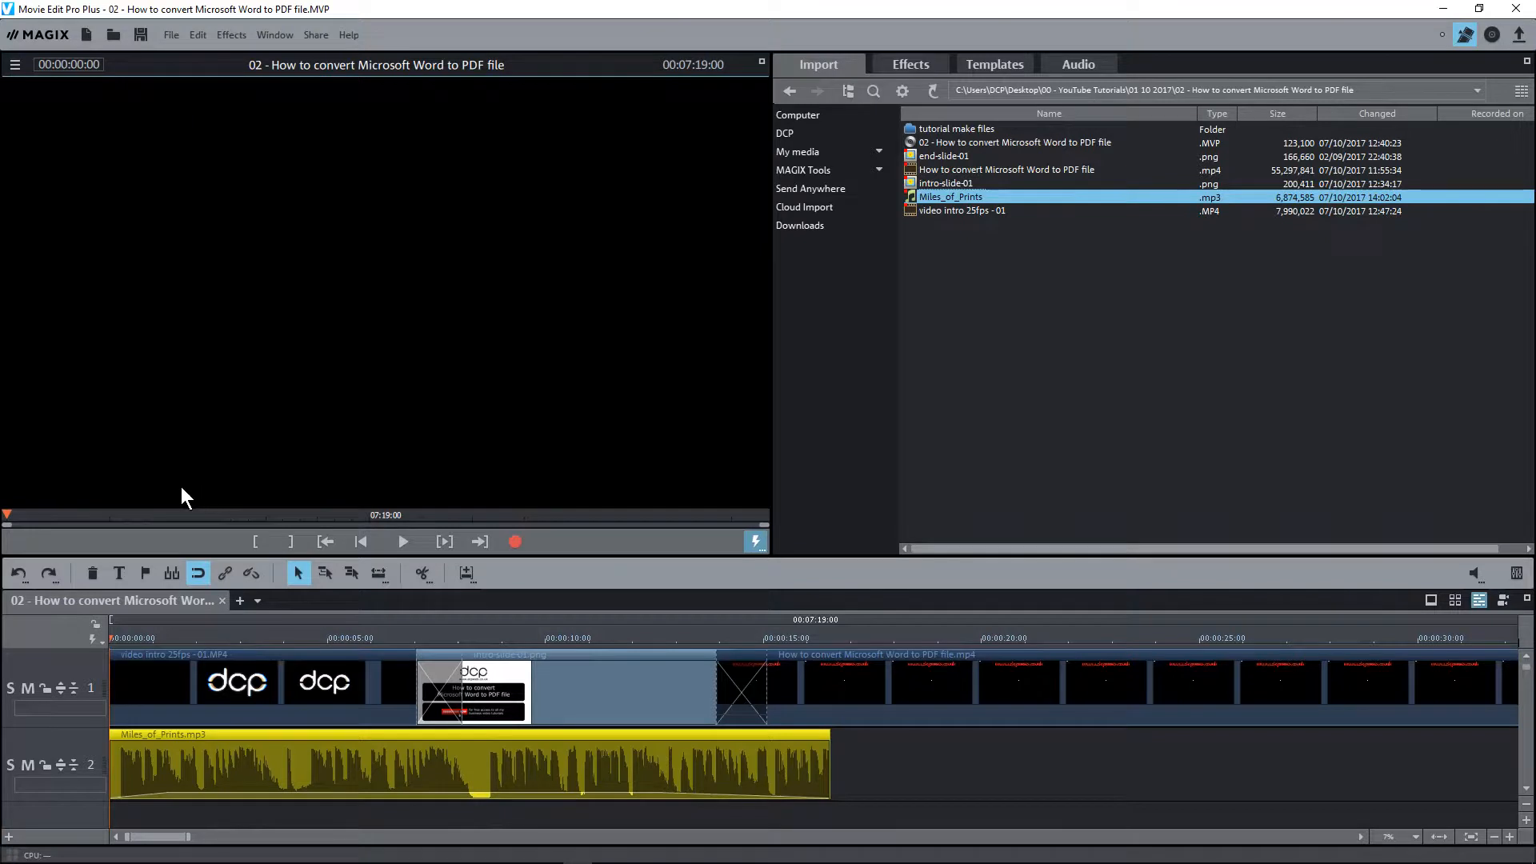
mouse_move(278, 650)
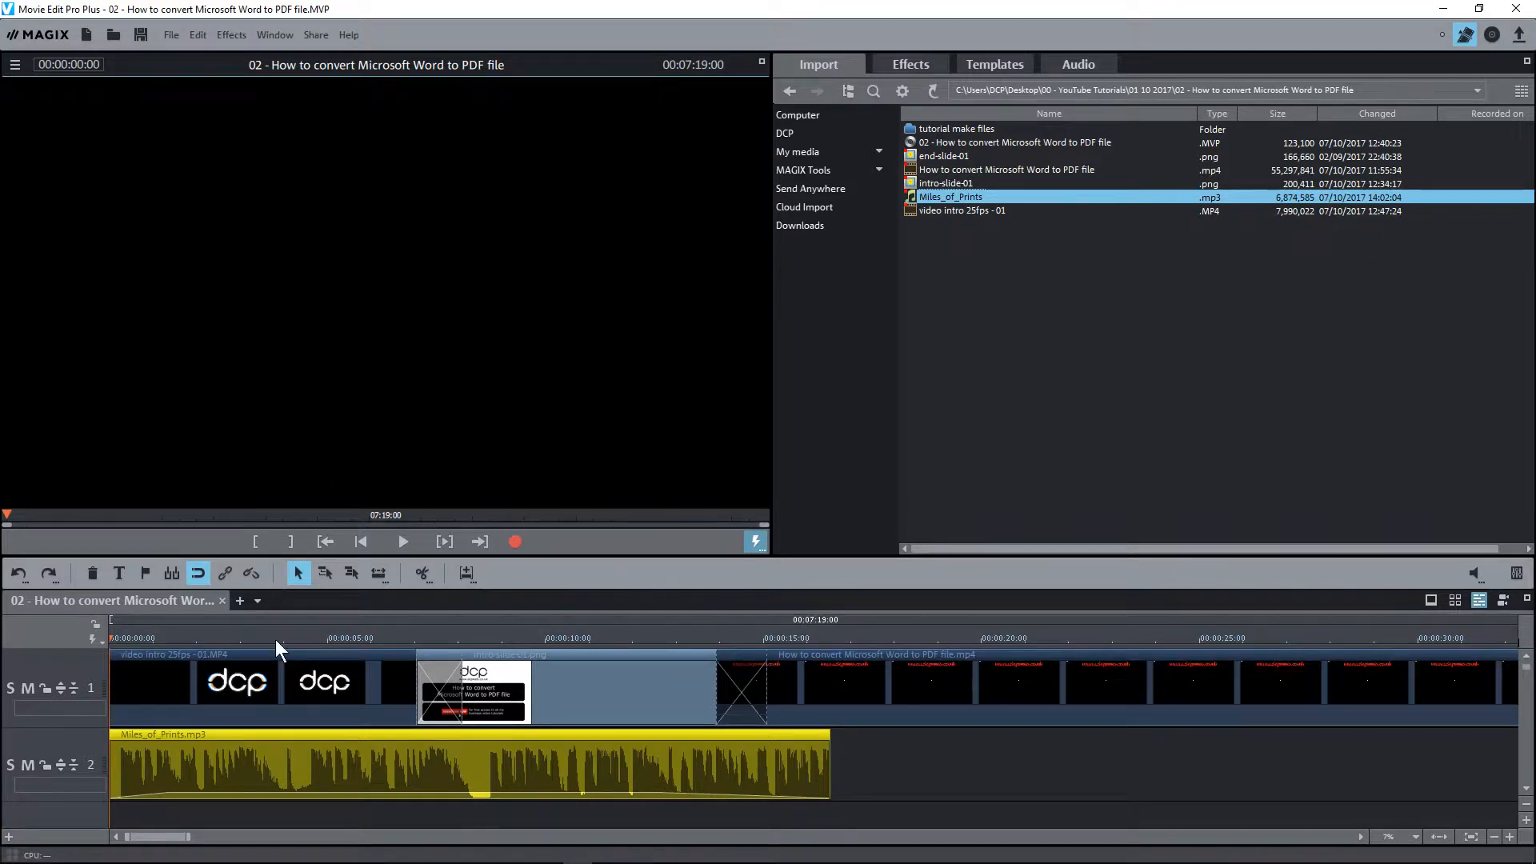
mouse_move(124, 652)
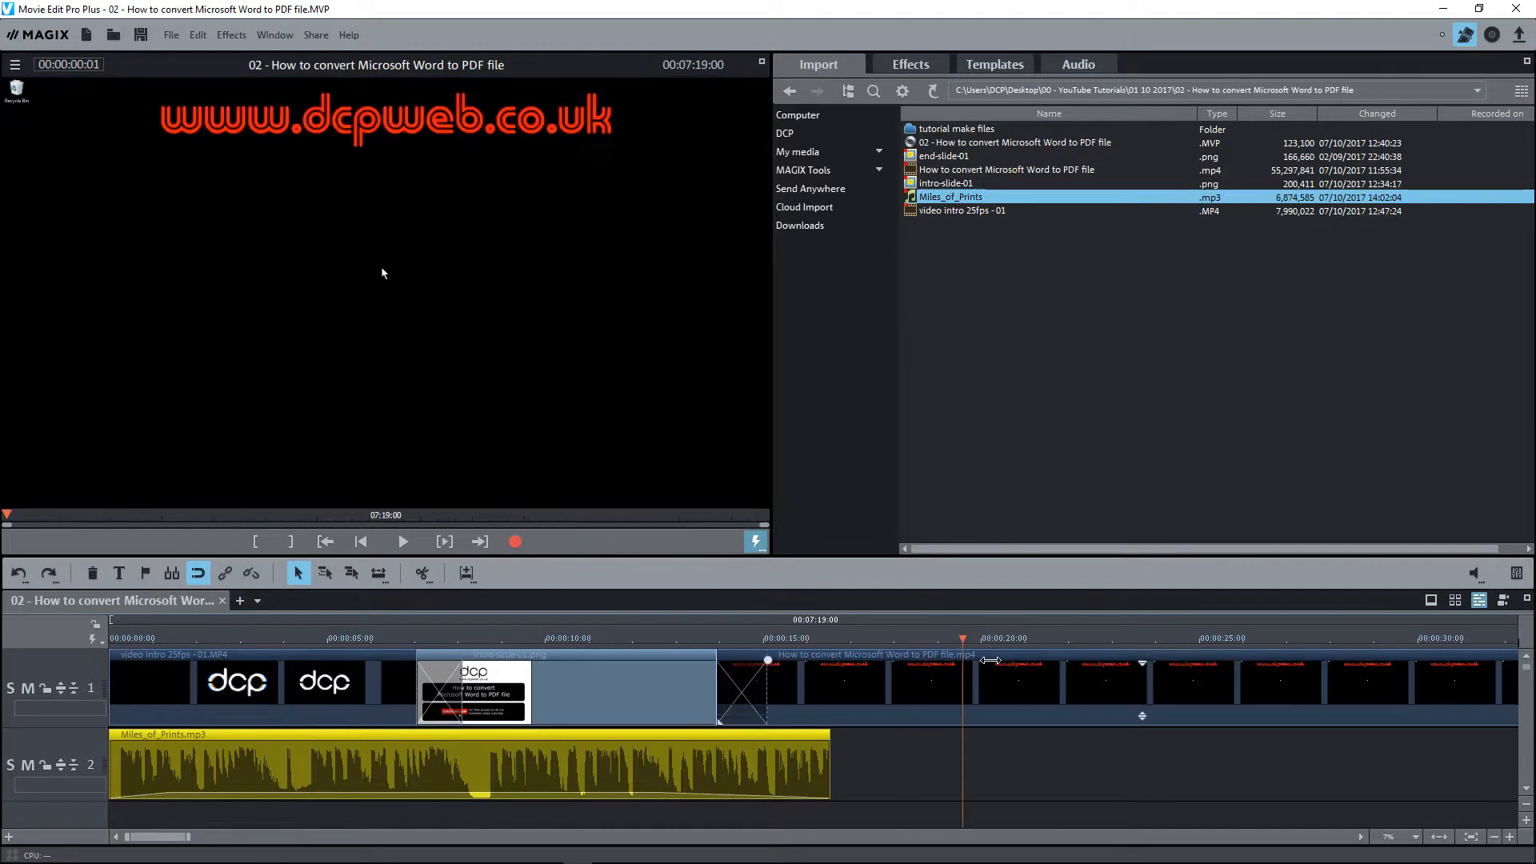
Step: Place the playhead near 23 seconds over empty track 2 and briefly preview the video
left_click(1159, 638)
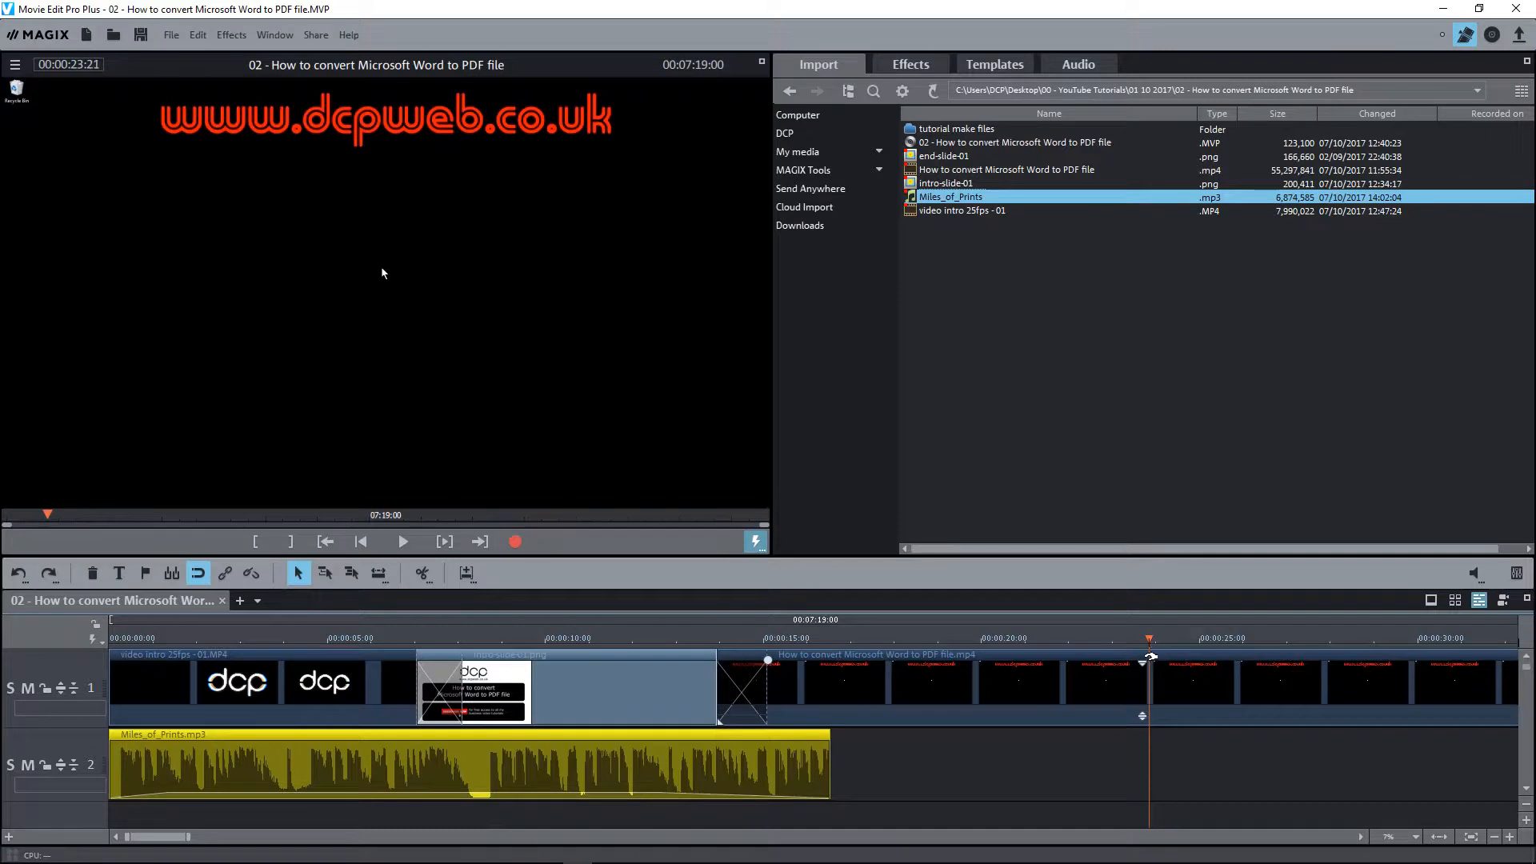
left_click(402, 541)
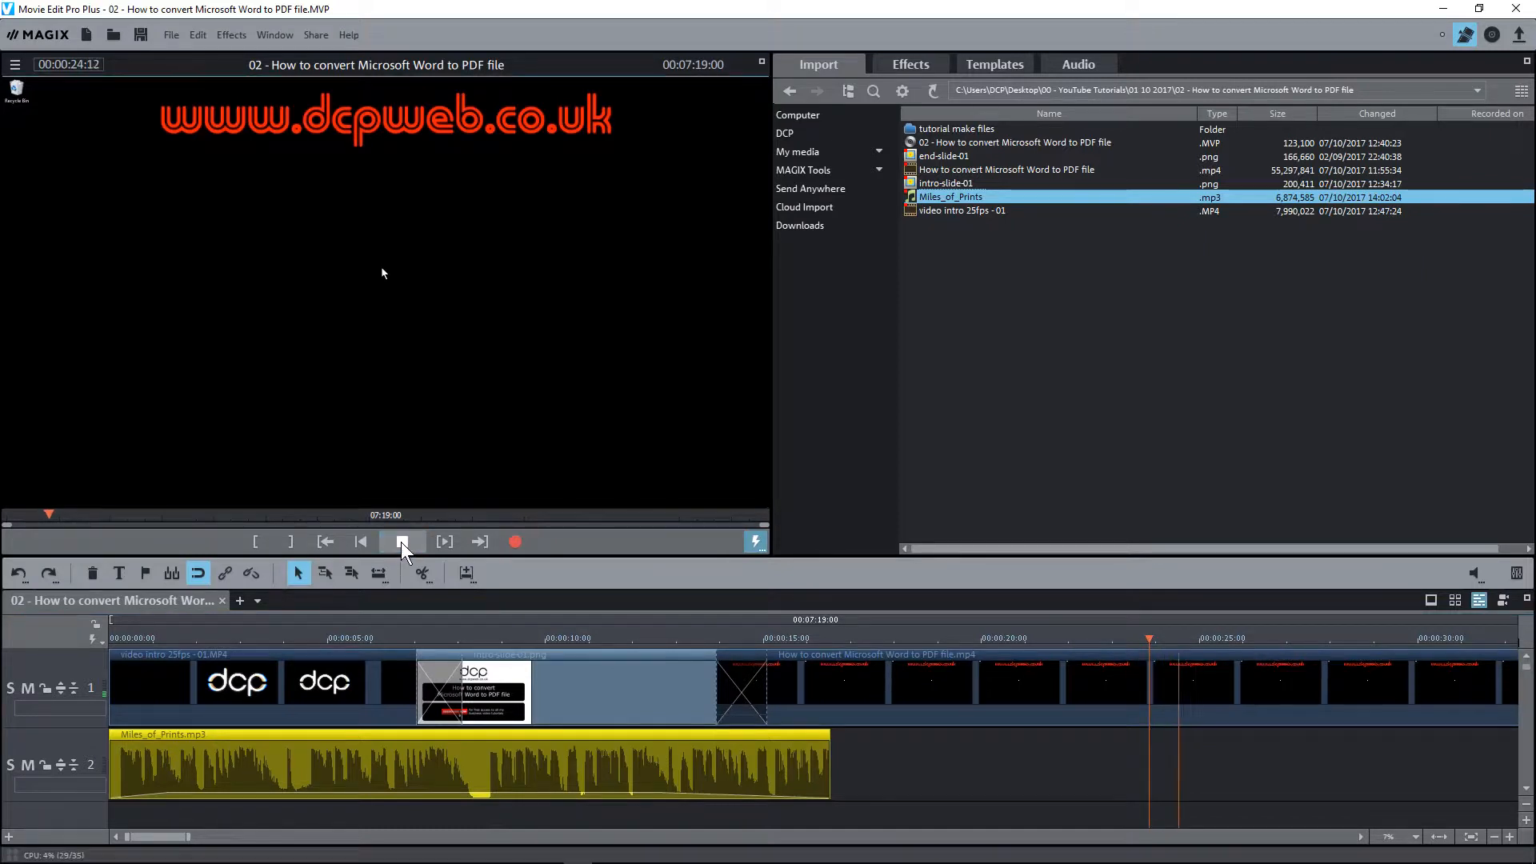
left_click(403, 541)
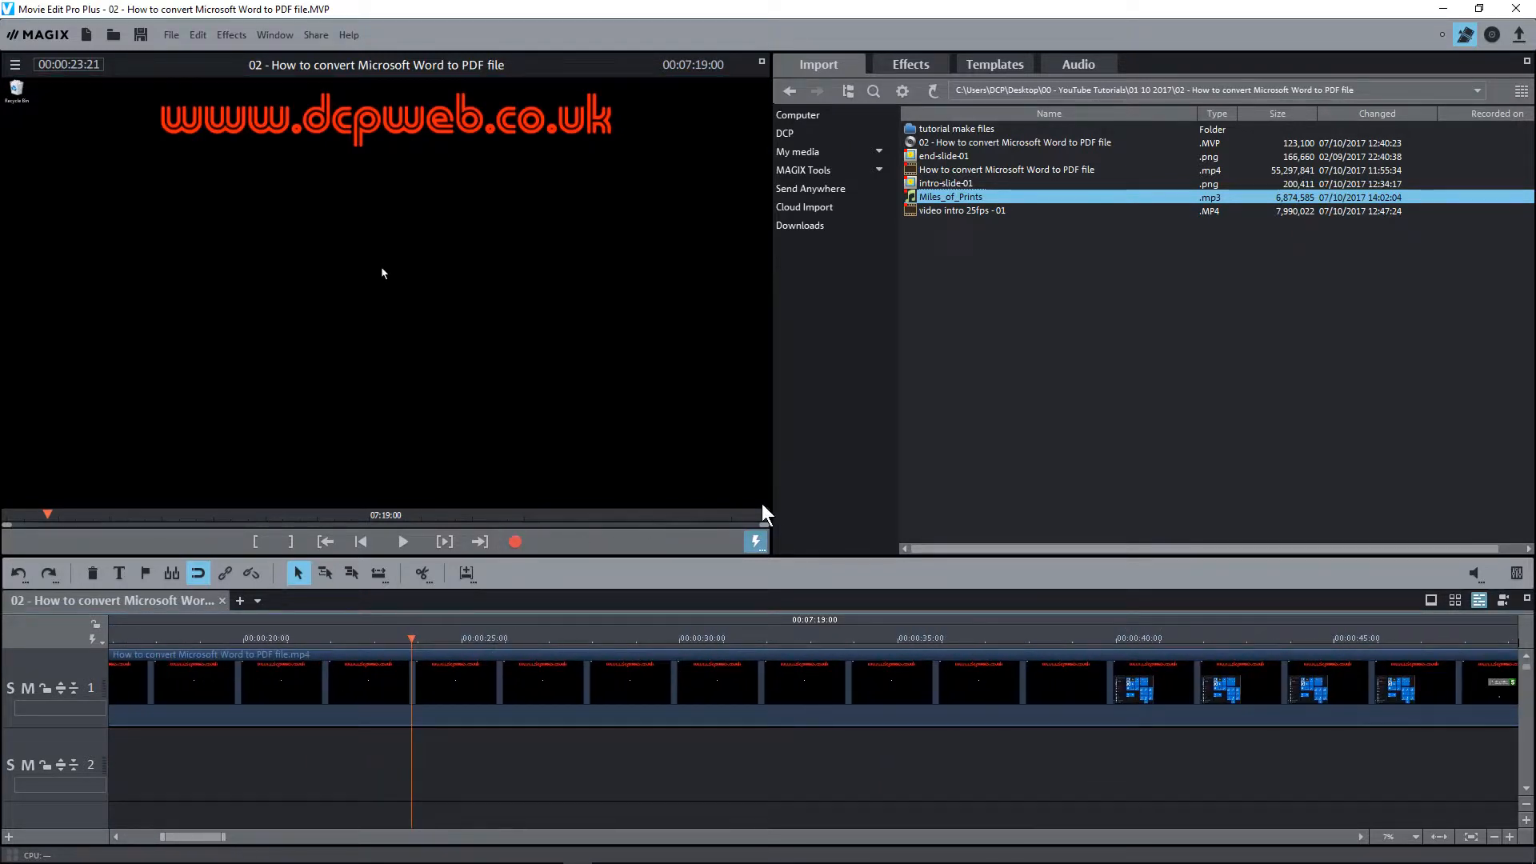
mouse_move(69, 509)
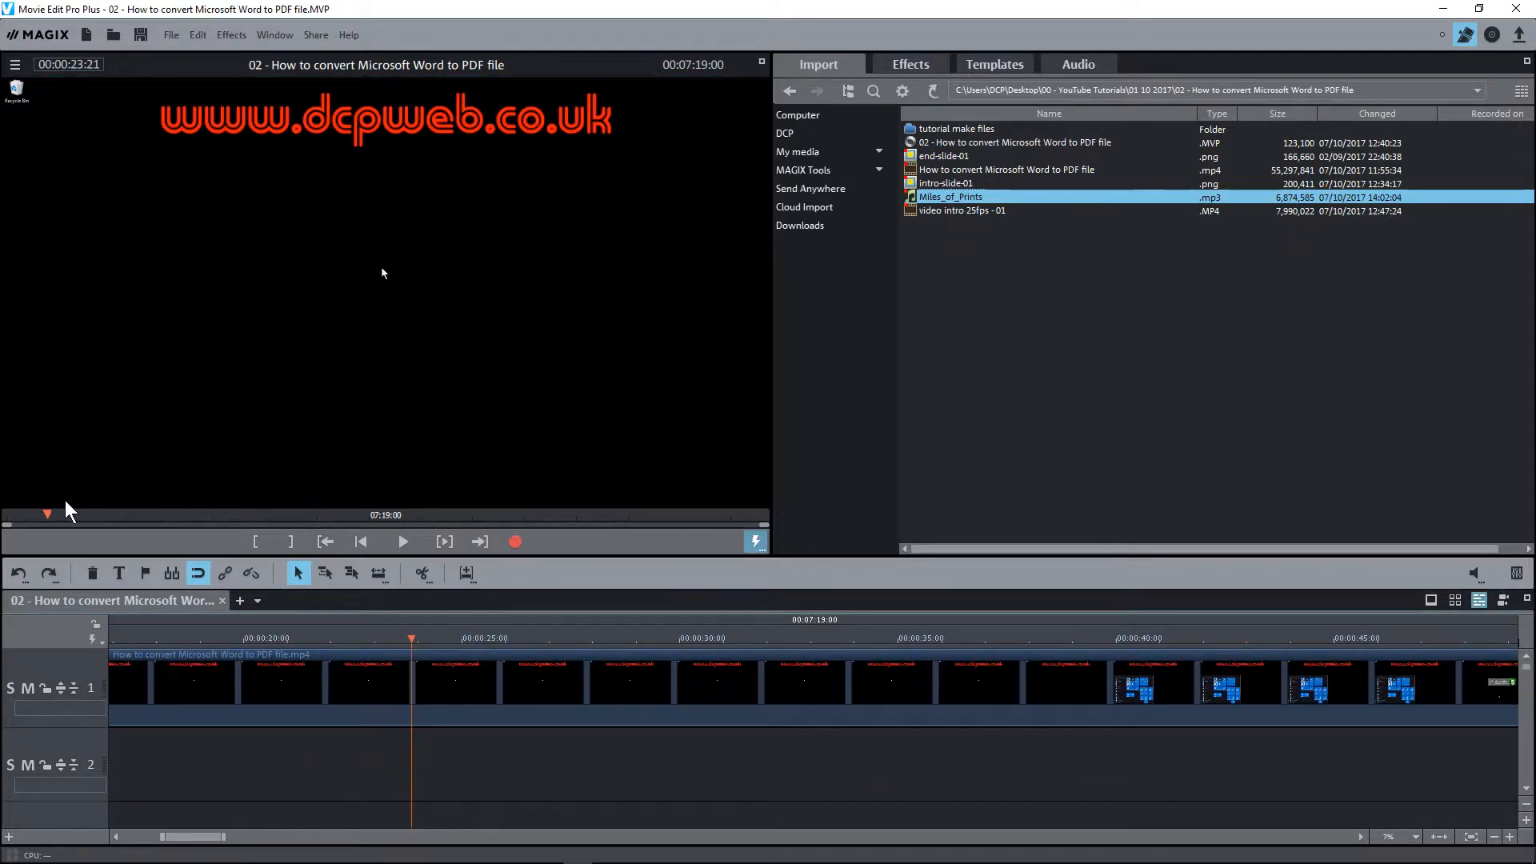
mouse_move(591, 487)
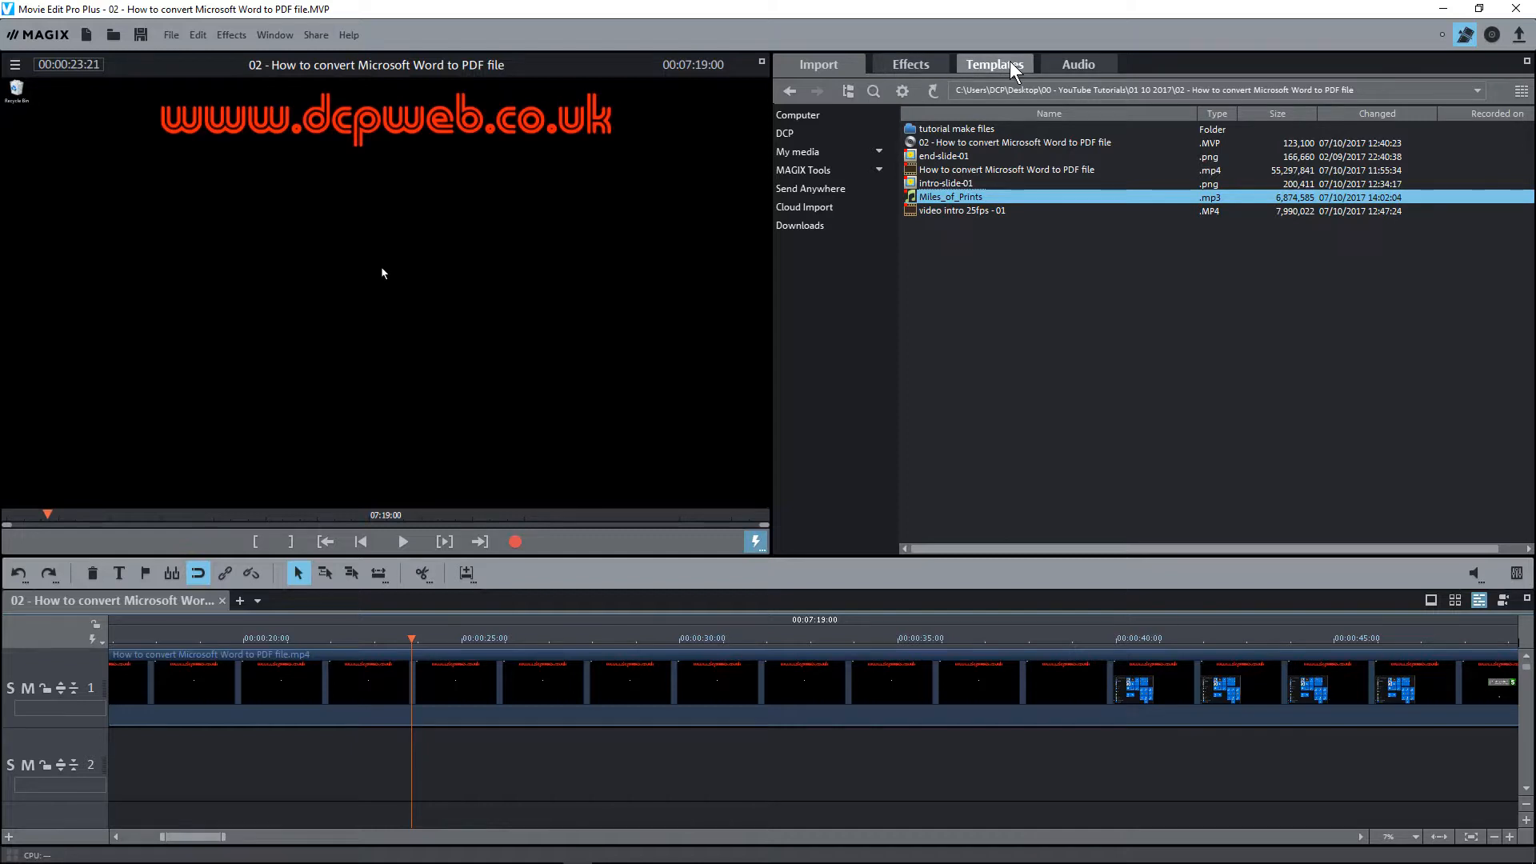
Step: Show the Templates collection in the media pool, including Title templates
left_click(994, 64)
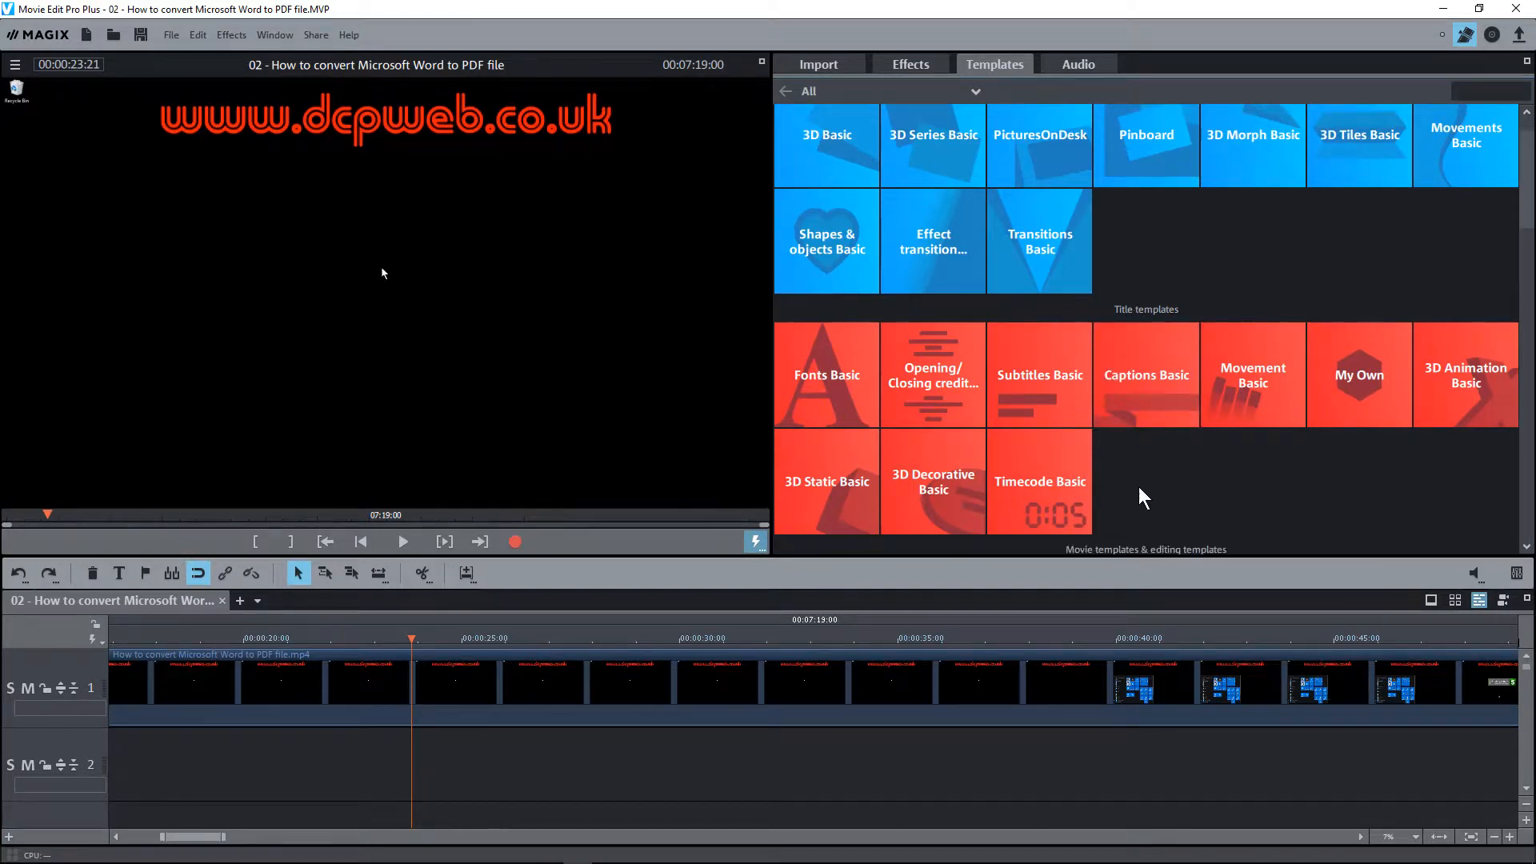
mouse_move(957, 458)
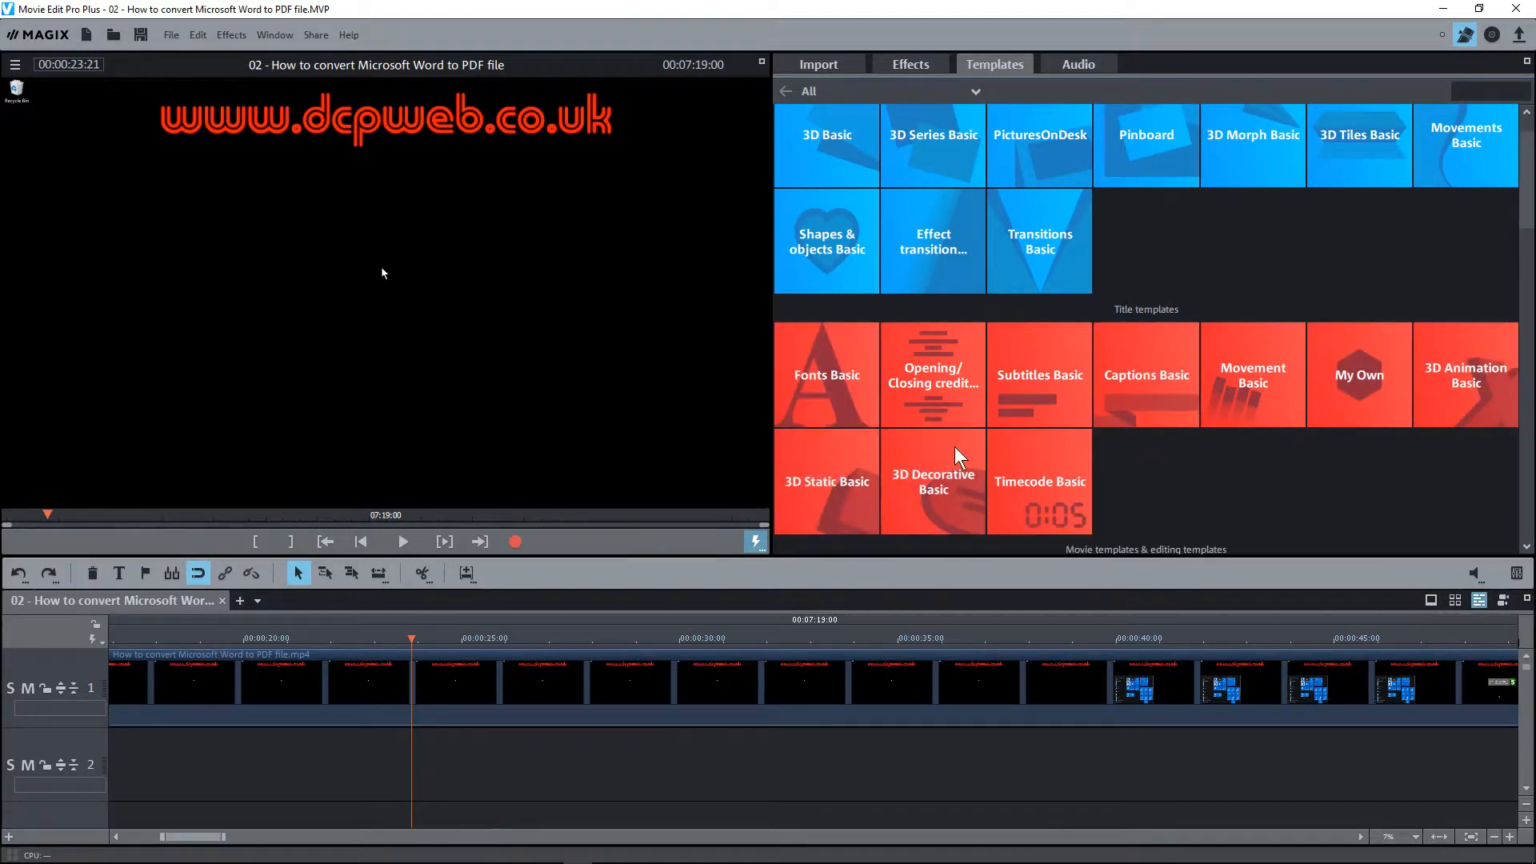
mouse_move(1395, 389)
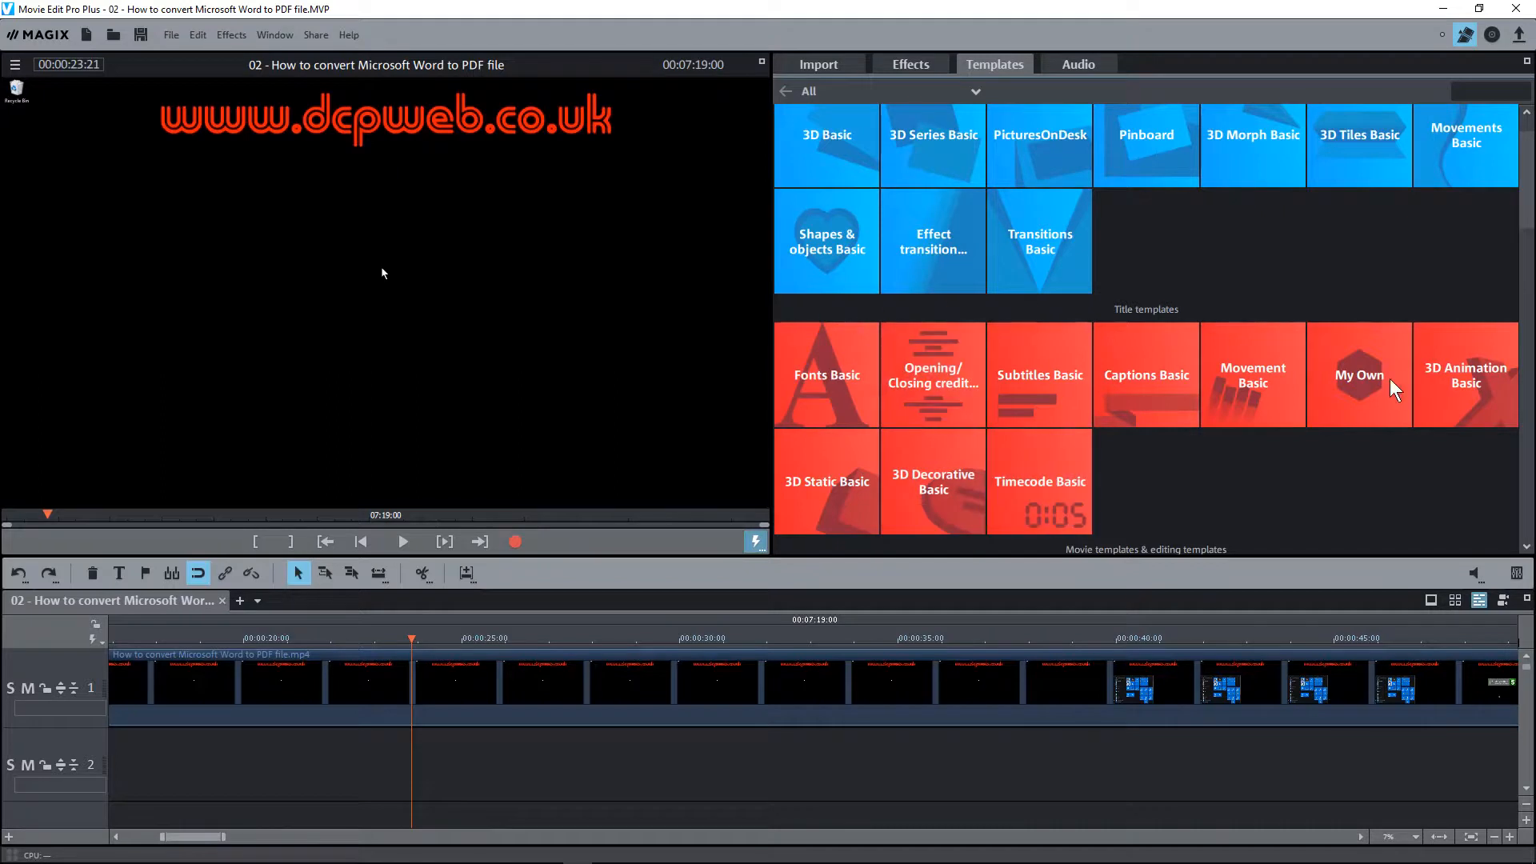
mouse_move(955, 342)
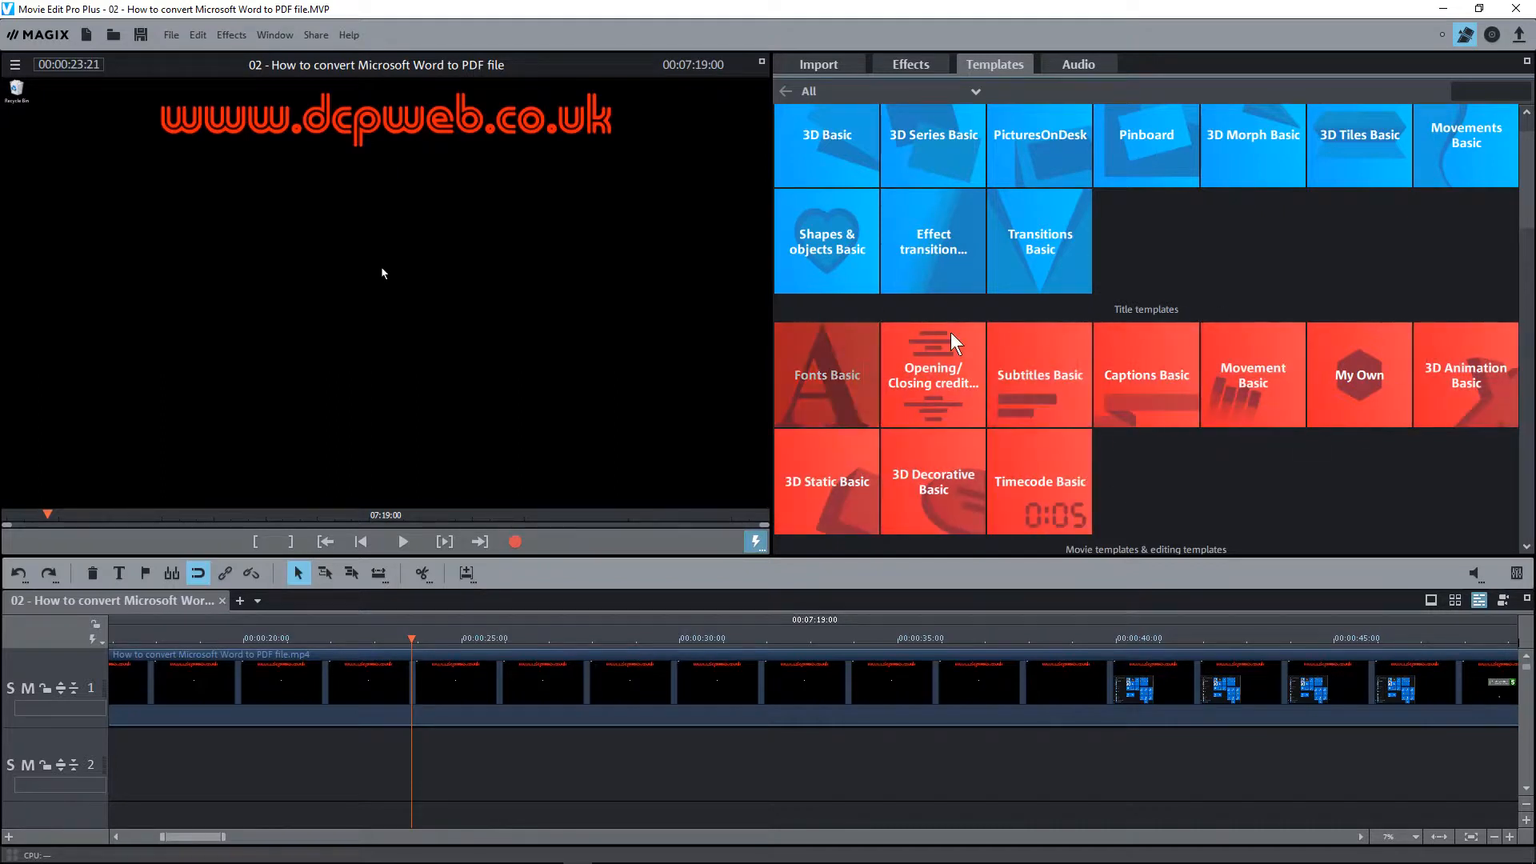
mouse_move(946, 441)
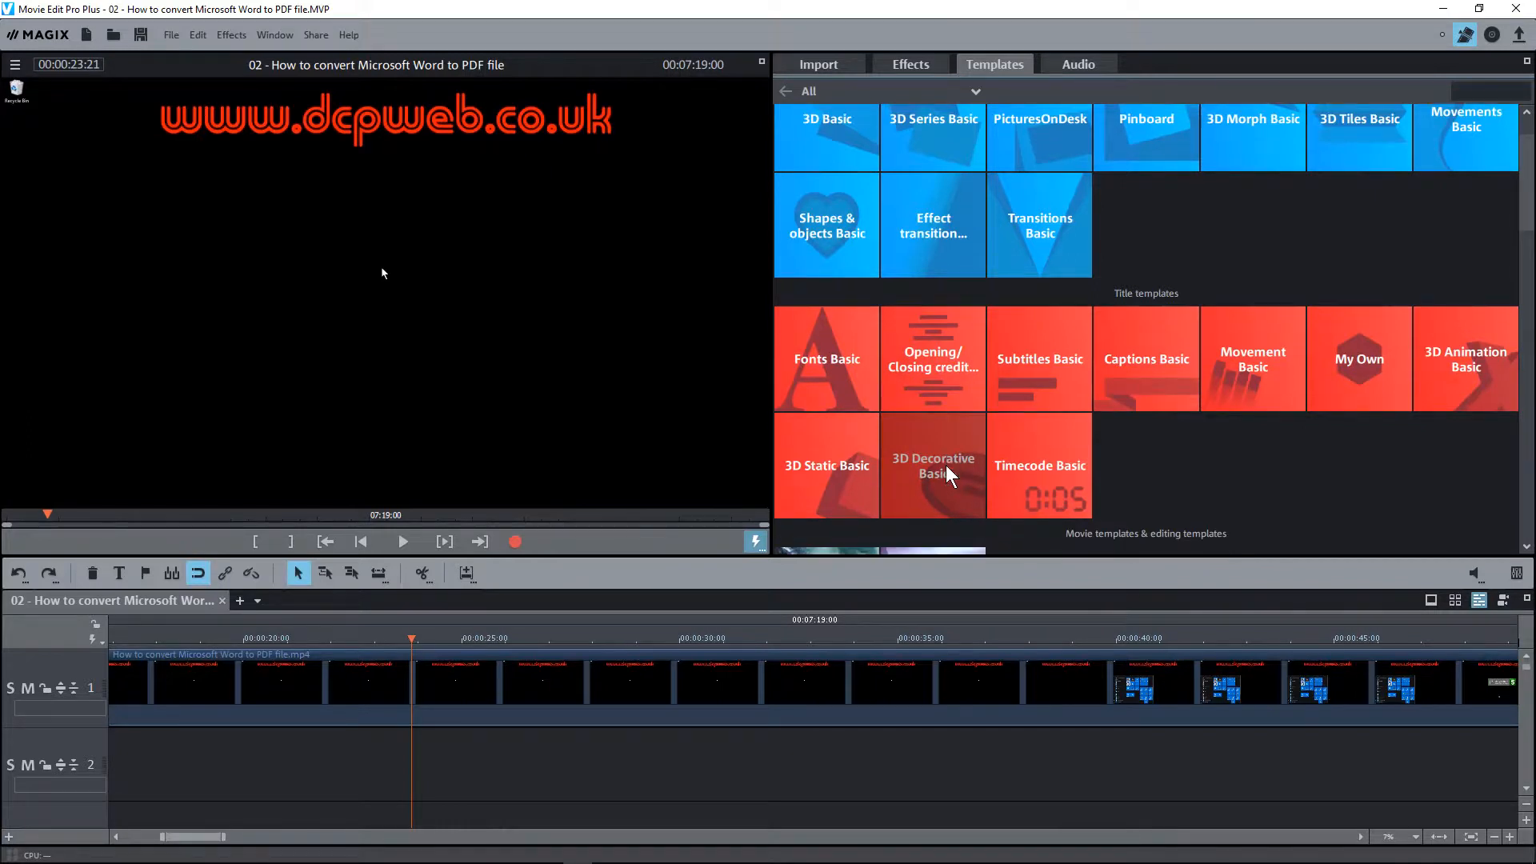
mouse_move(1252, 365)
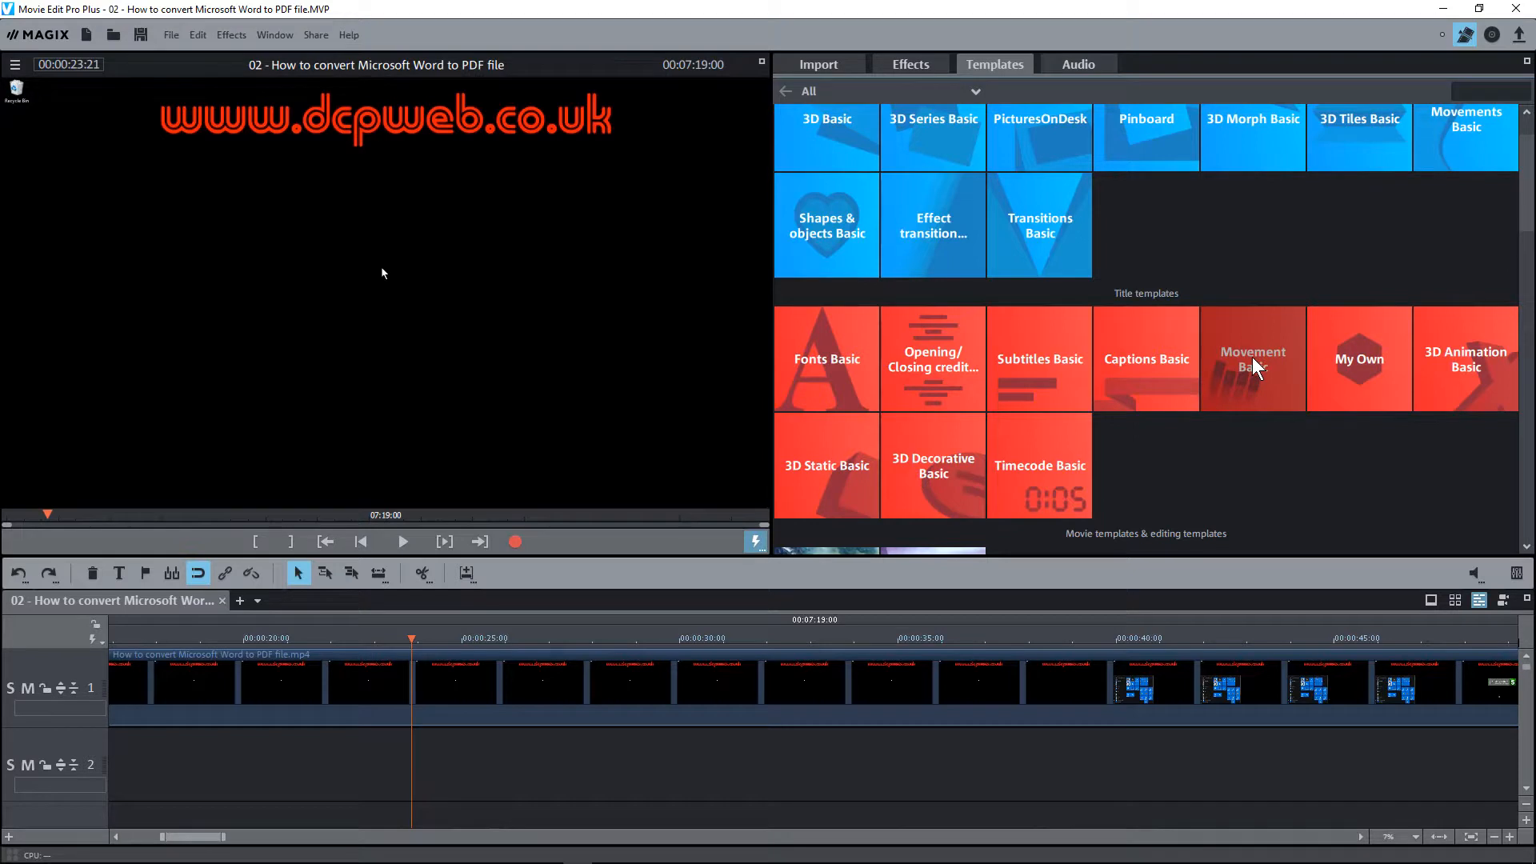
Step: List the Movement Basic title templates and preview the Subtitle ticker animation
left_click(1251, 356)
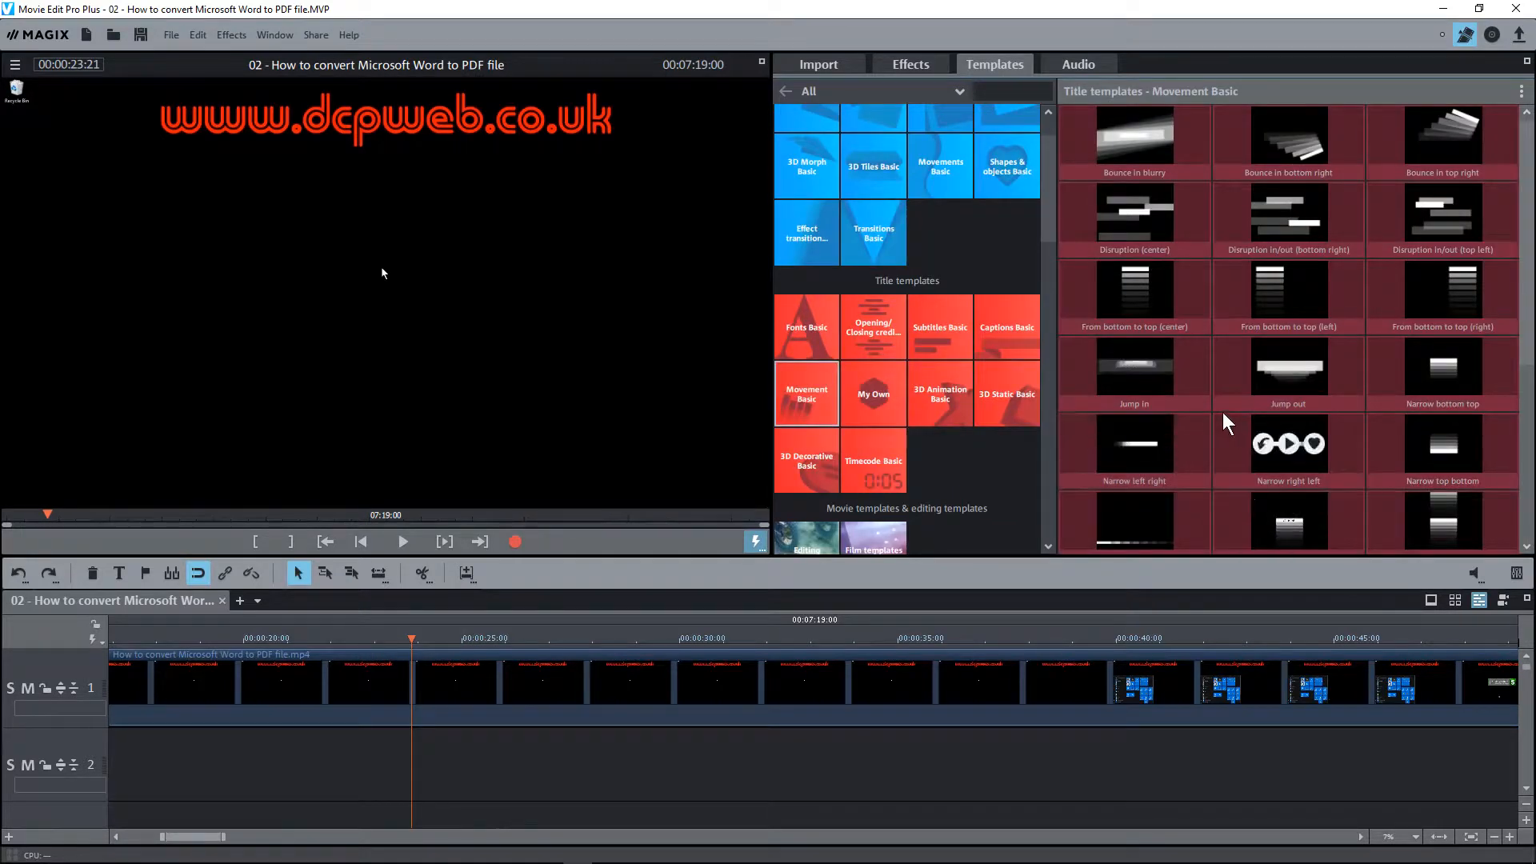
scroll("down", 3)
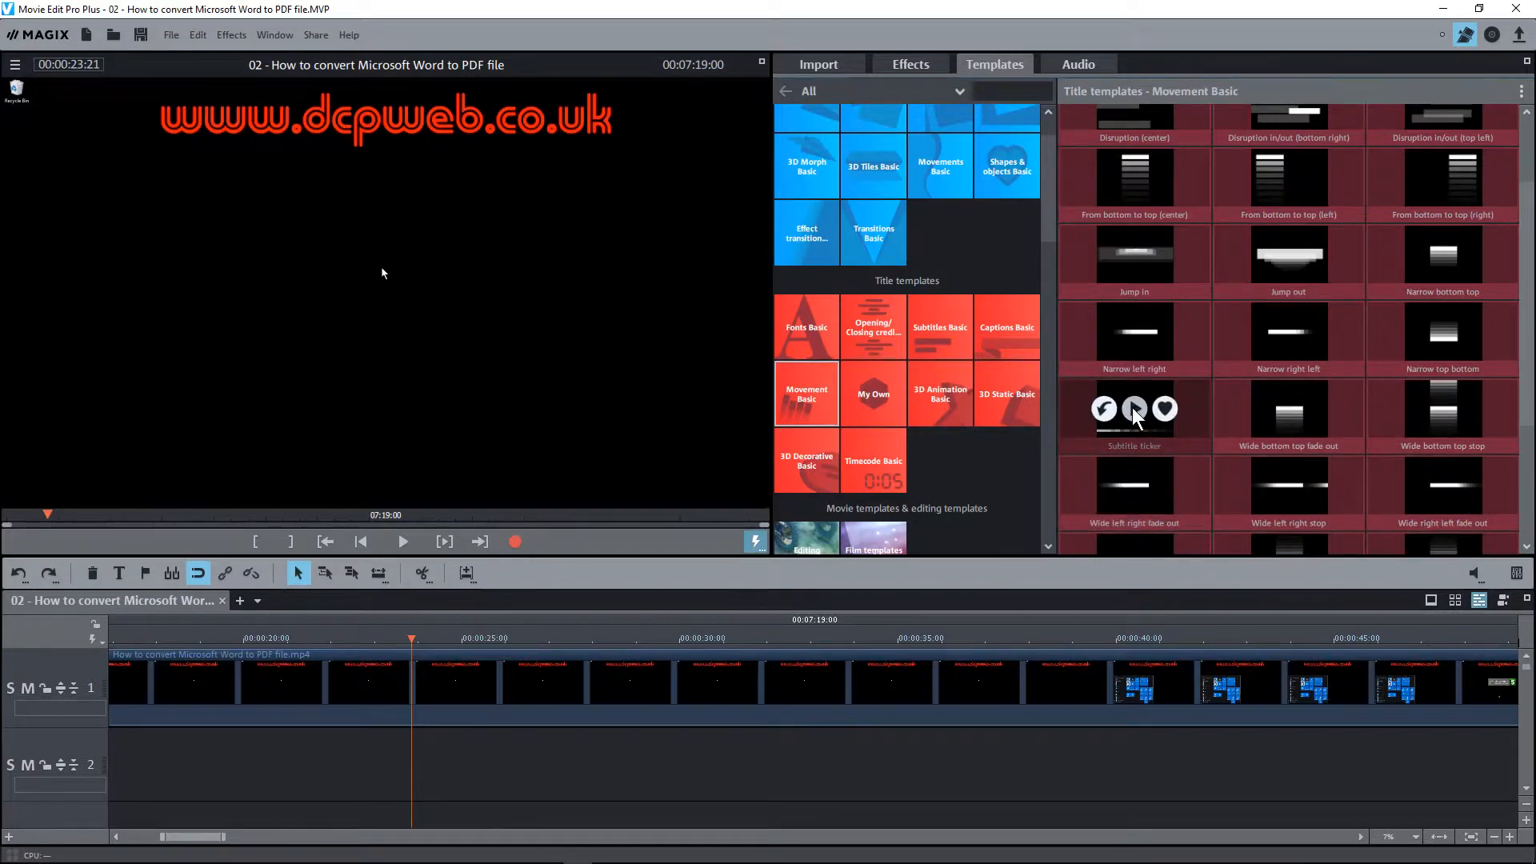
left_click(402, 541)
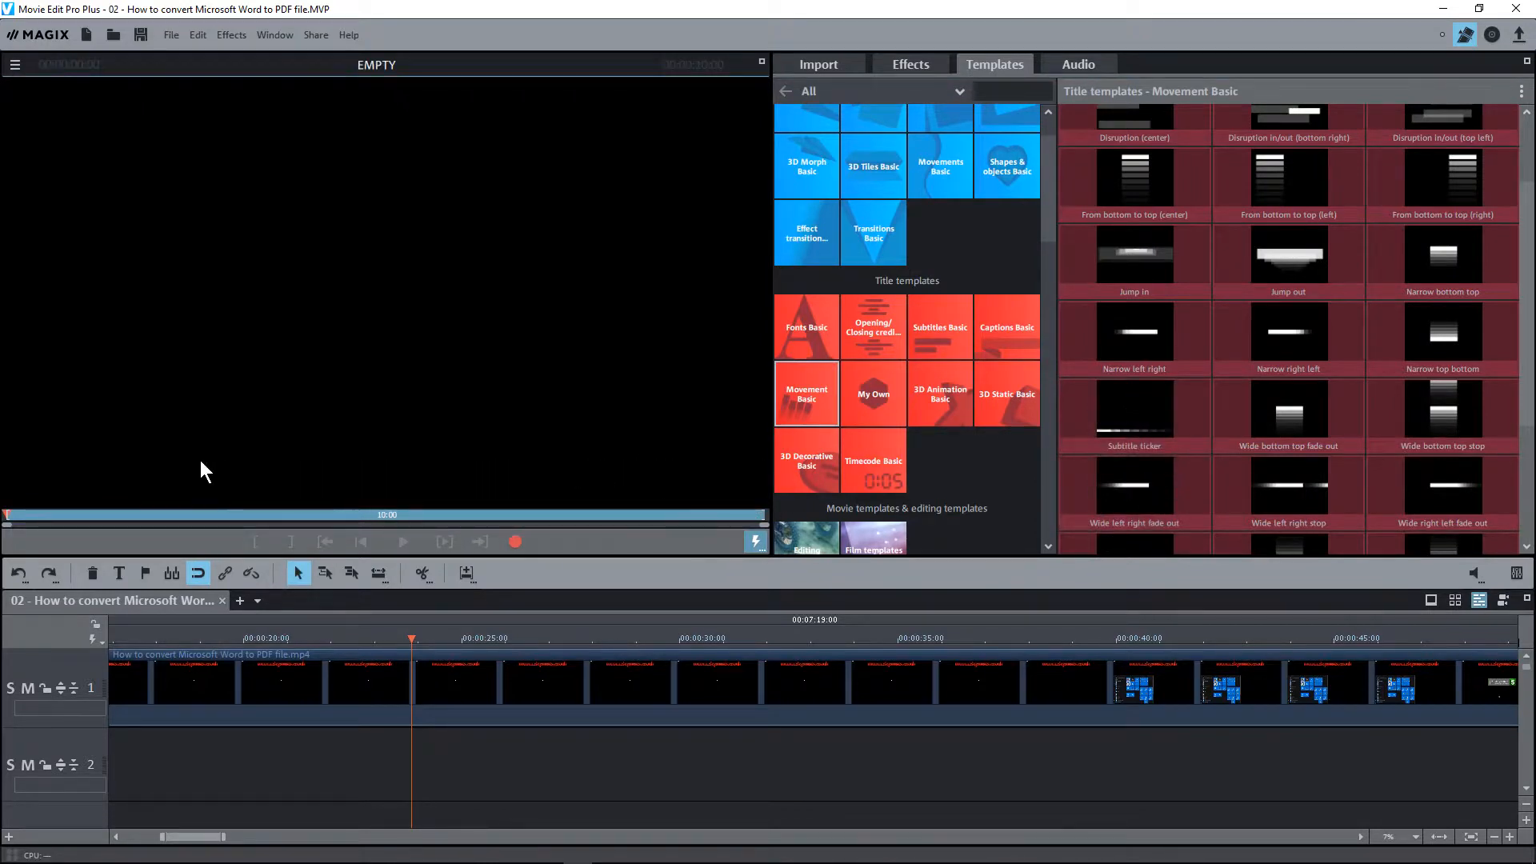
mouse_move(522, 471)
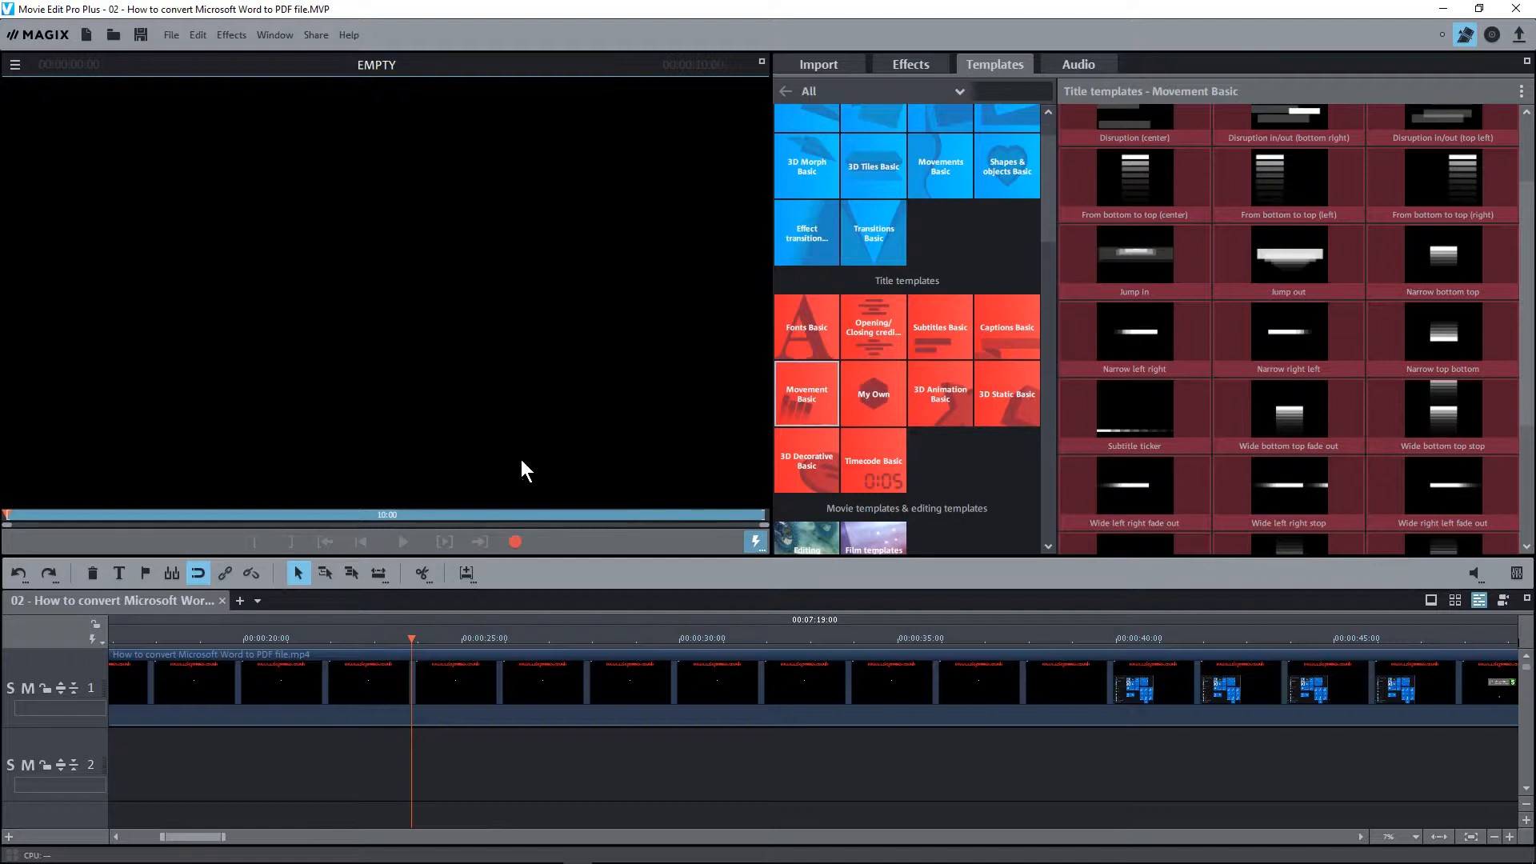
mouse_move(1133, 408)
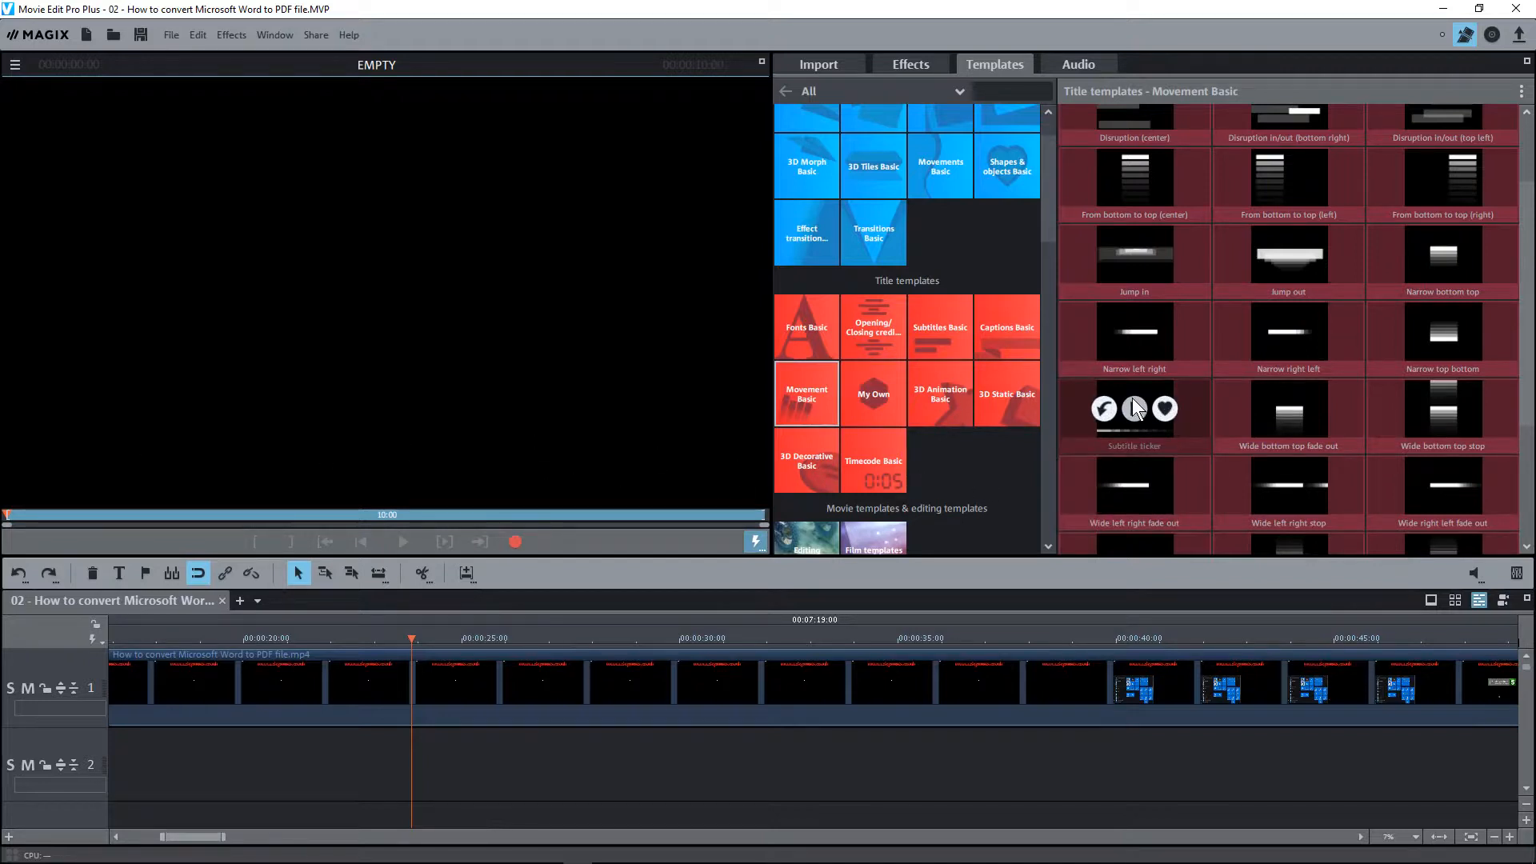
mouse_move(885, 599)
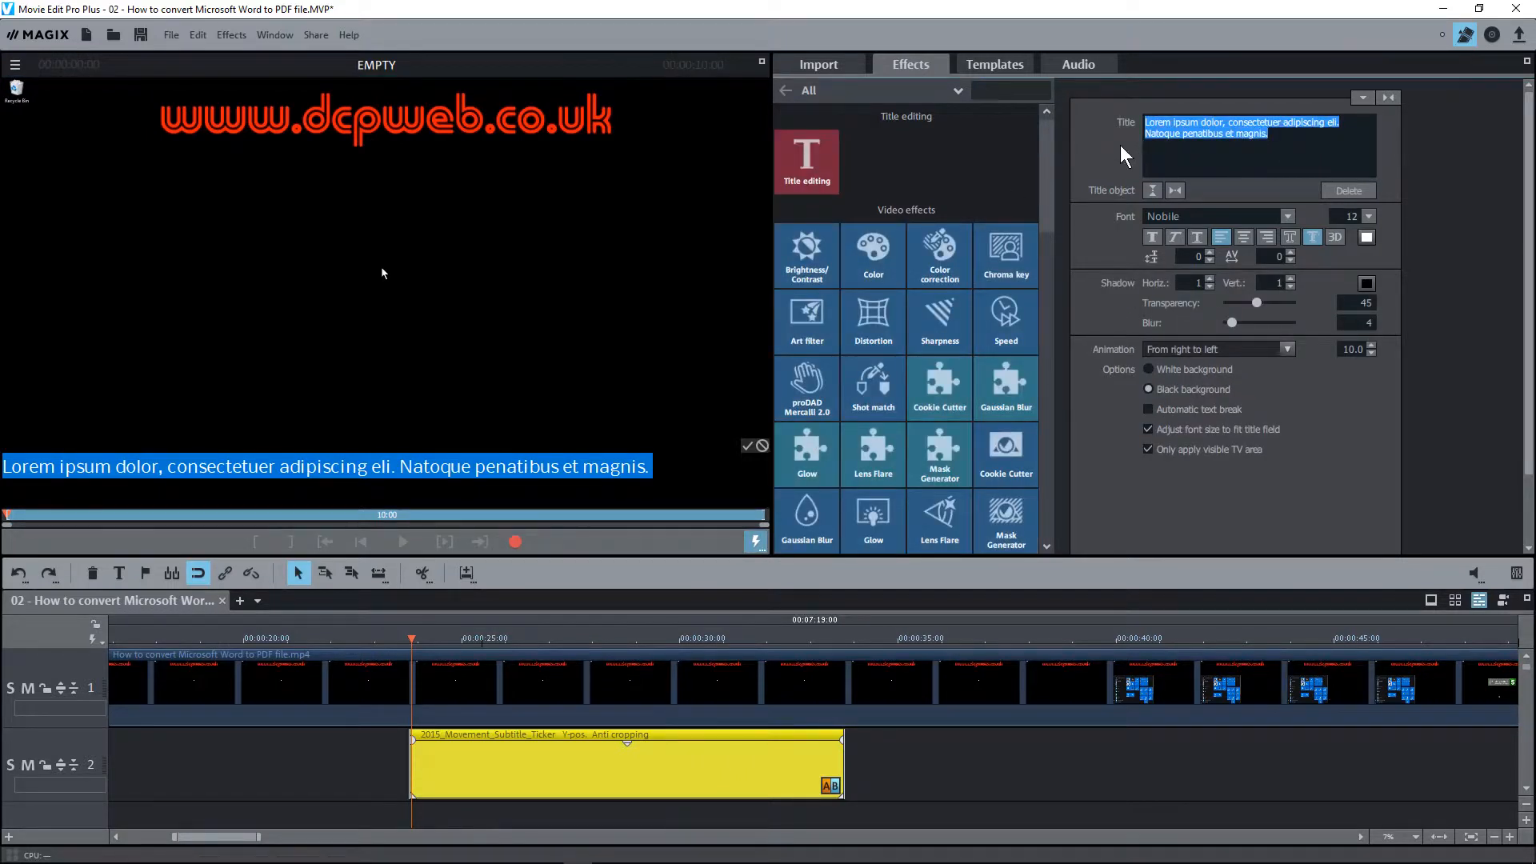
mouse_move(1173, 191)
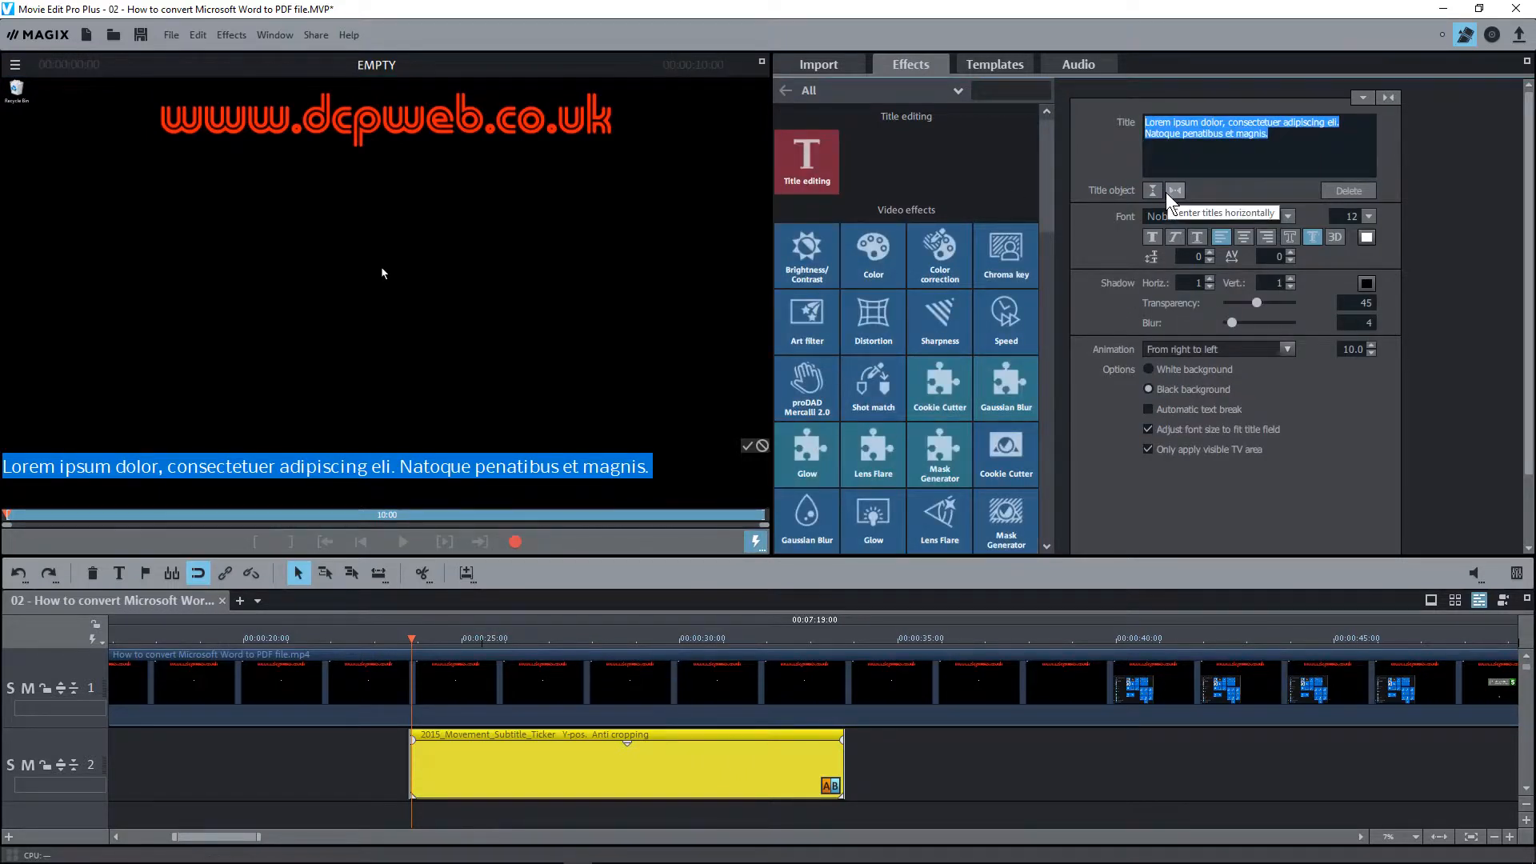
Step: Enter the ticker text "Don't forget to subscribe to my YouTube channel for free access to all my video tutorials!"
type("Don")
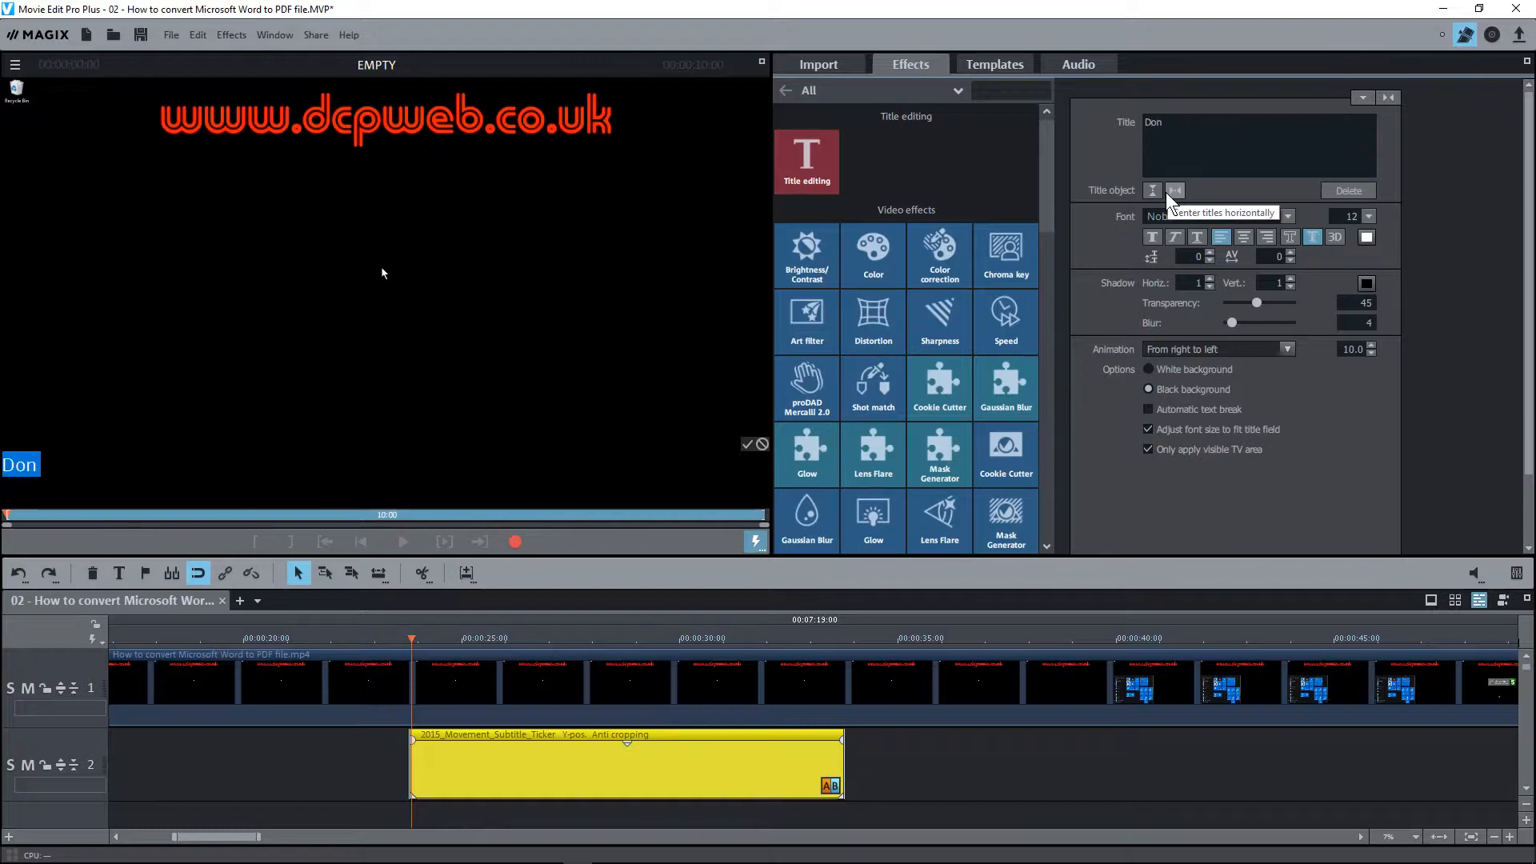
type("'t forg")
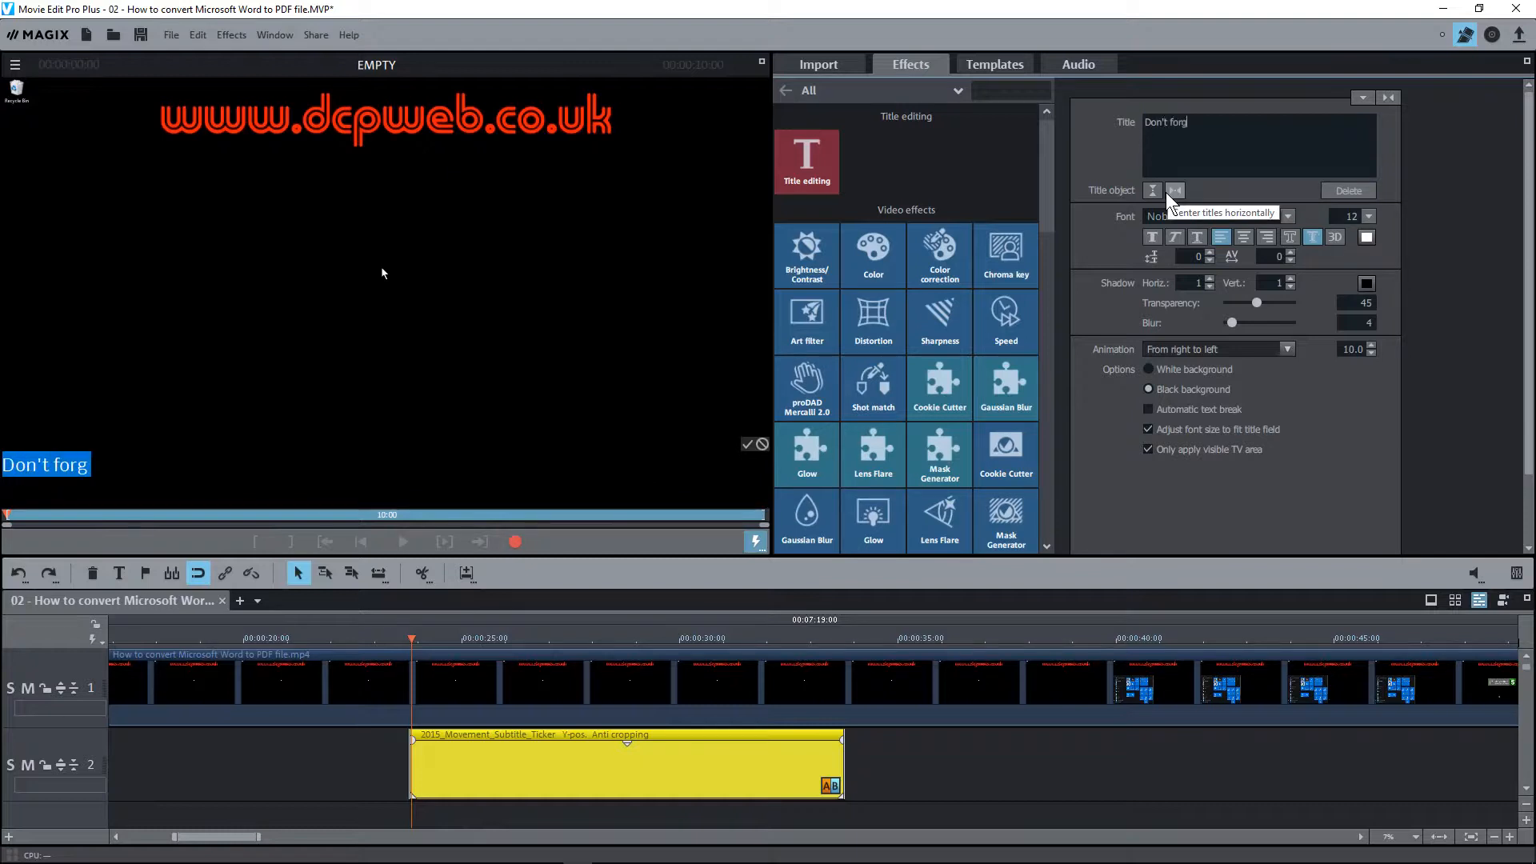
type("et")
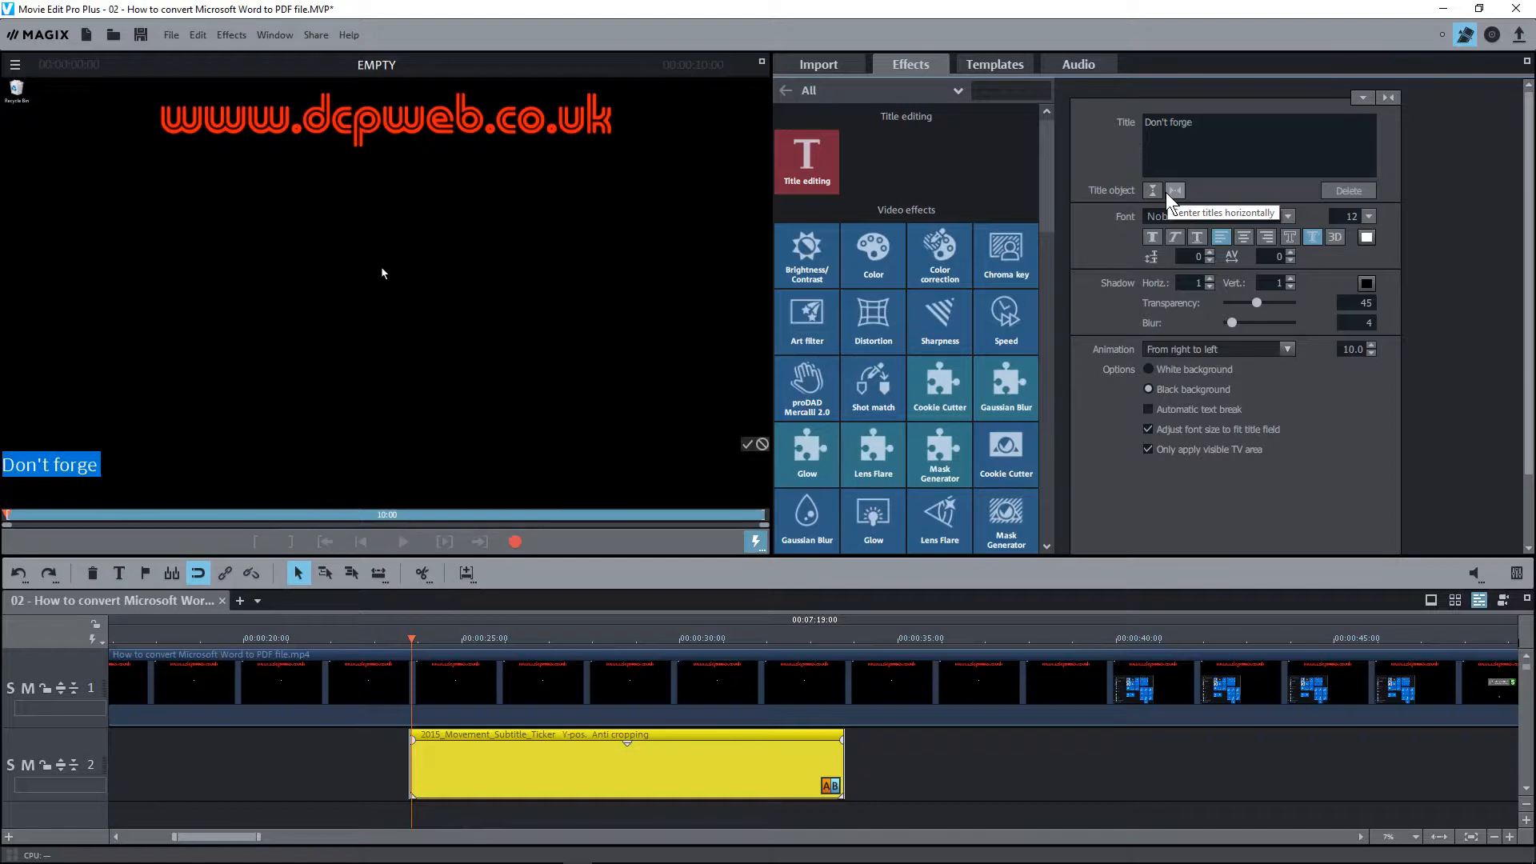
type("t to subsc")
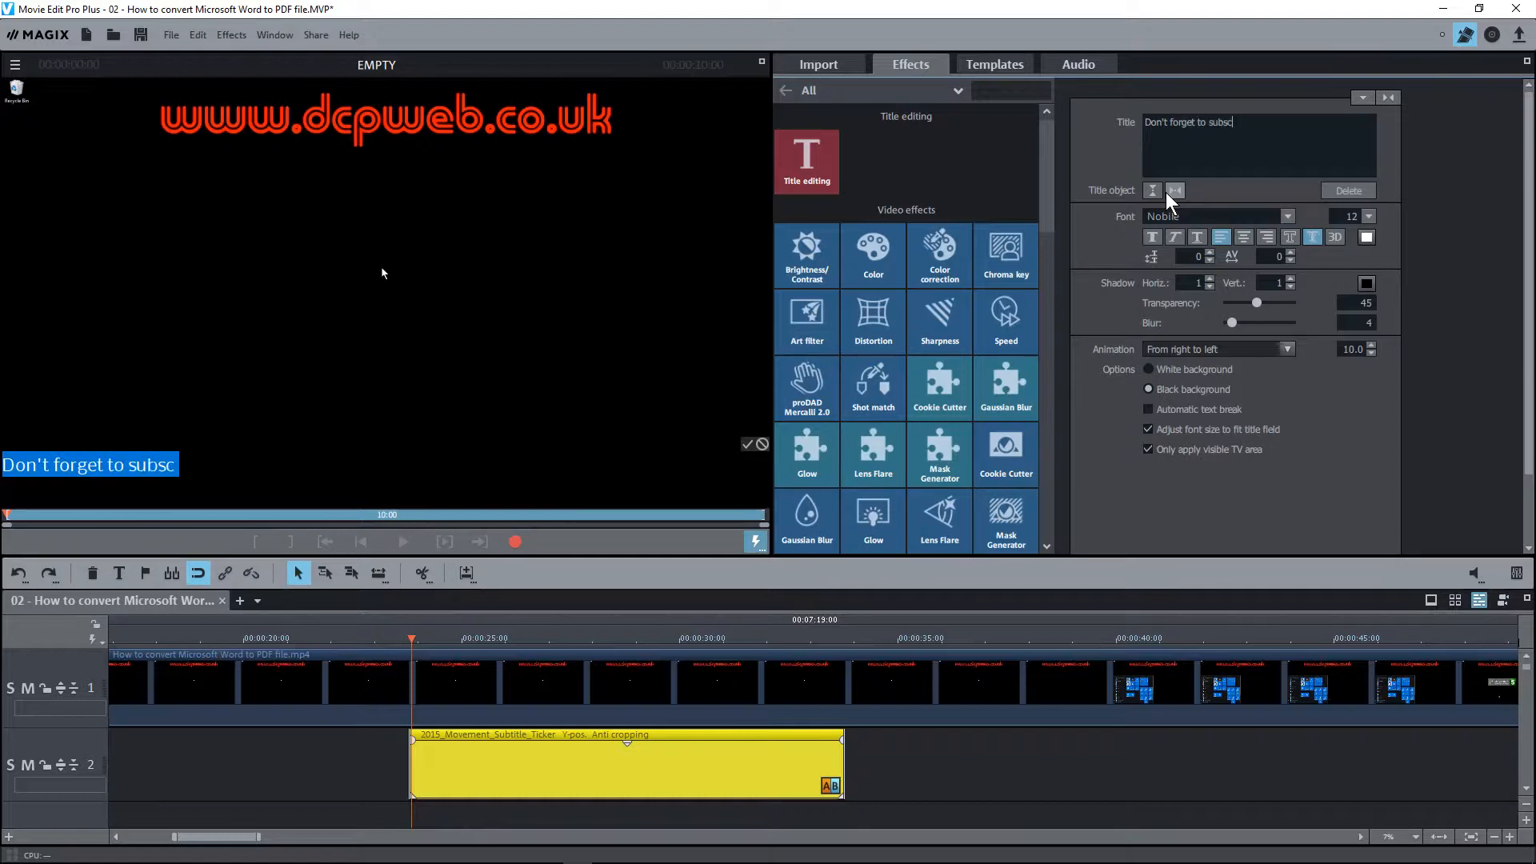
type("ribe")
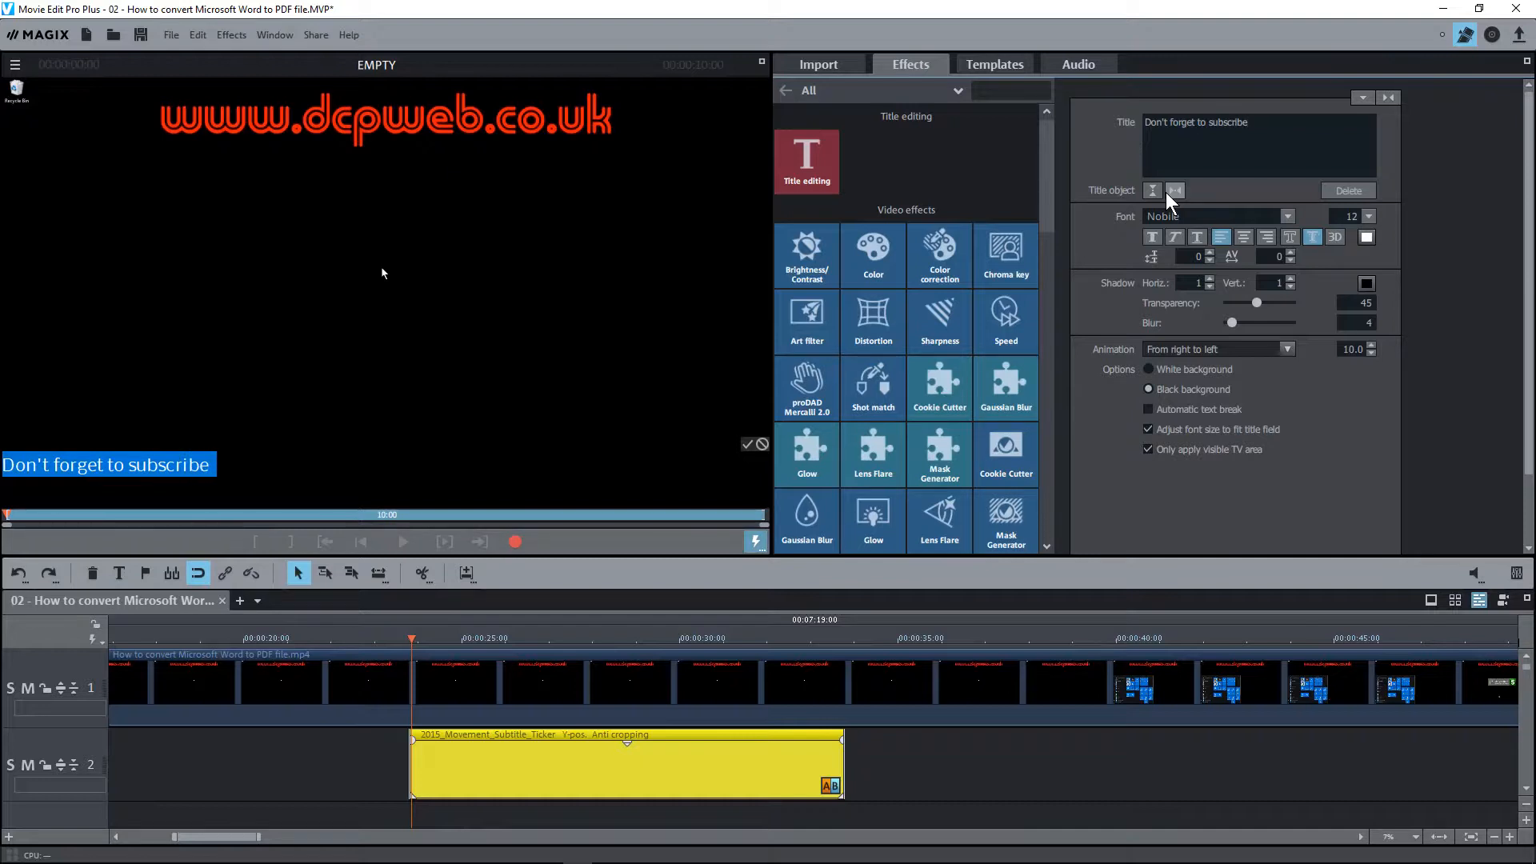
type("to my YouTube")
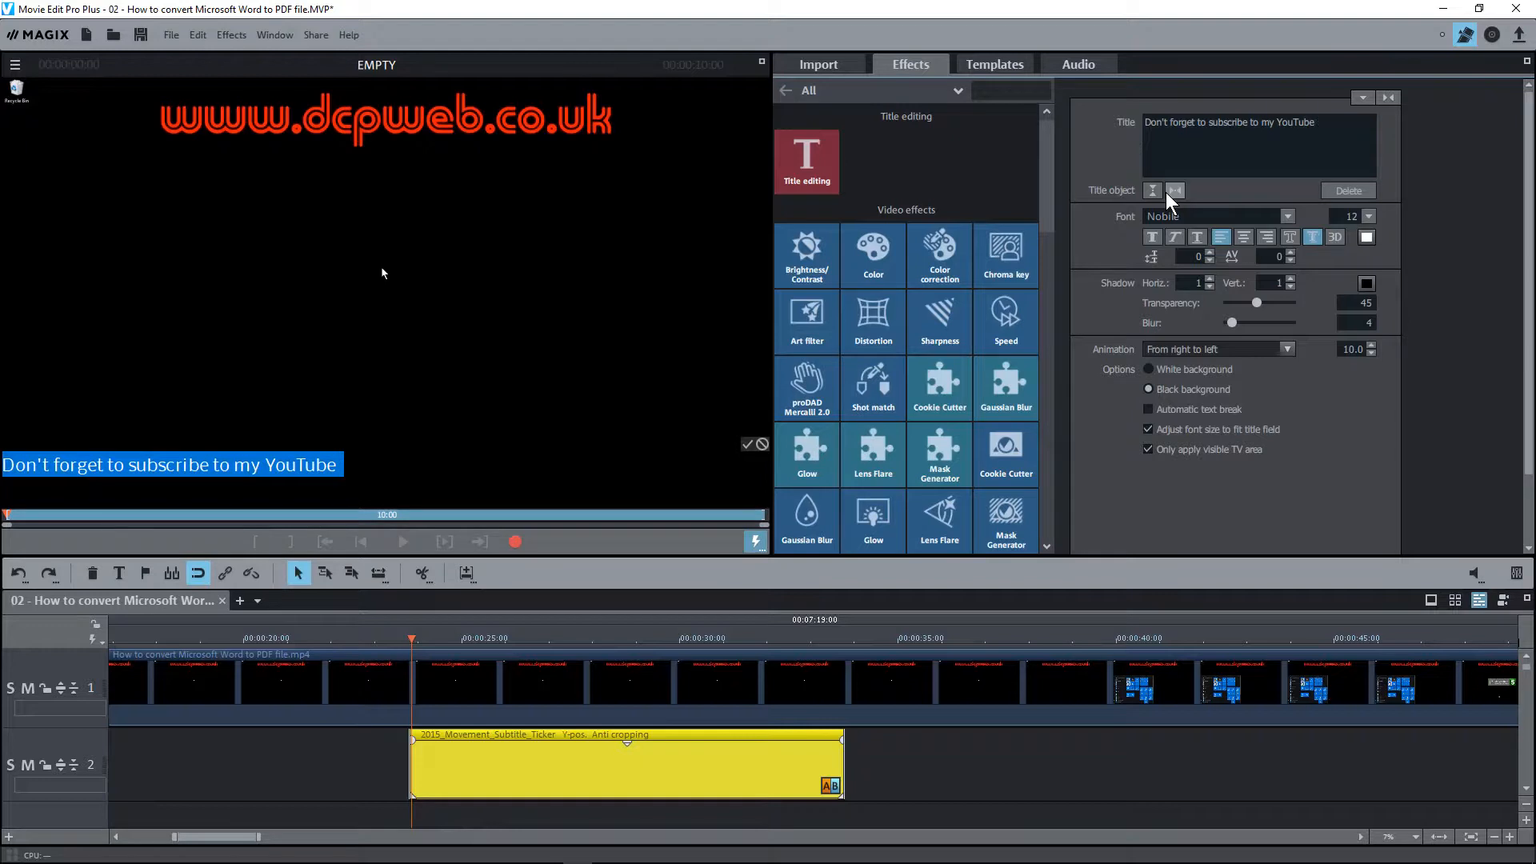
type("channel for f")
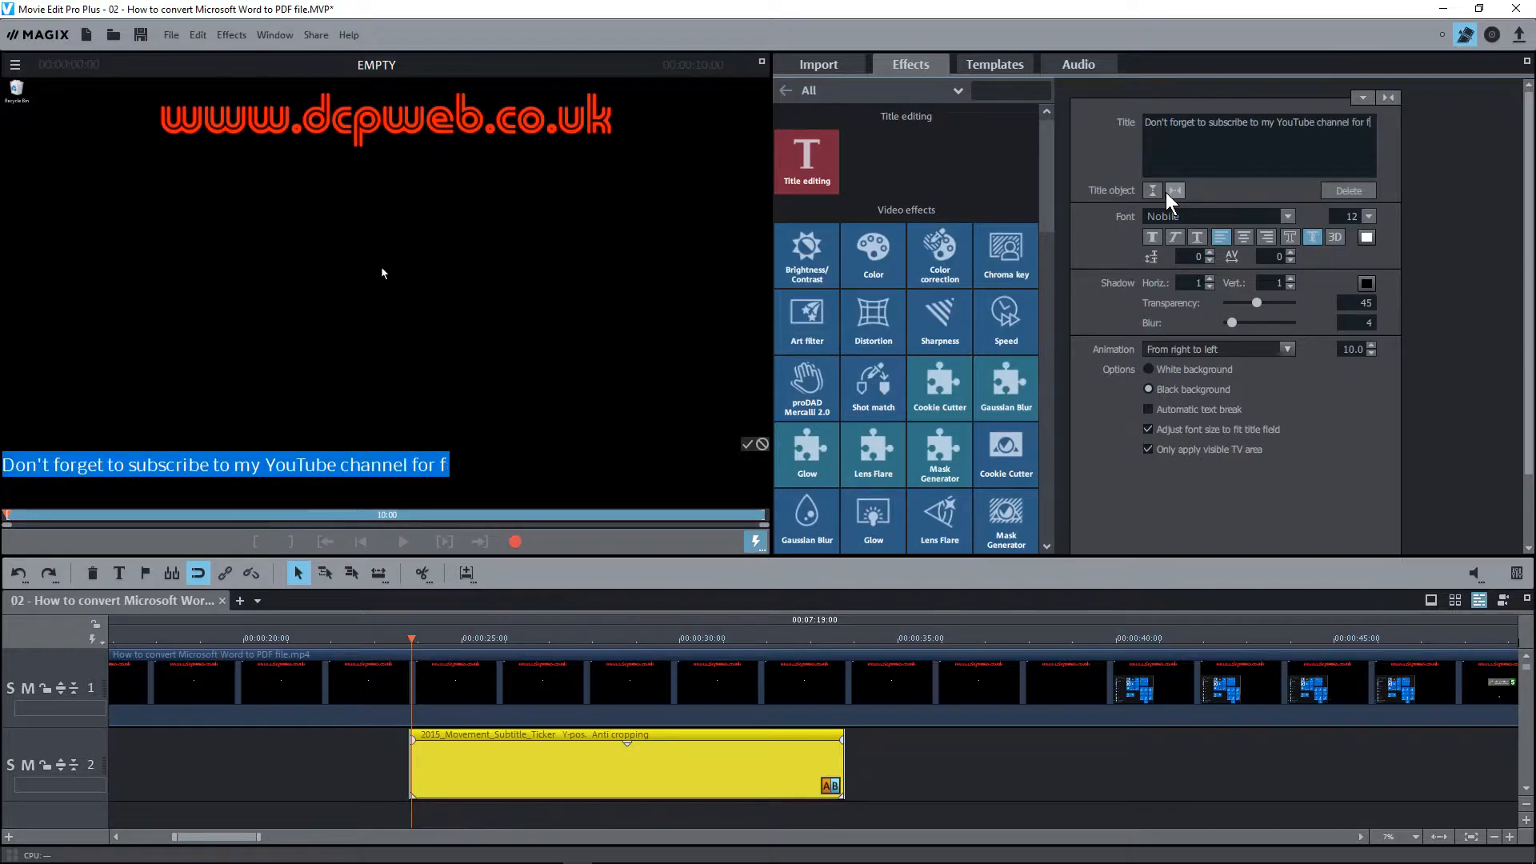
type("ree access")
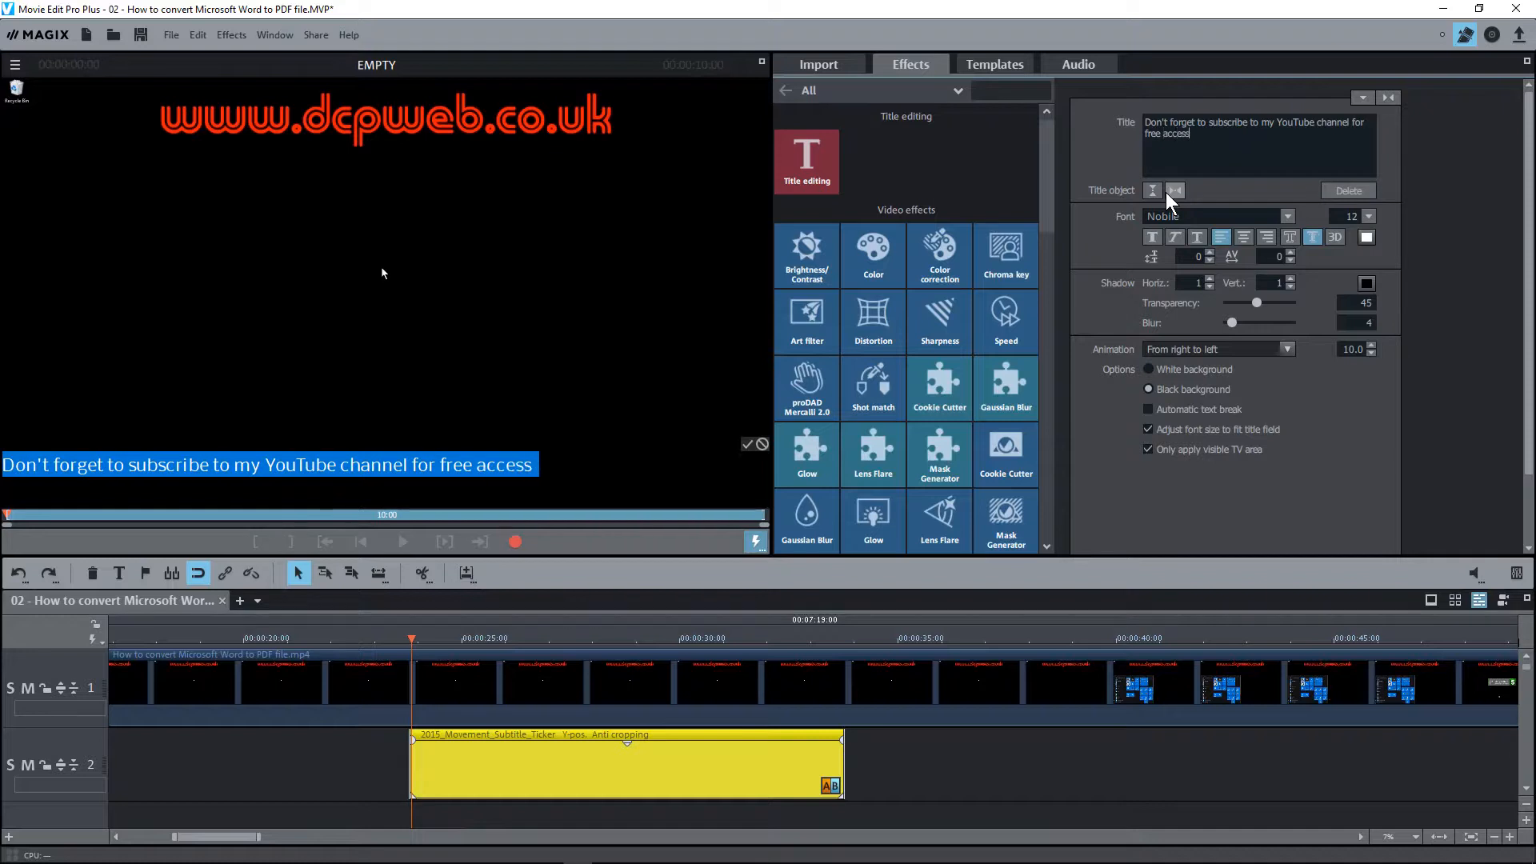
type("to all")
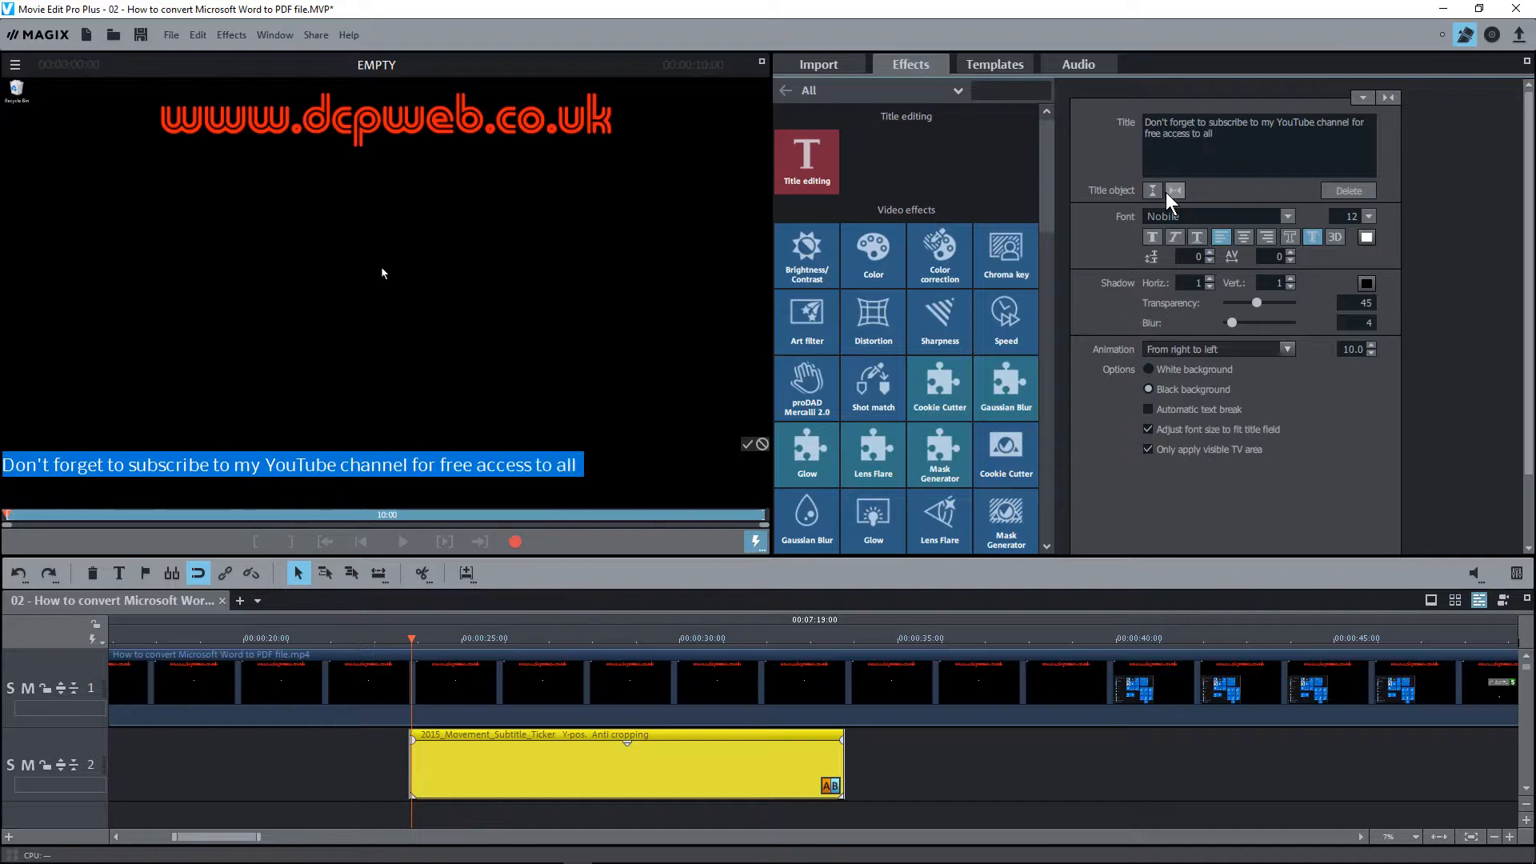
type("my video tutorials")
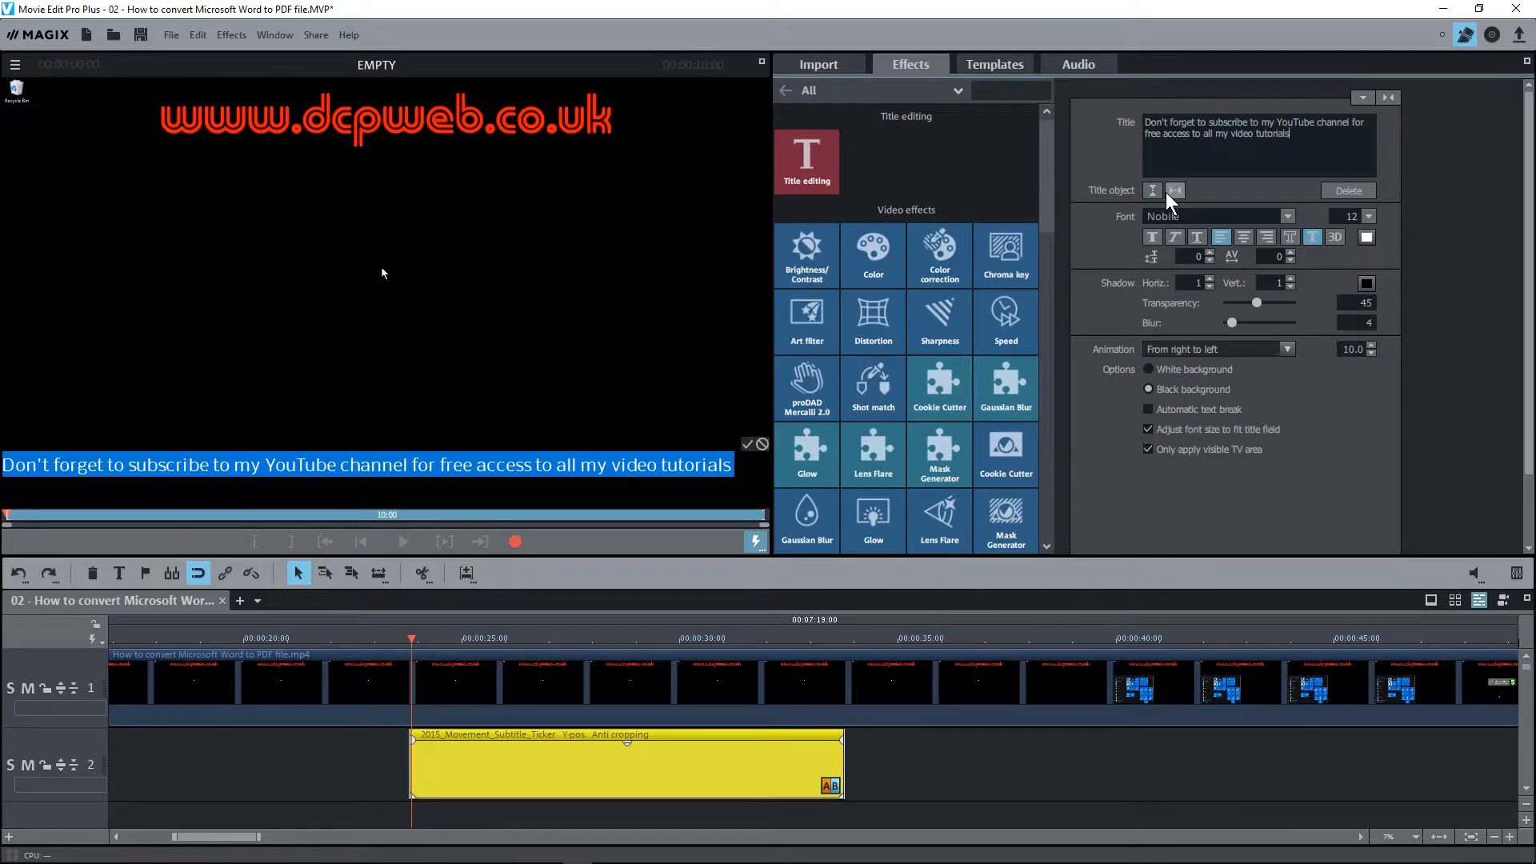
type("!")
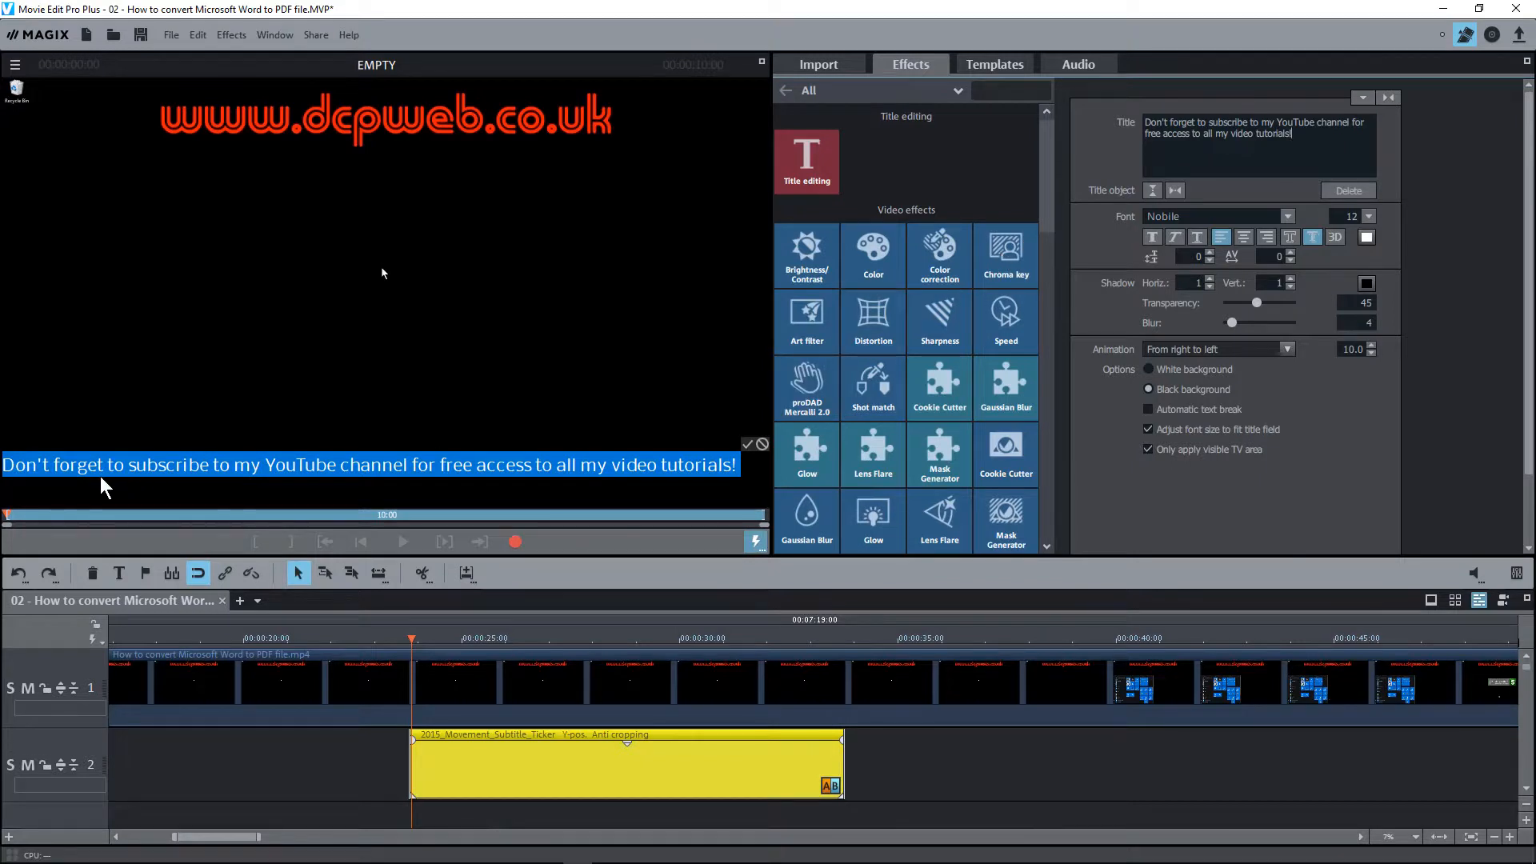
mouse_move(384, 481)
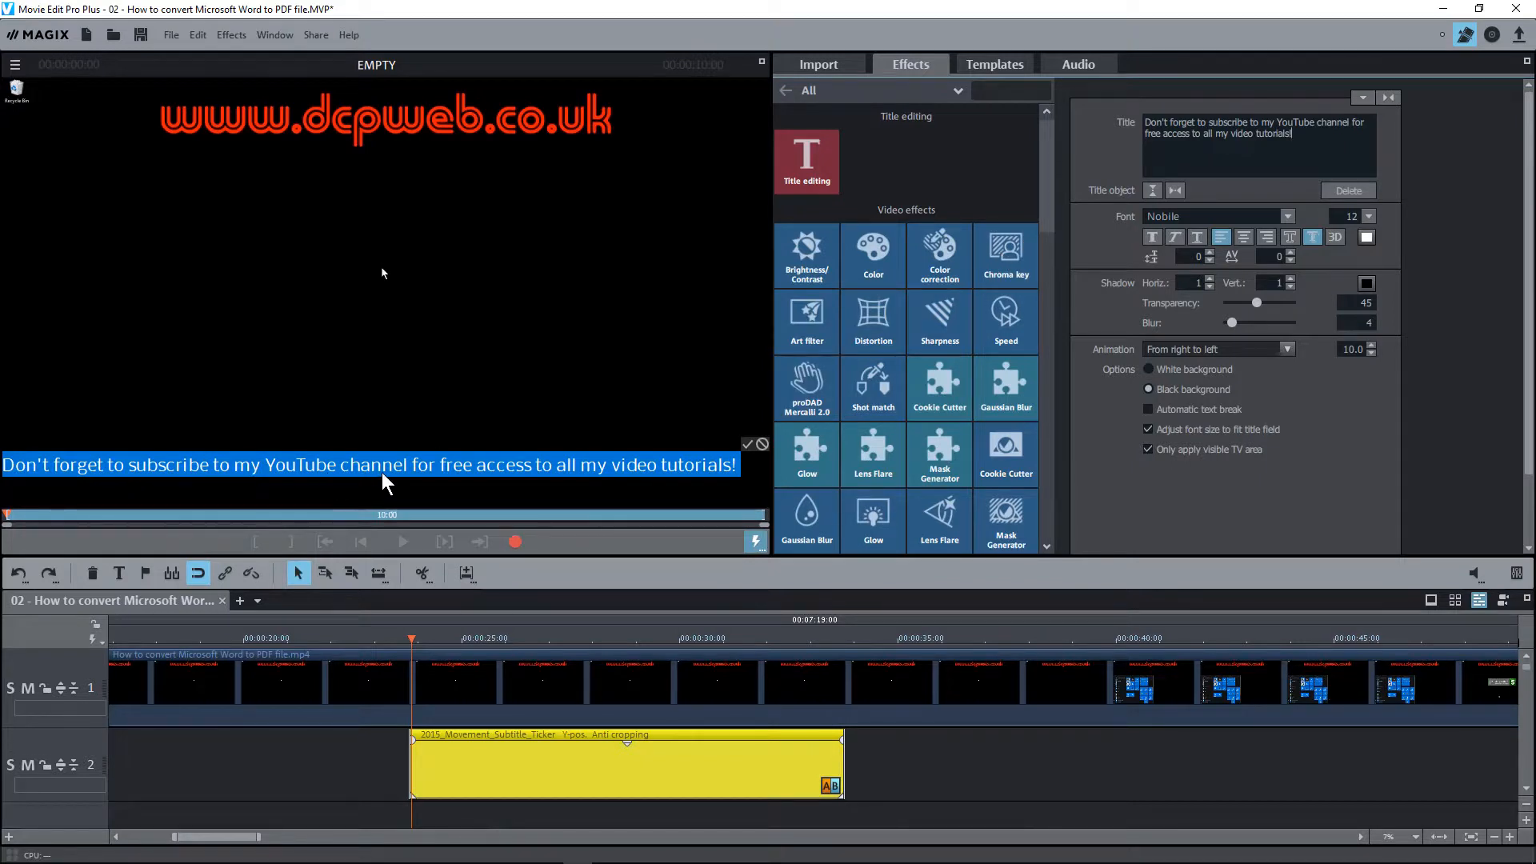
mouse_move(701, 480)
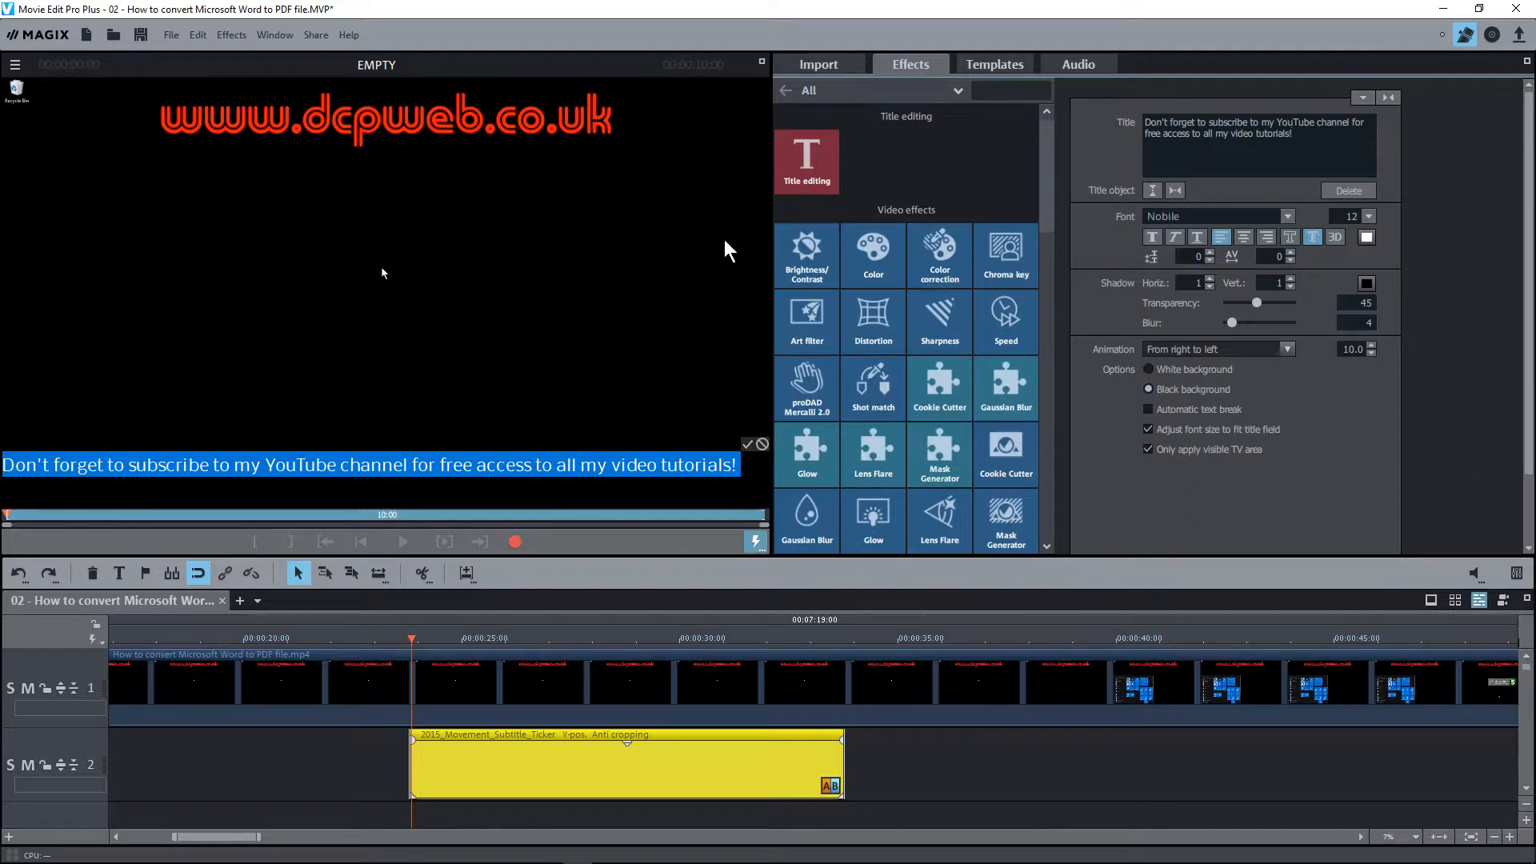
mouse_move(1320, 217)
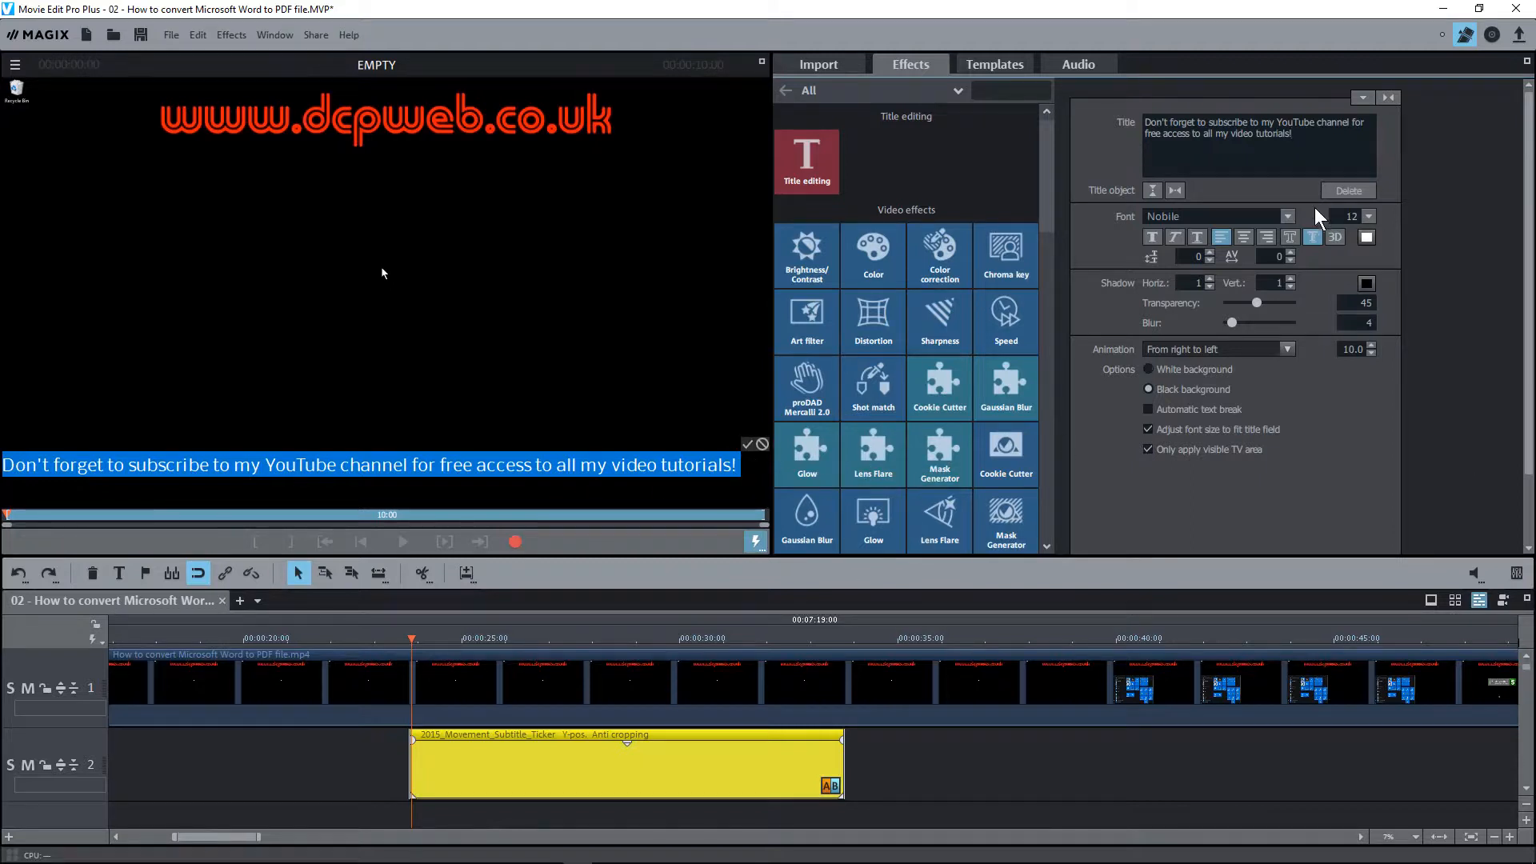
Step: Set the ticker text colour to red from the Basic colours grid
left_click(1364, 236)
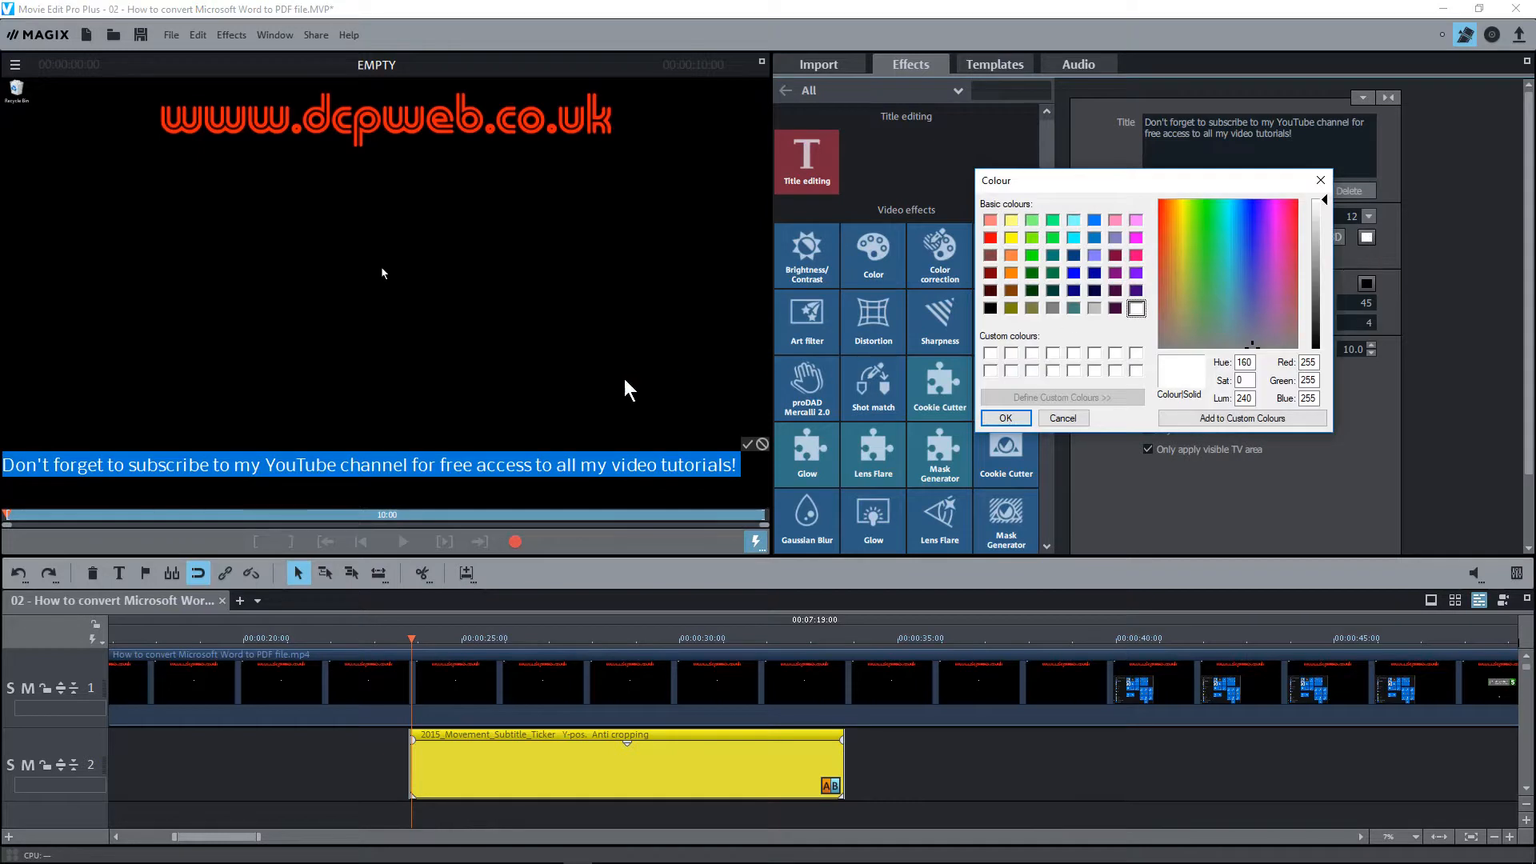
mouse_move(1051, 235)
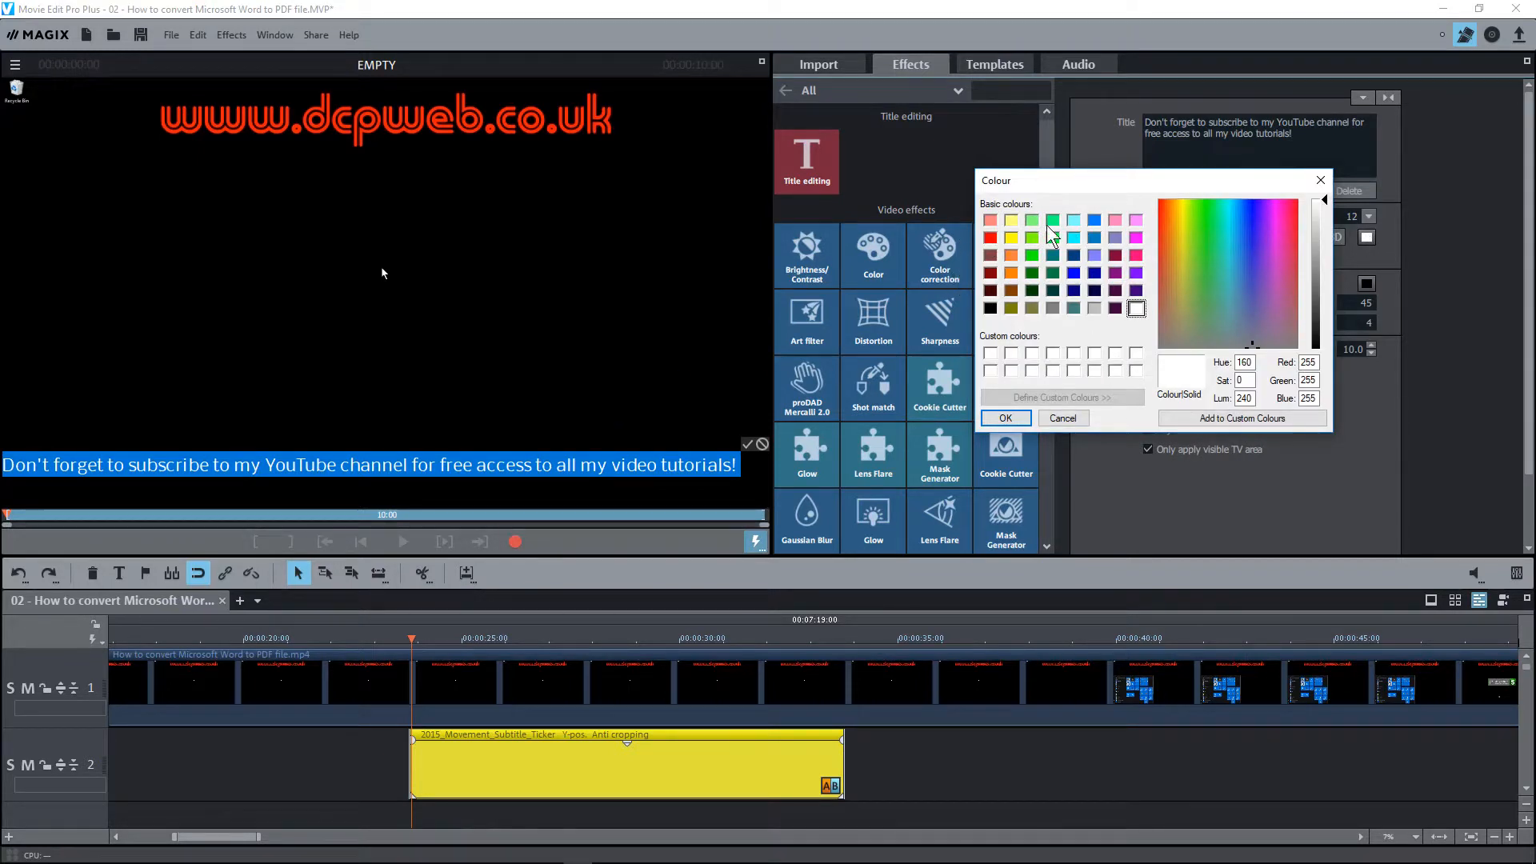
mouse_move(1038, 254)
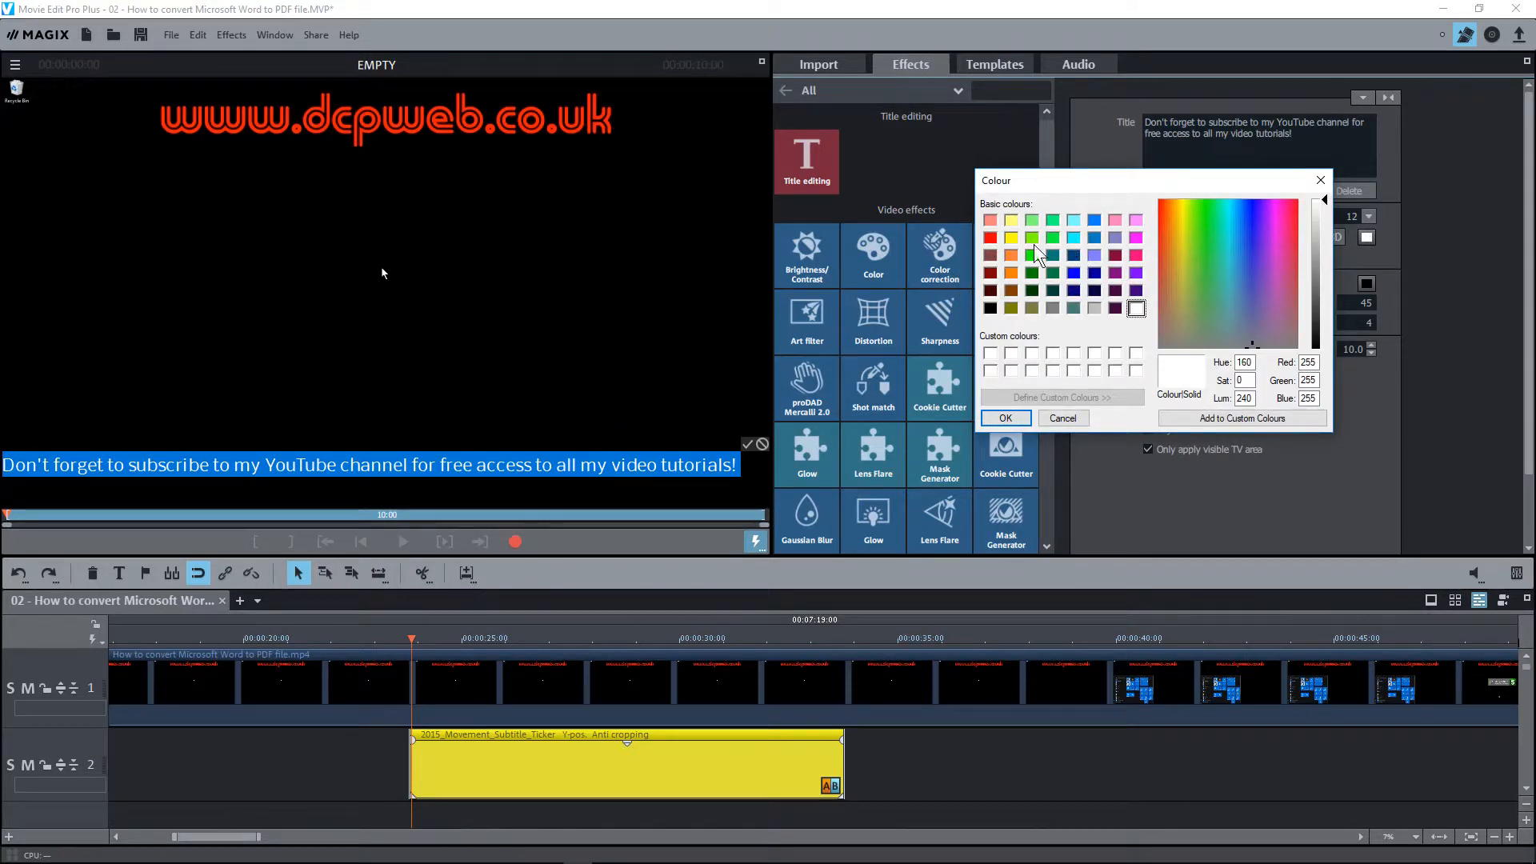
left_click(990, 237)
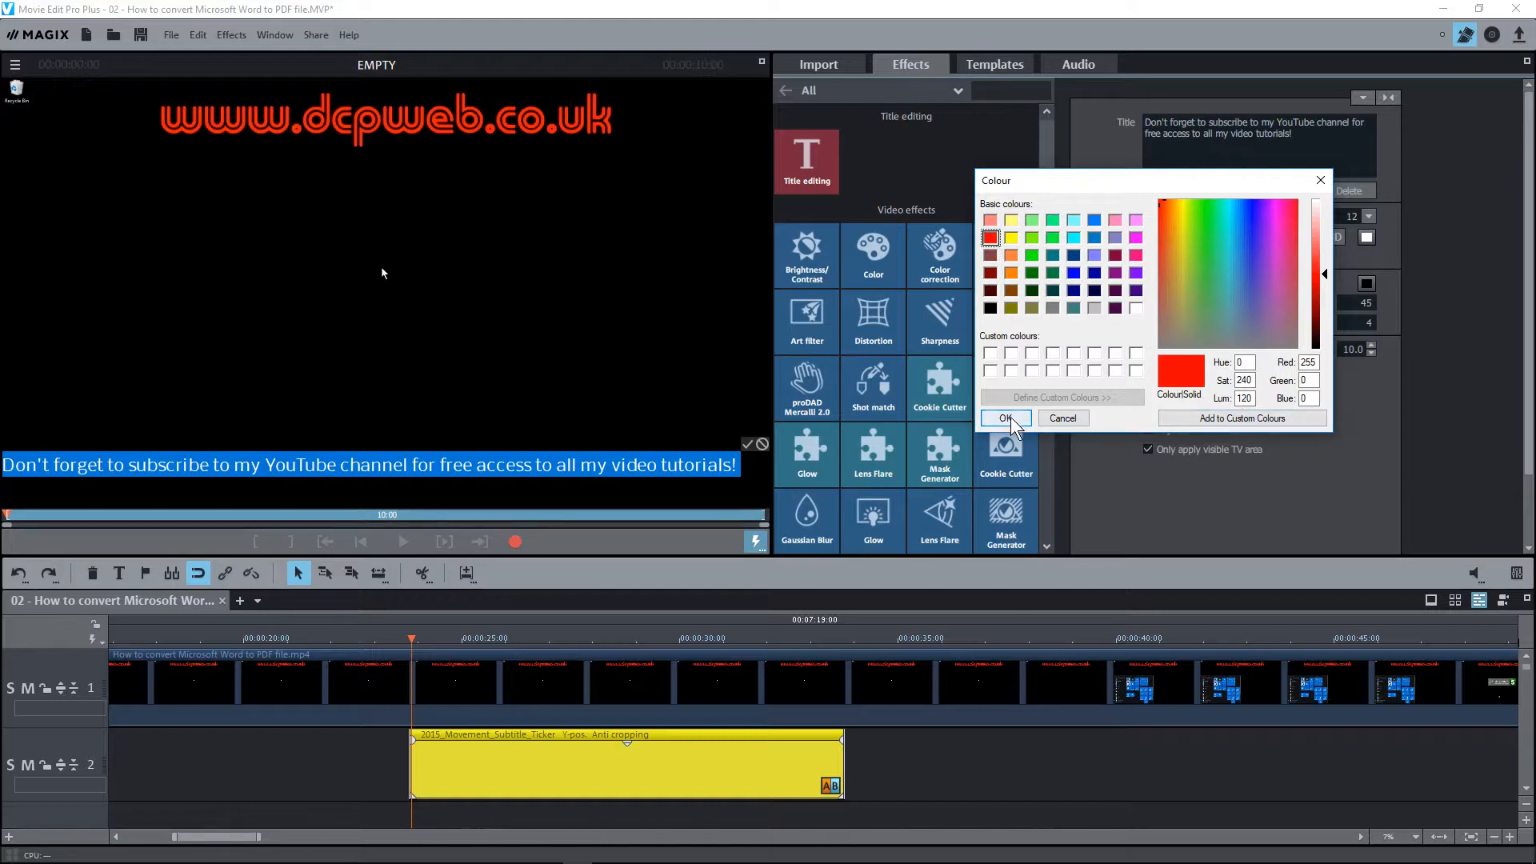
left_click(1003, 418)
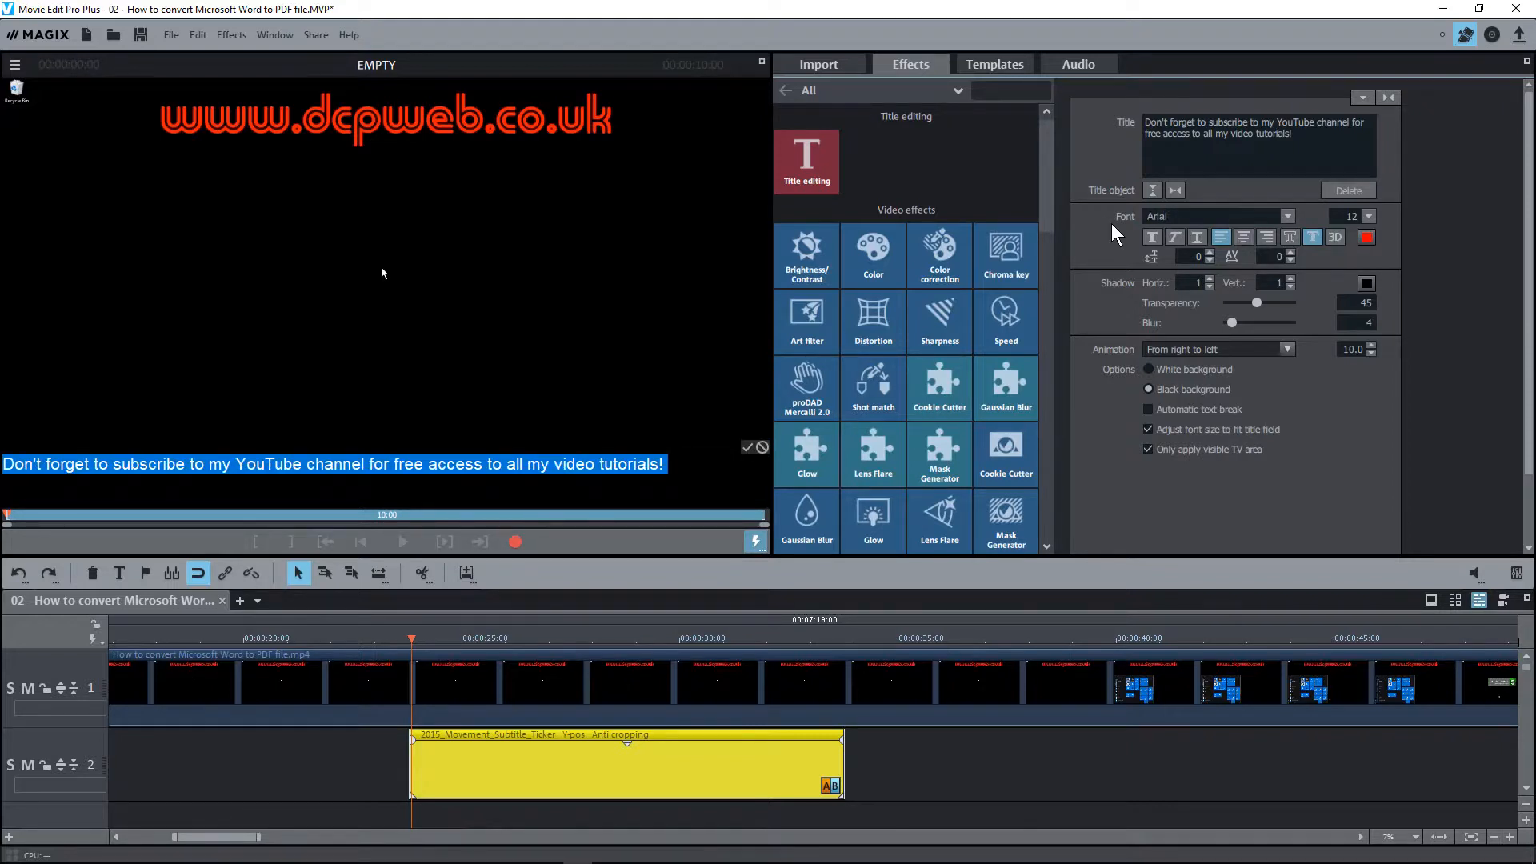
Step: Adjust the ticker's line spacing and try larger font sizes, ending back at Arial size 12
left_click(1152, 237)
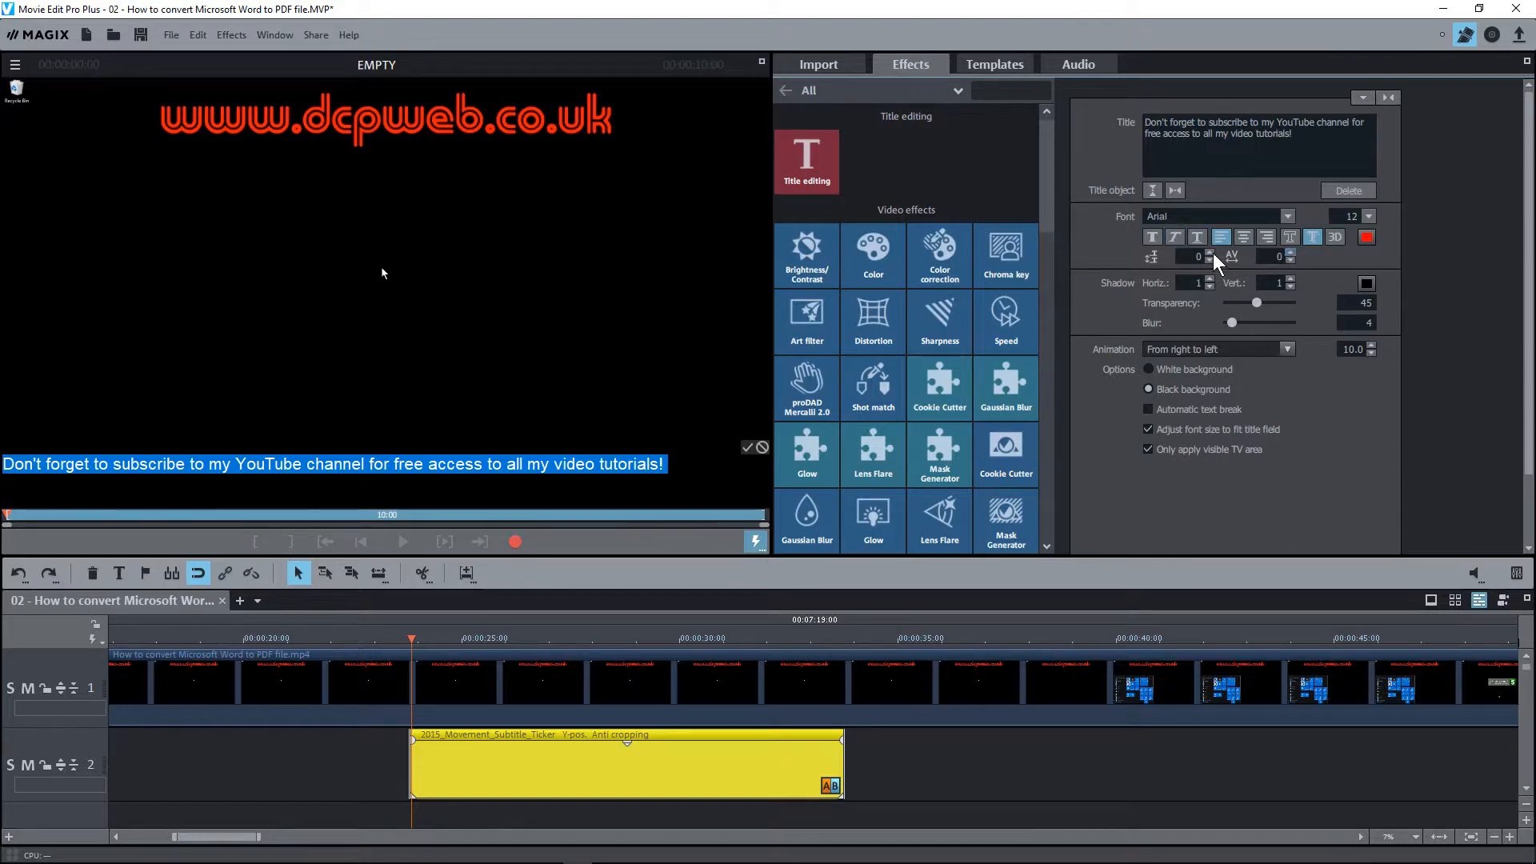
left_click(1213, 253)
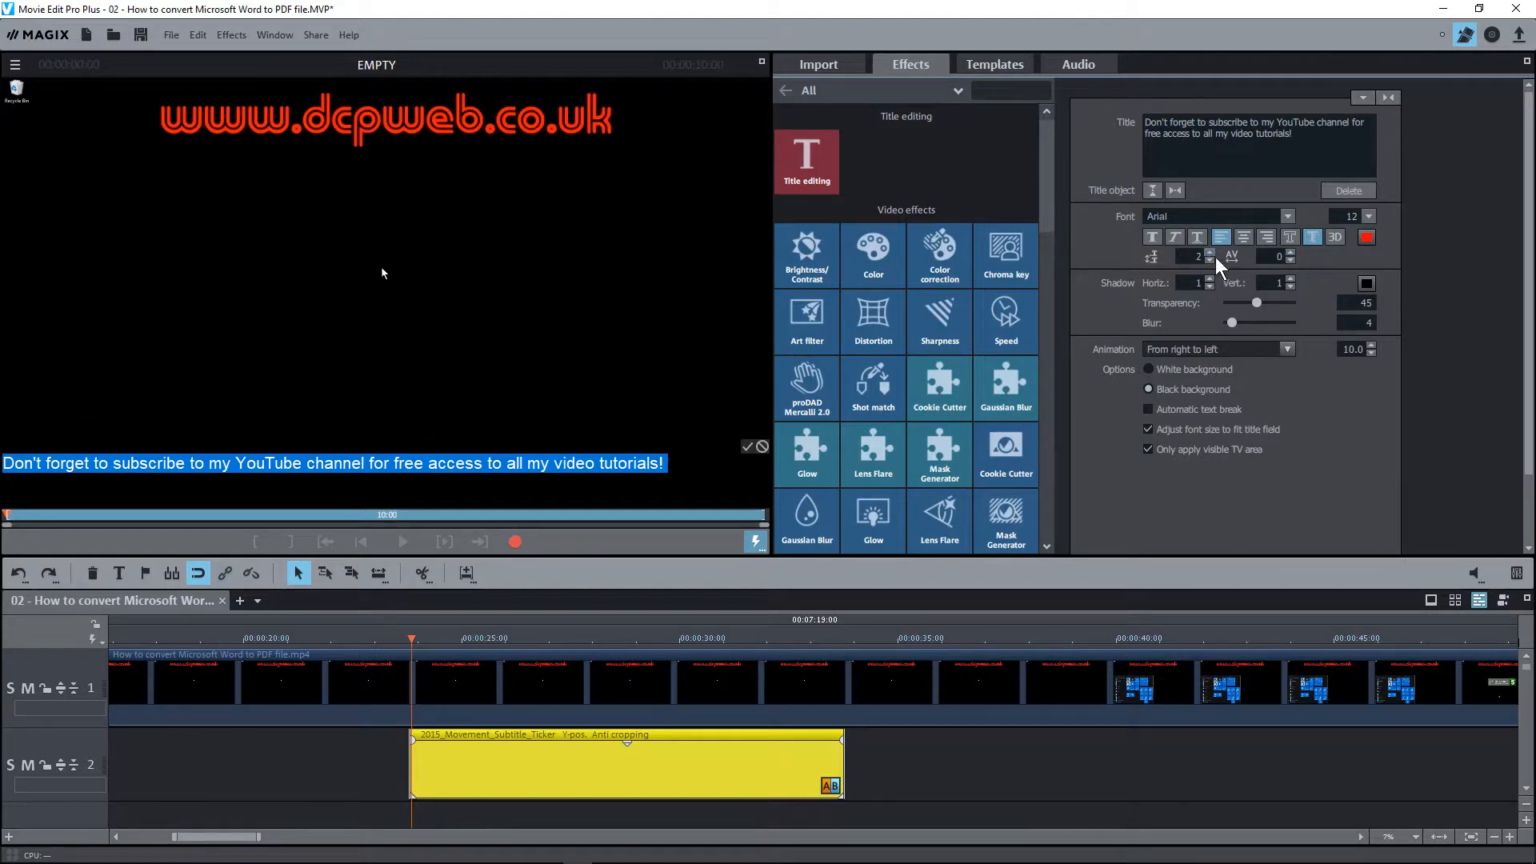
left_click(1210, 251)
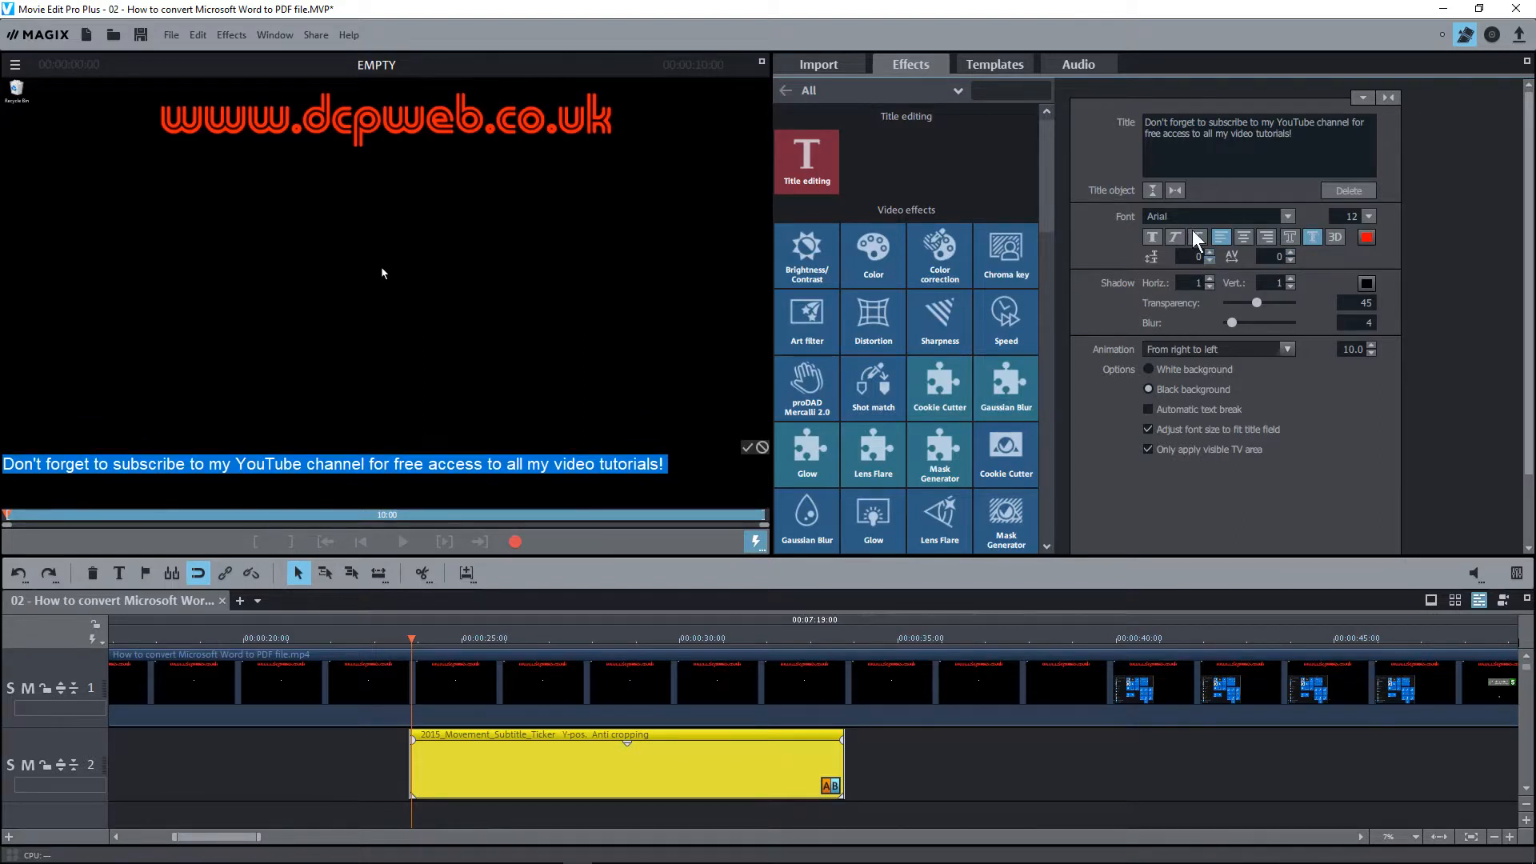
mouse_move(1213, 352)
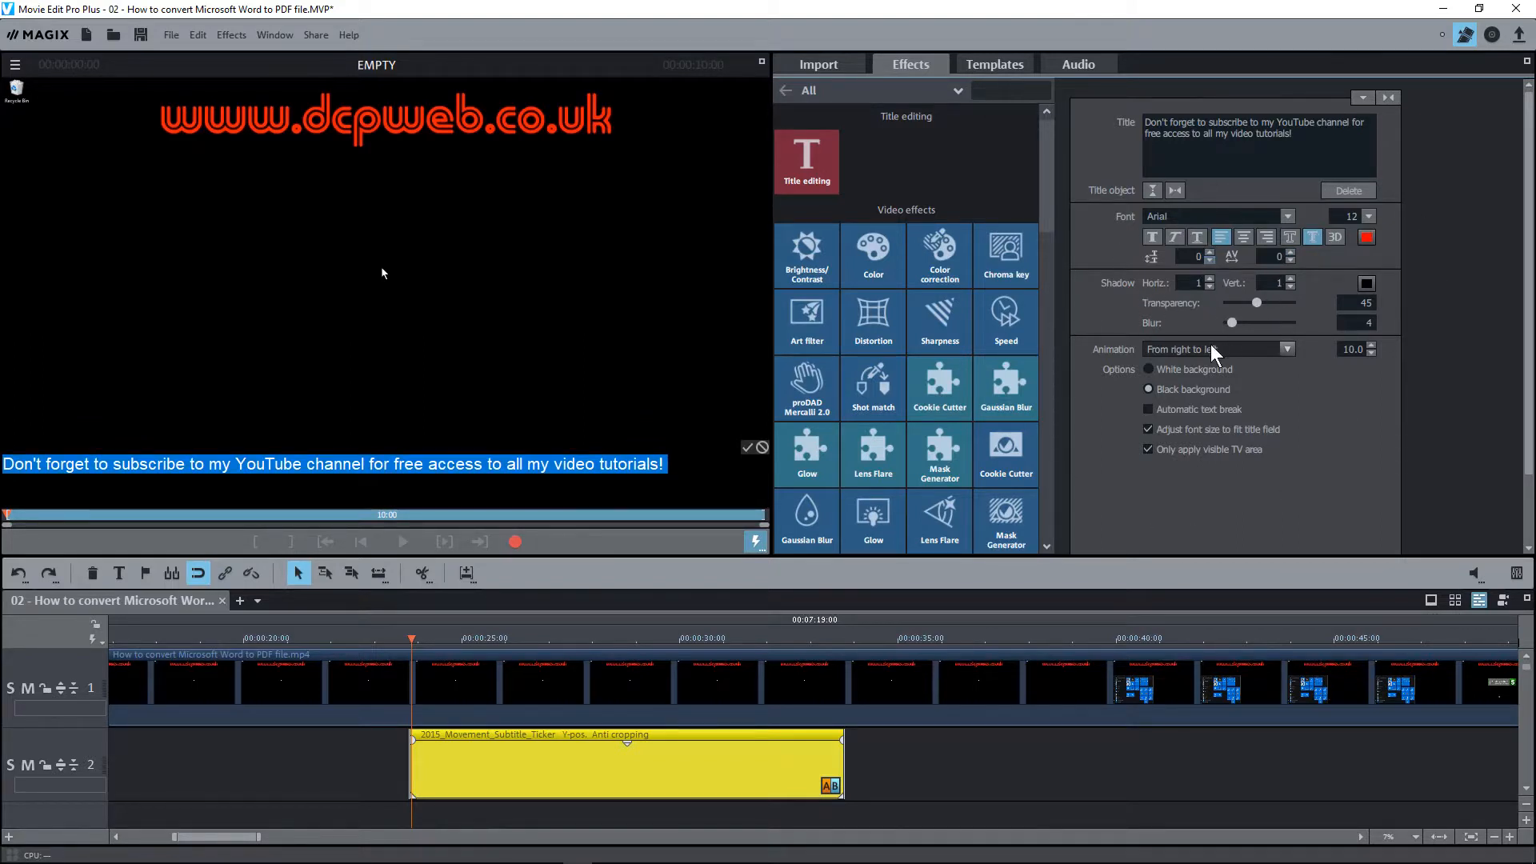
mouse_move(1293, 451)
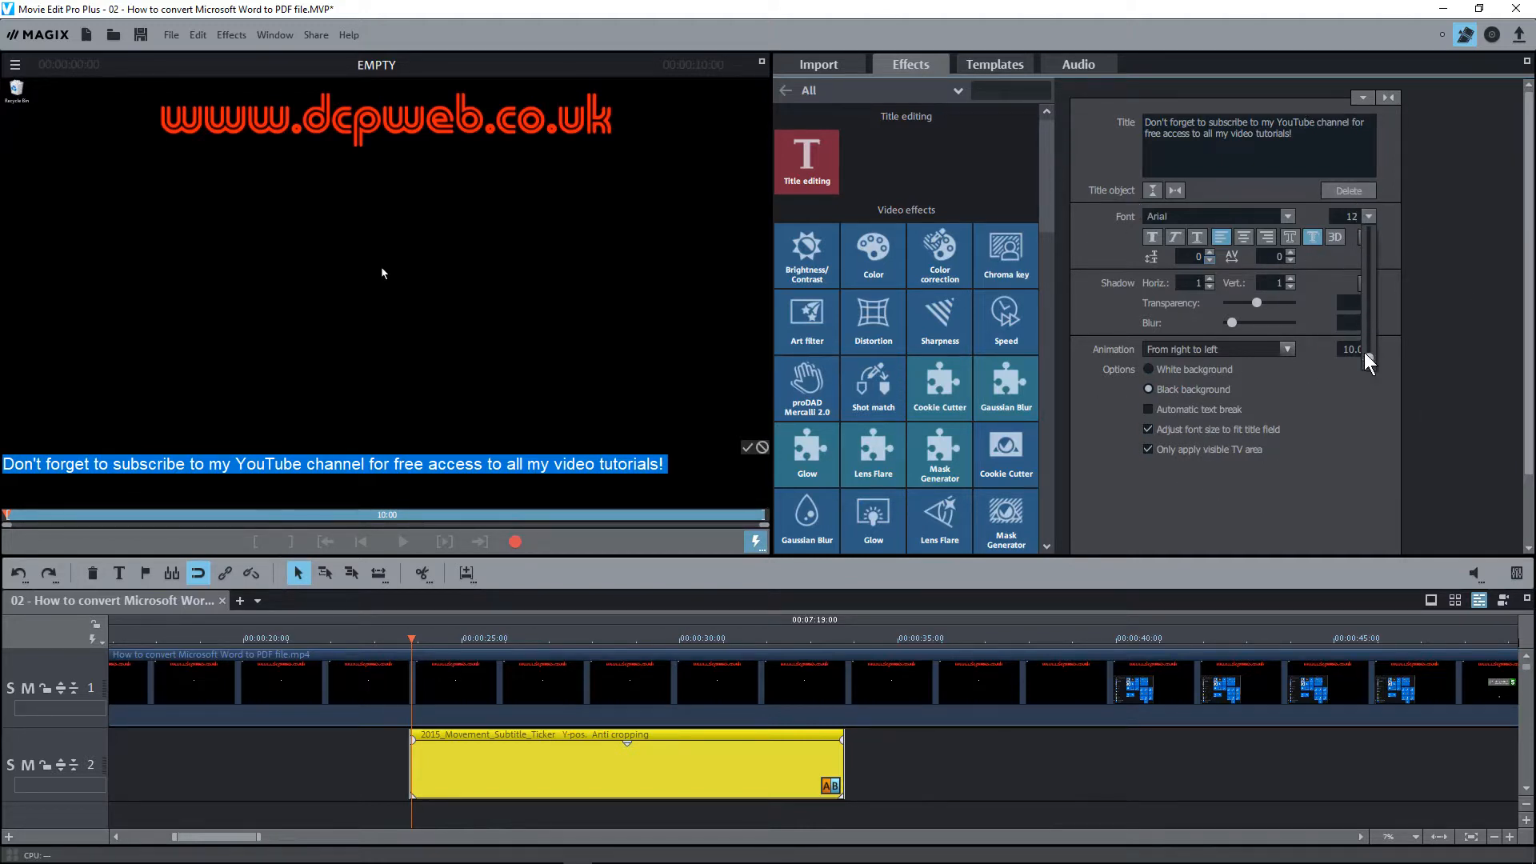
left_click(1368, 211)
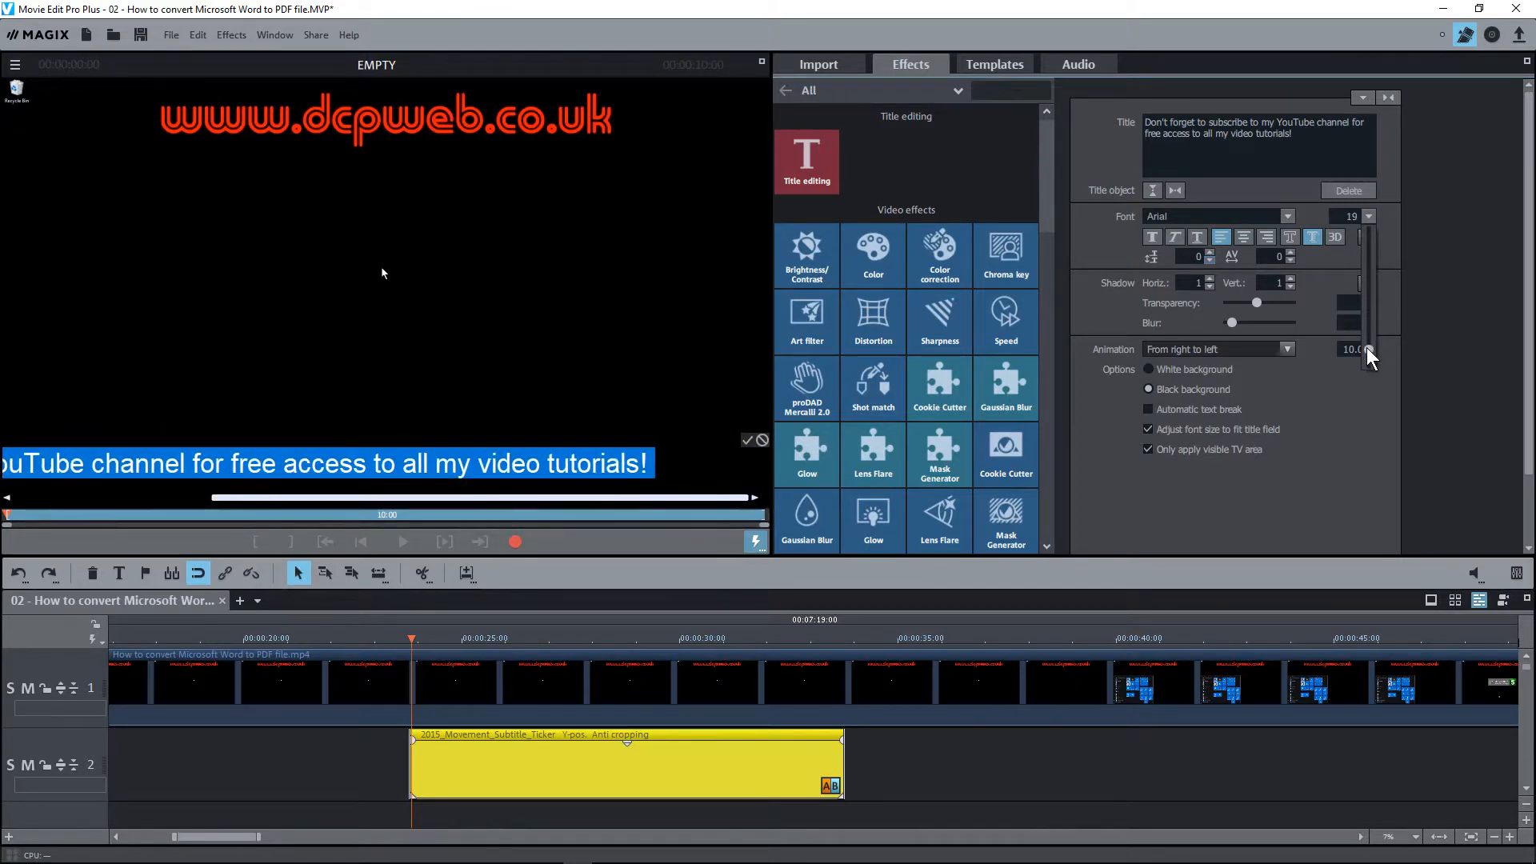
left_click(1368, 216)
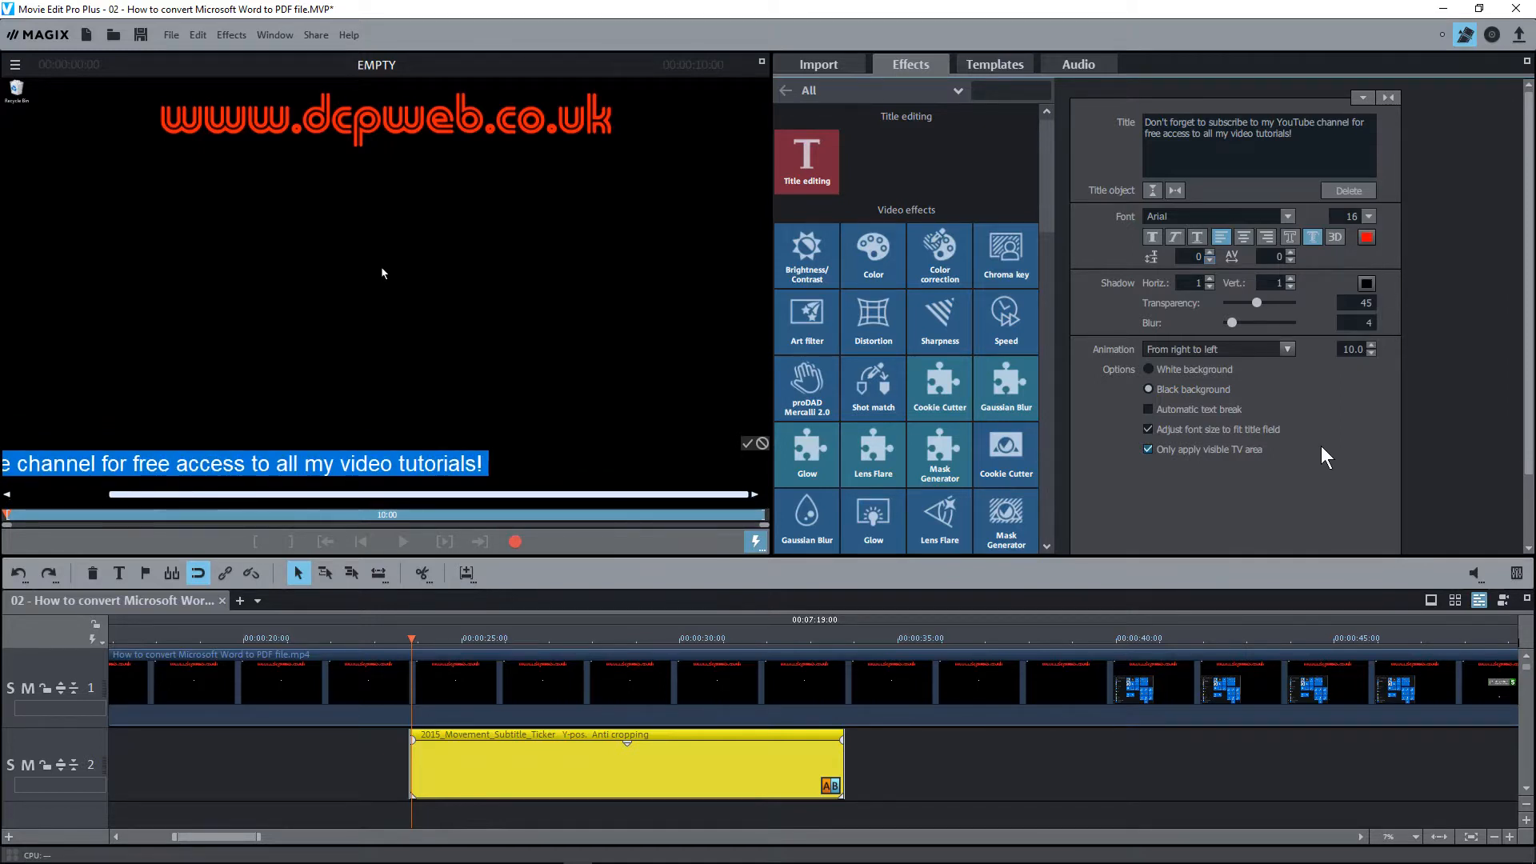
mouse_move(1167, 249)
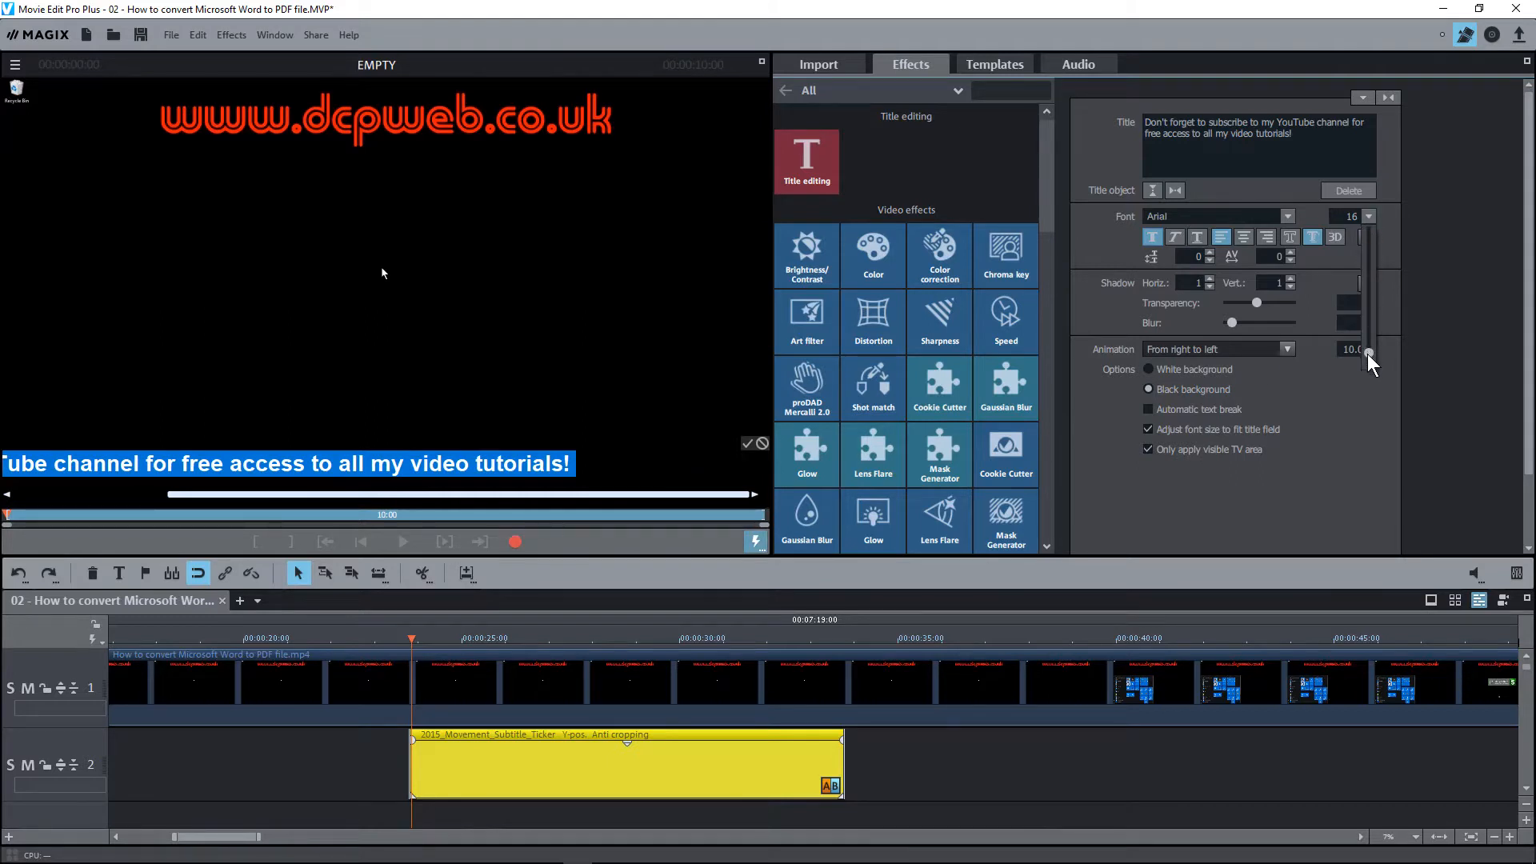
left_click(1370, 221)
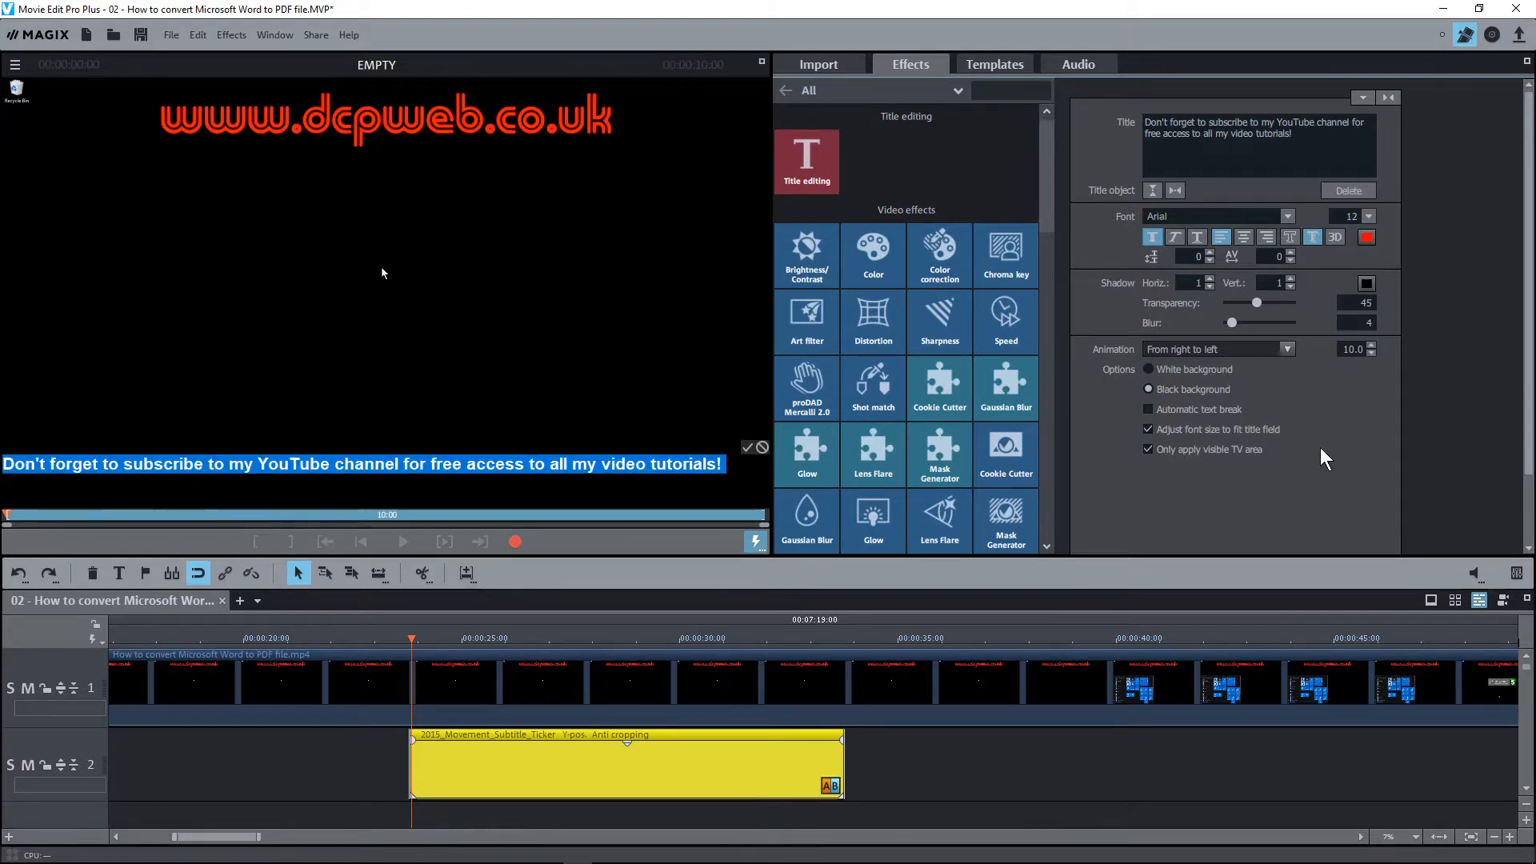
mouse_move(752, 456)
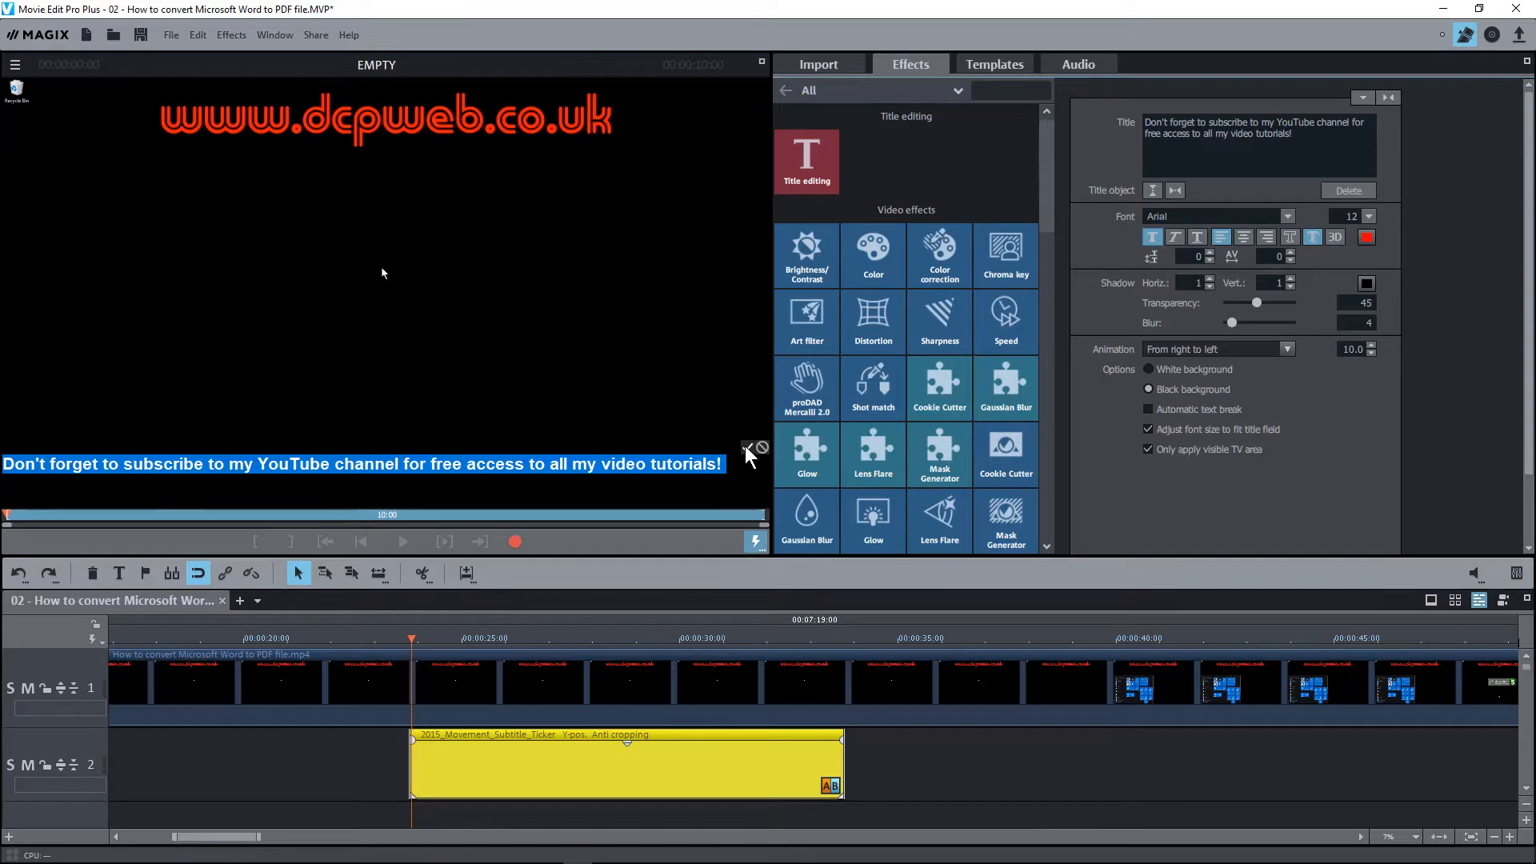
mouse_move(750, 465)
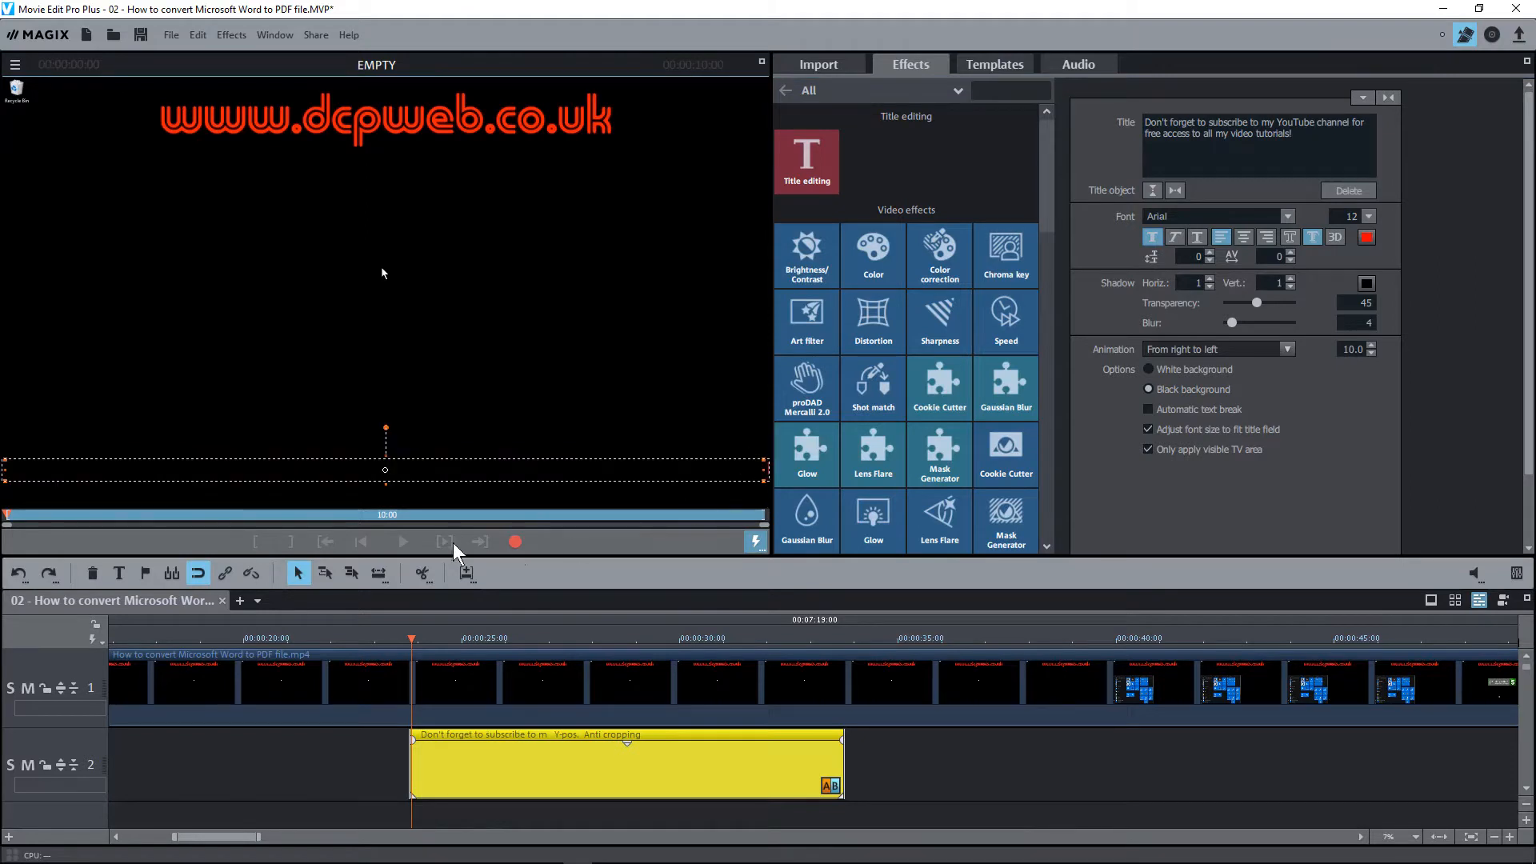
mouse_move(370, 472)
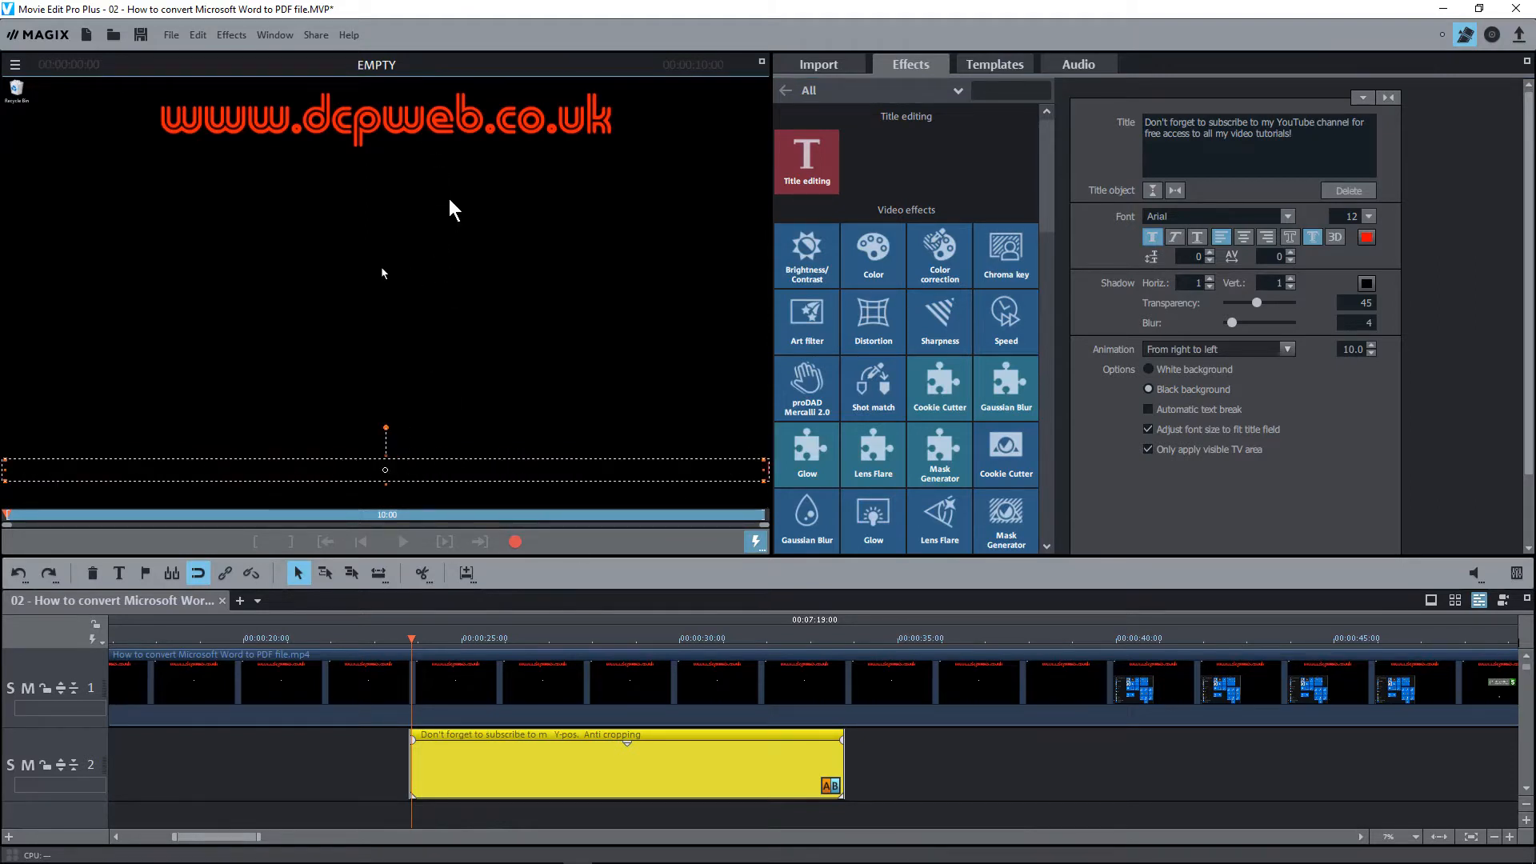
mouse_move(517, 432)
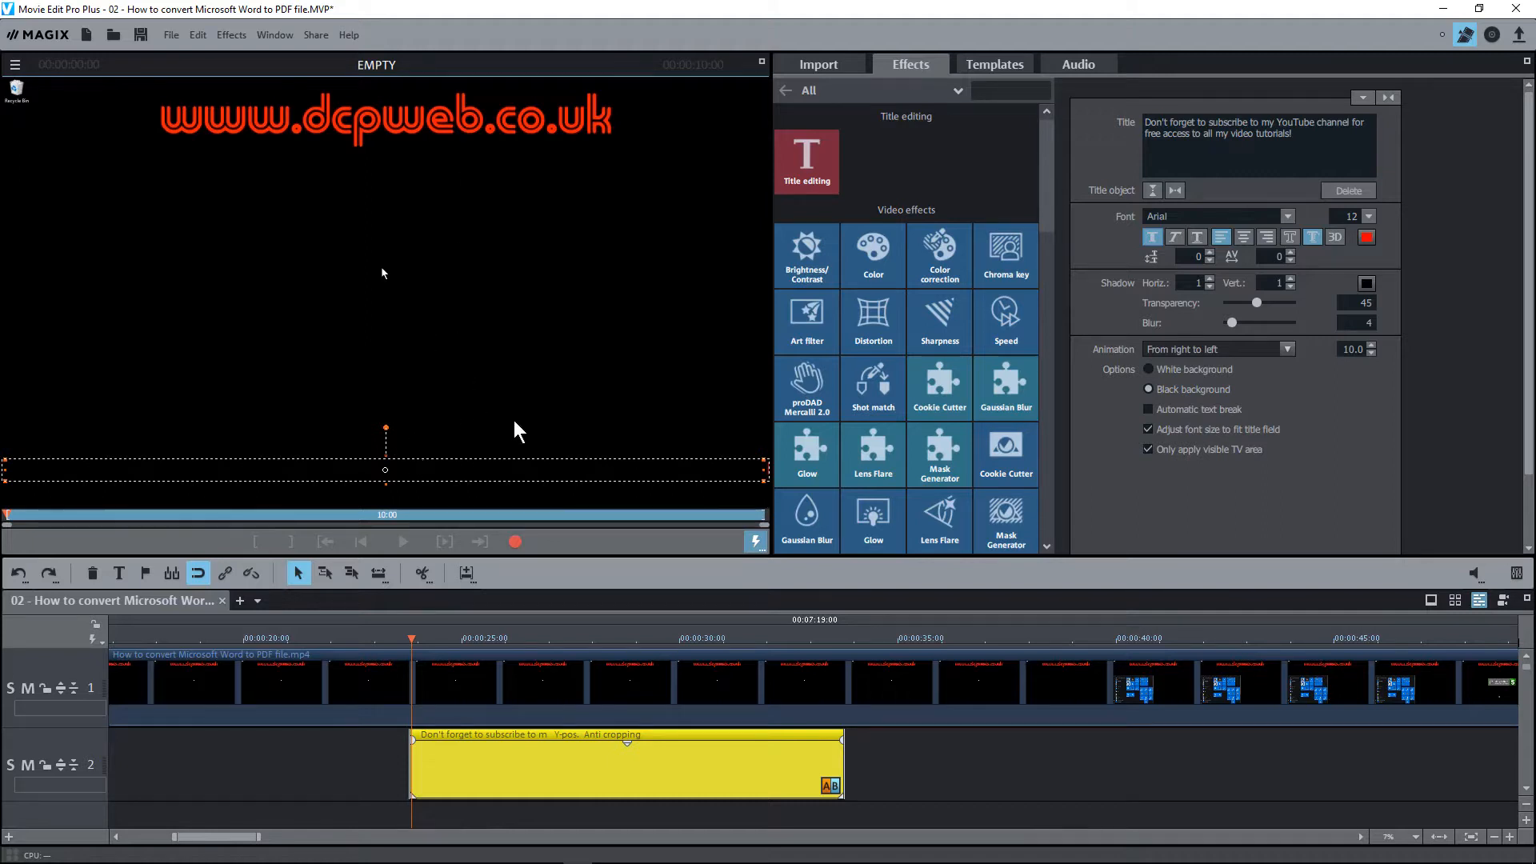
mouse_move(406, 442)
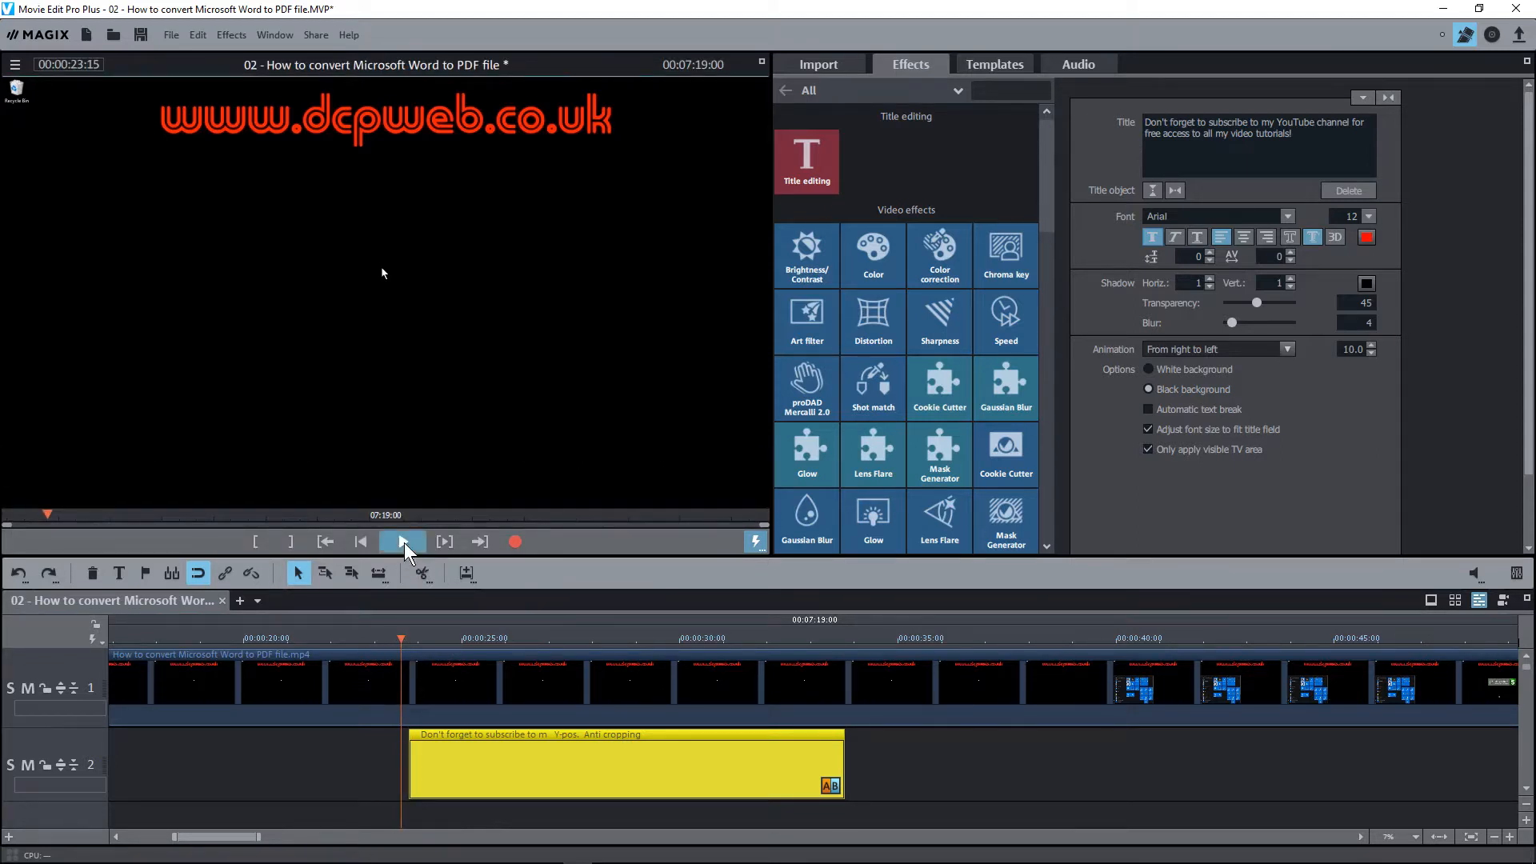
Step: Preview the red scrolling ticker in the monitor, then stop playback
left_click(402, 543)
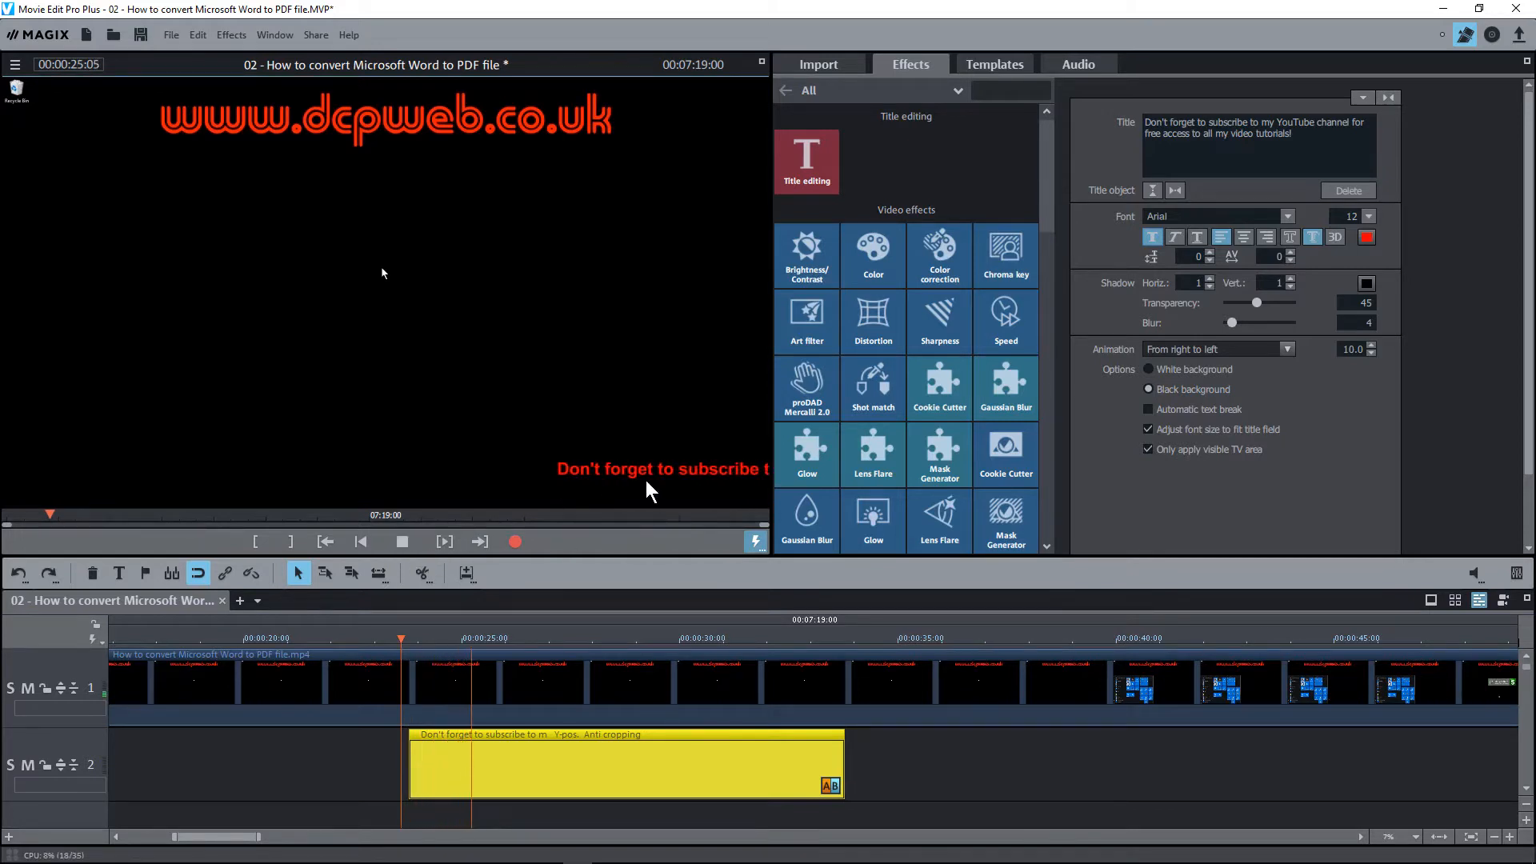
left_click(402, 541)
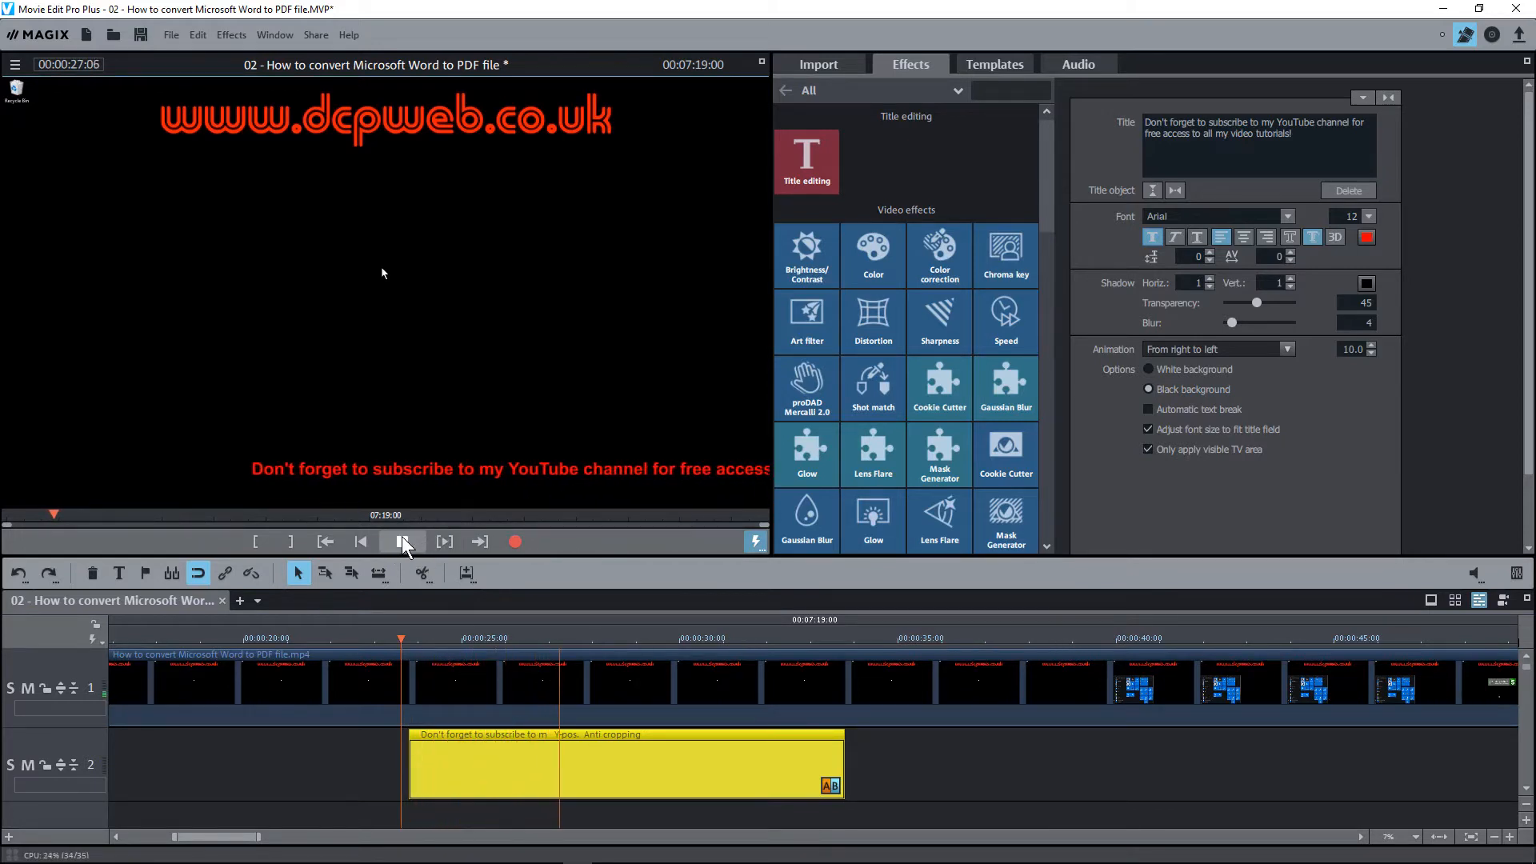
left_click(402, 541)
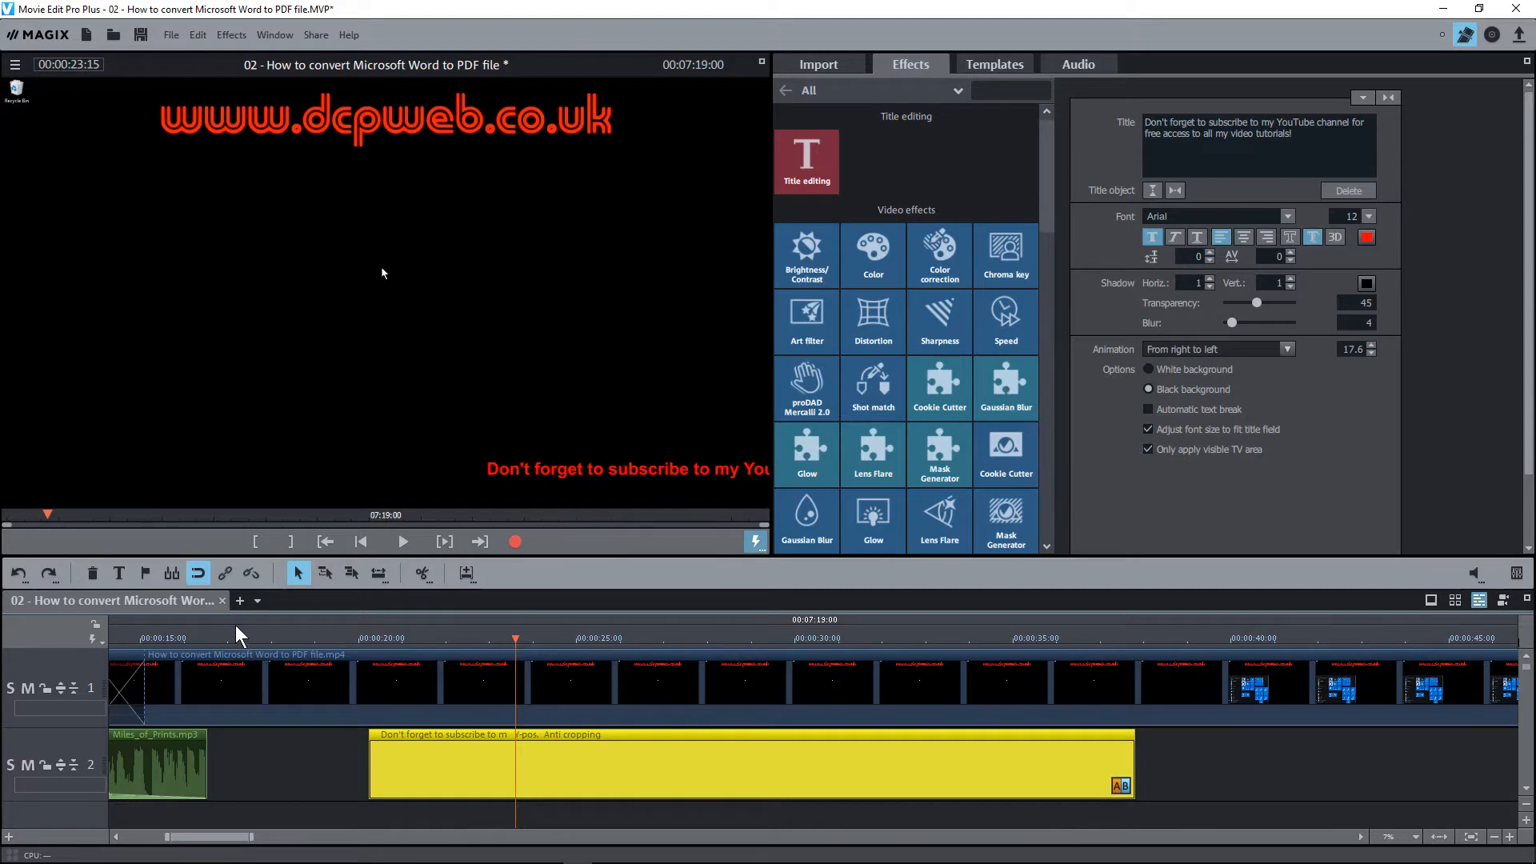
Step: Jump back before the ticker and preview the full stretched subscribe message scrolling past
left_click(360, 540)
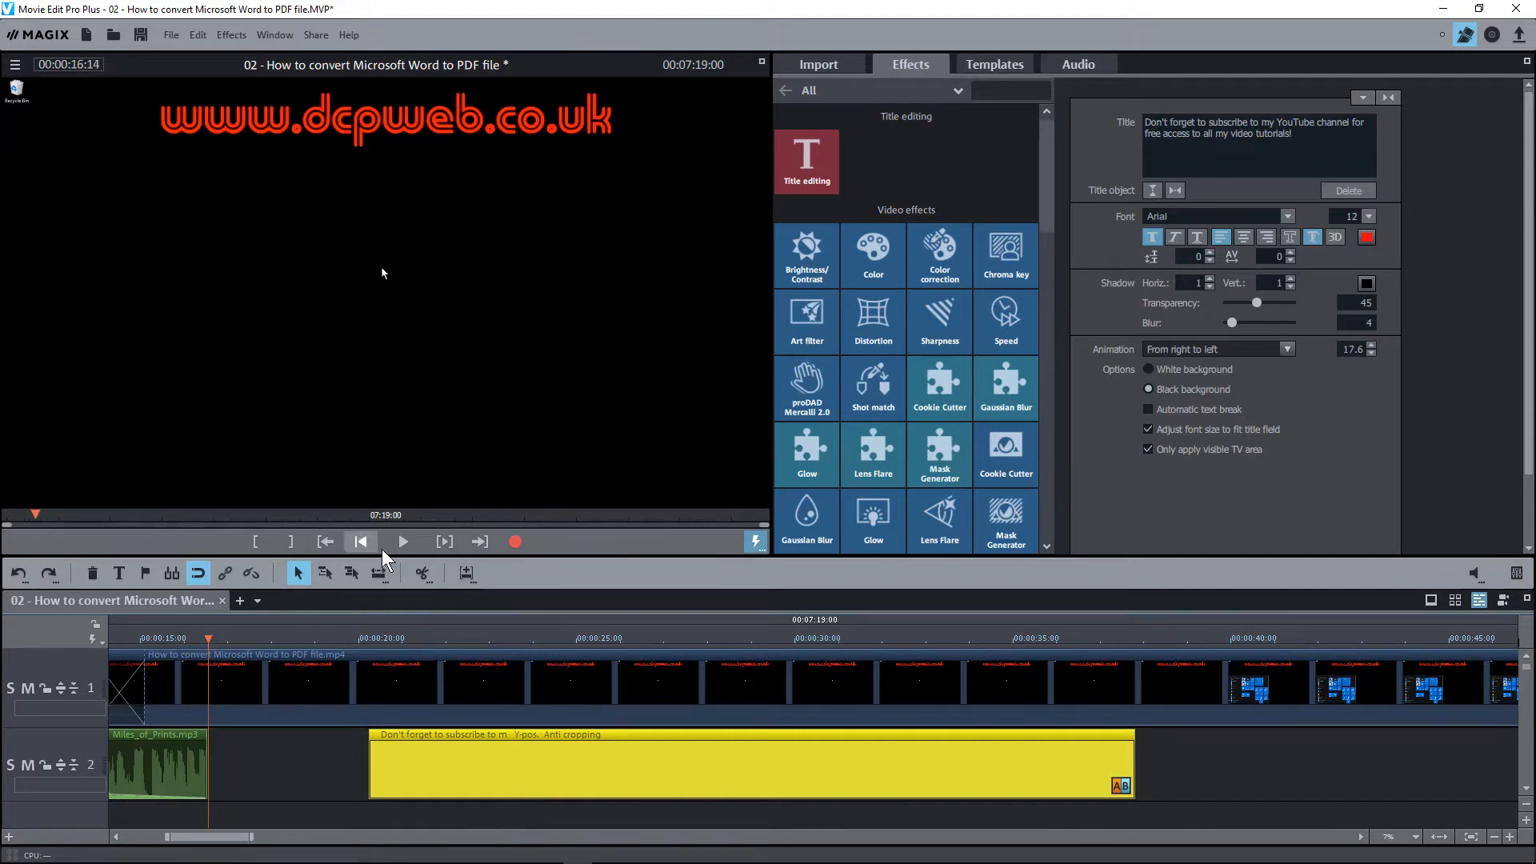
left_click(402, 541)
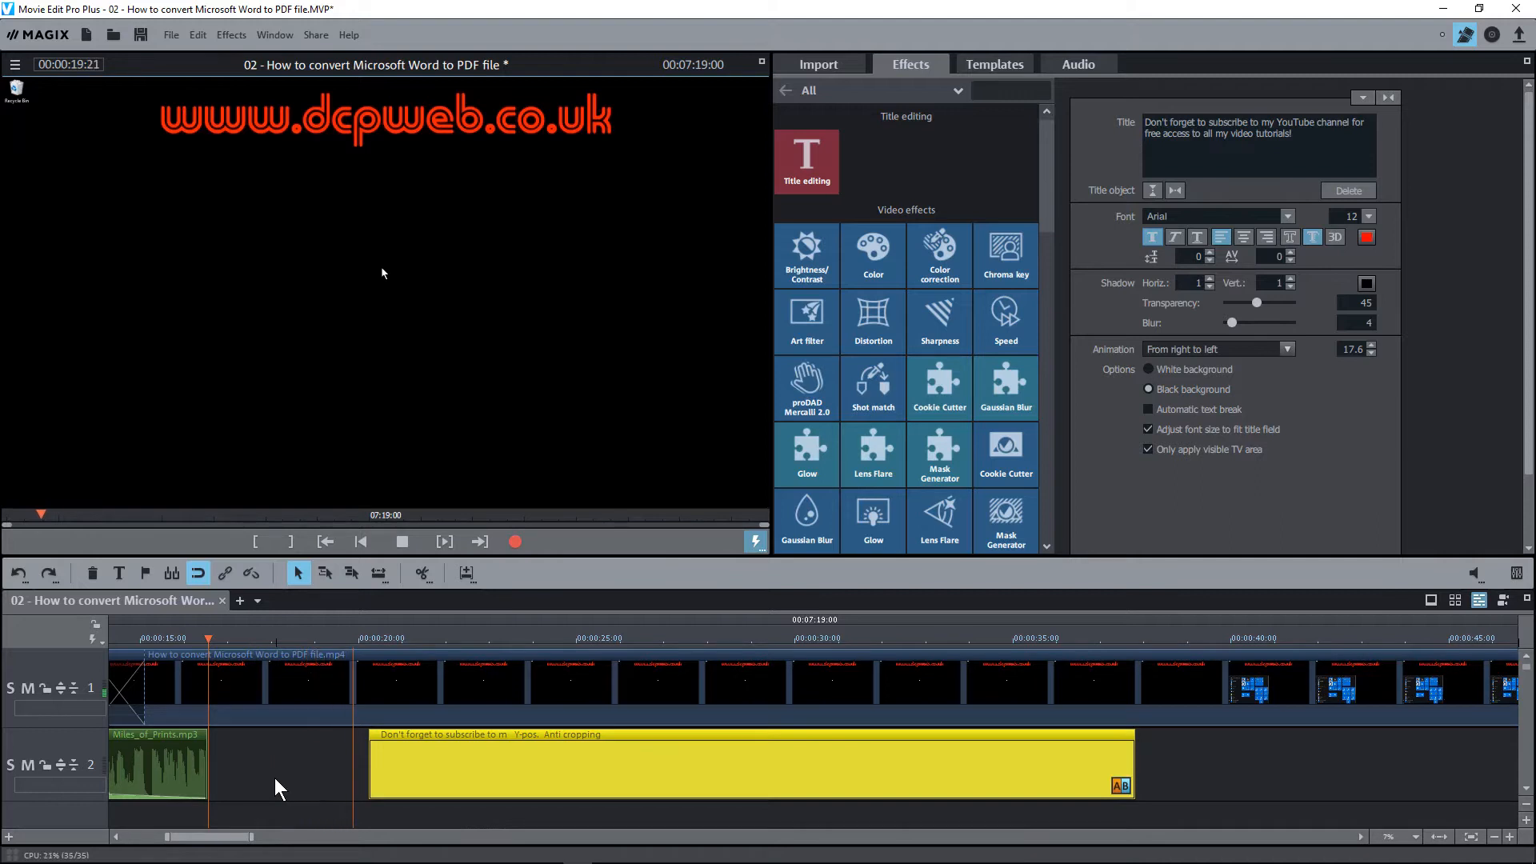
left_click(402, 541)
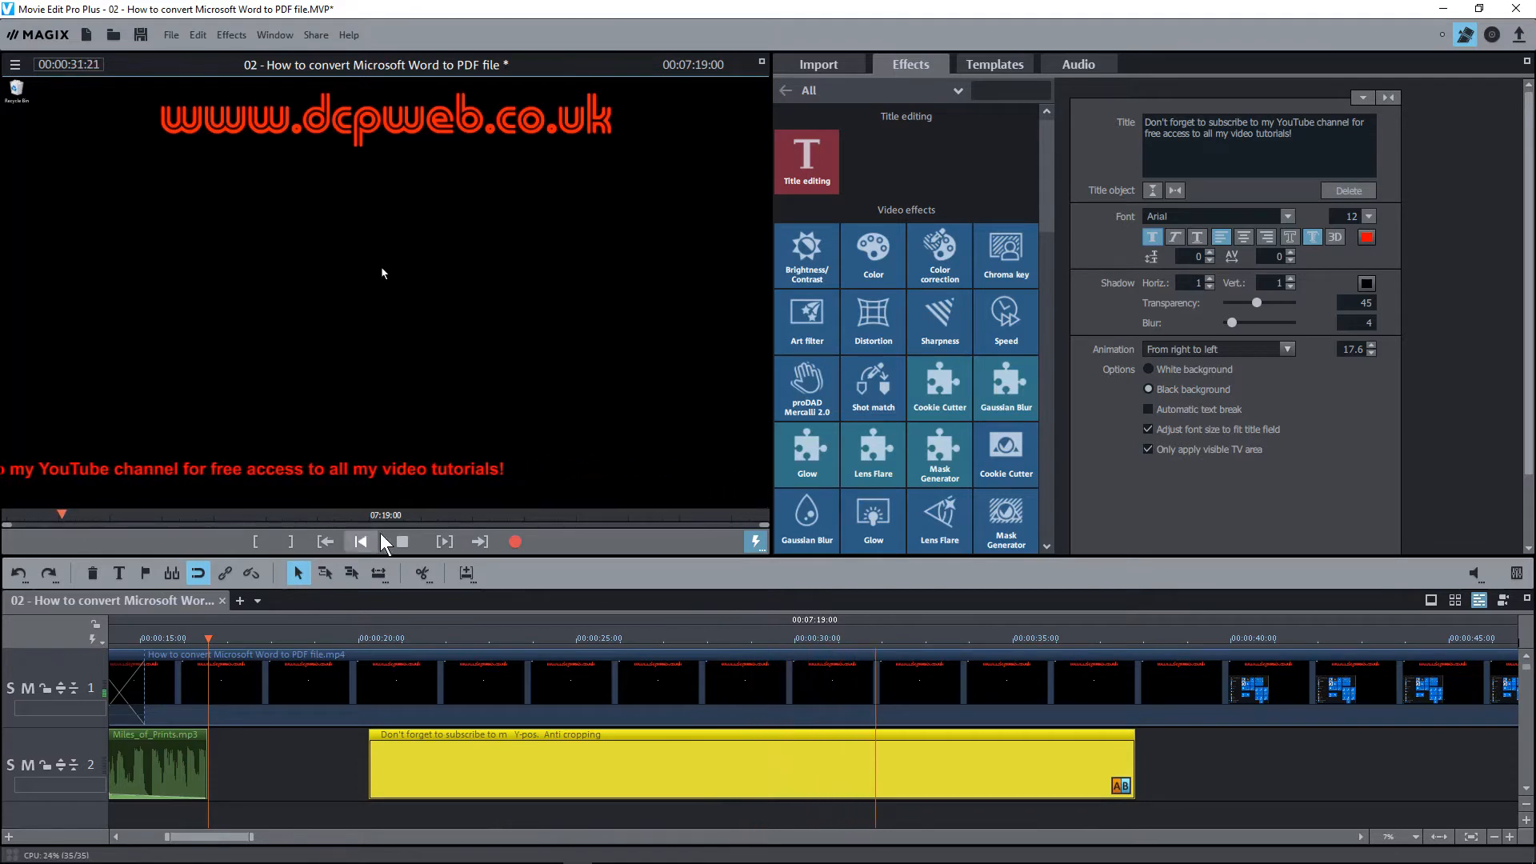
left_click(400, 541)
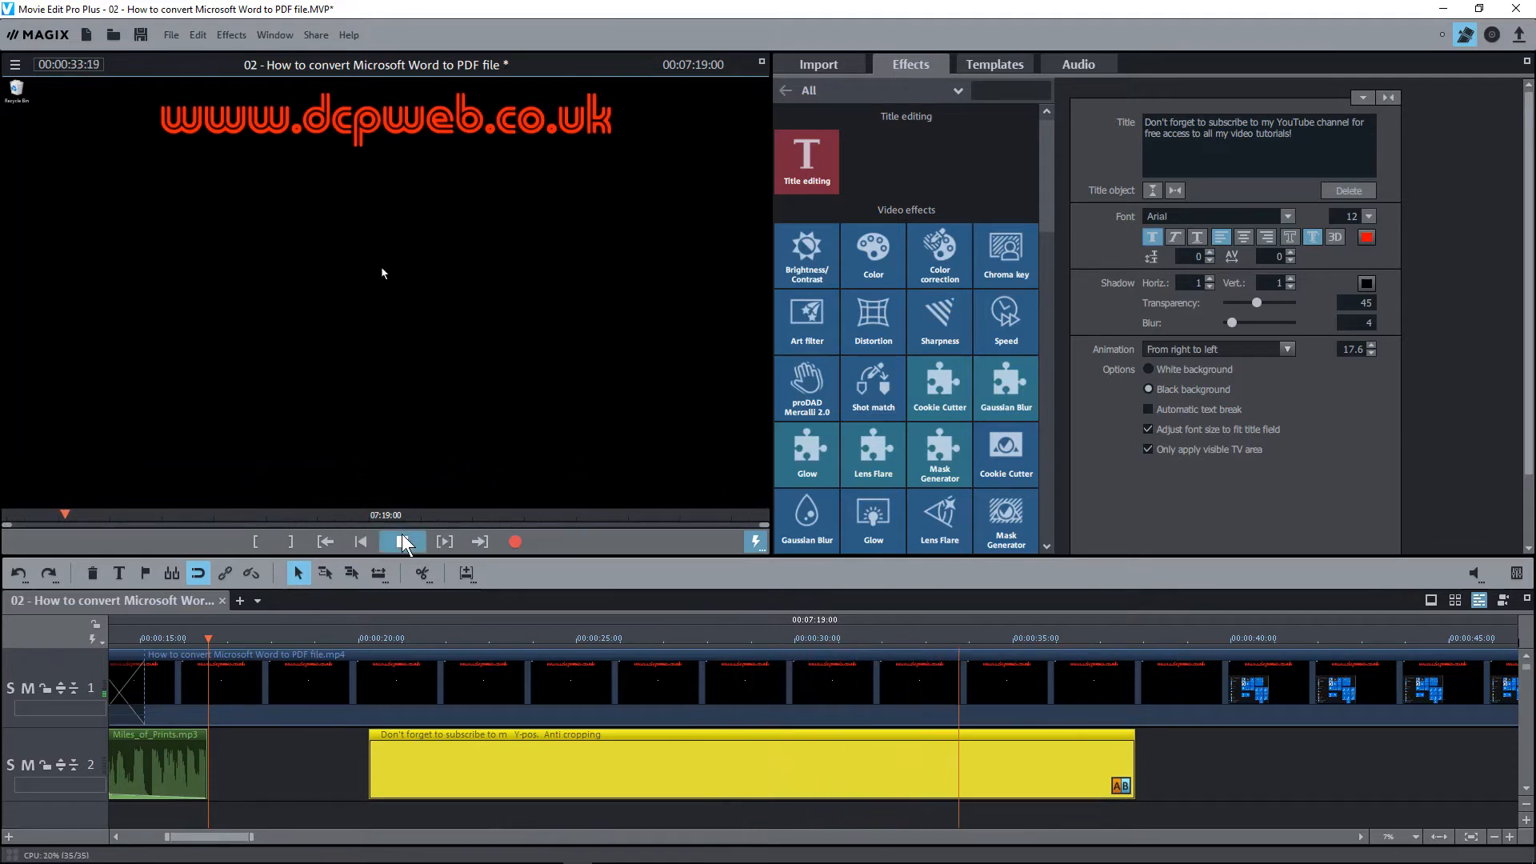
left_click(402, 541)
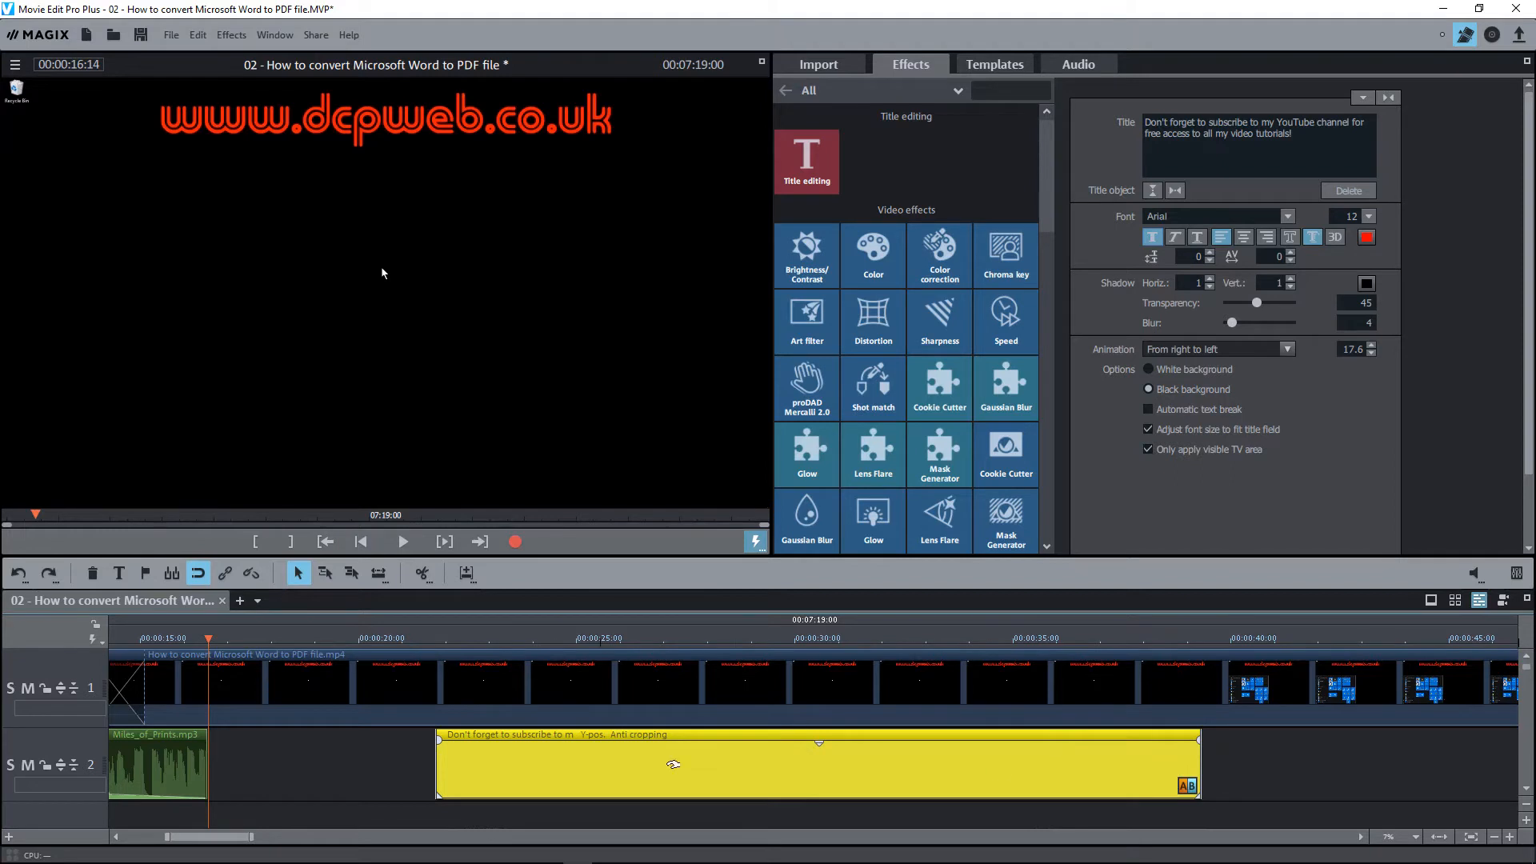
mouse_move(1211, 774)
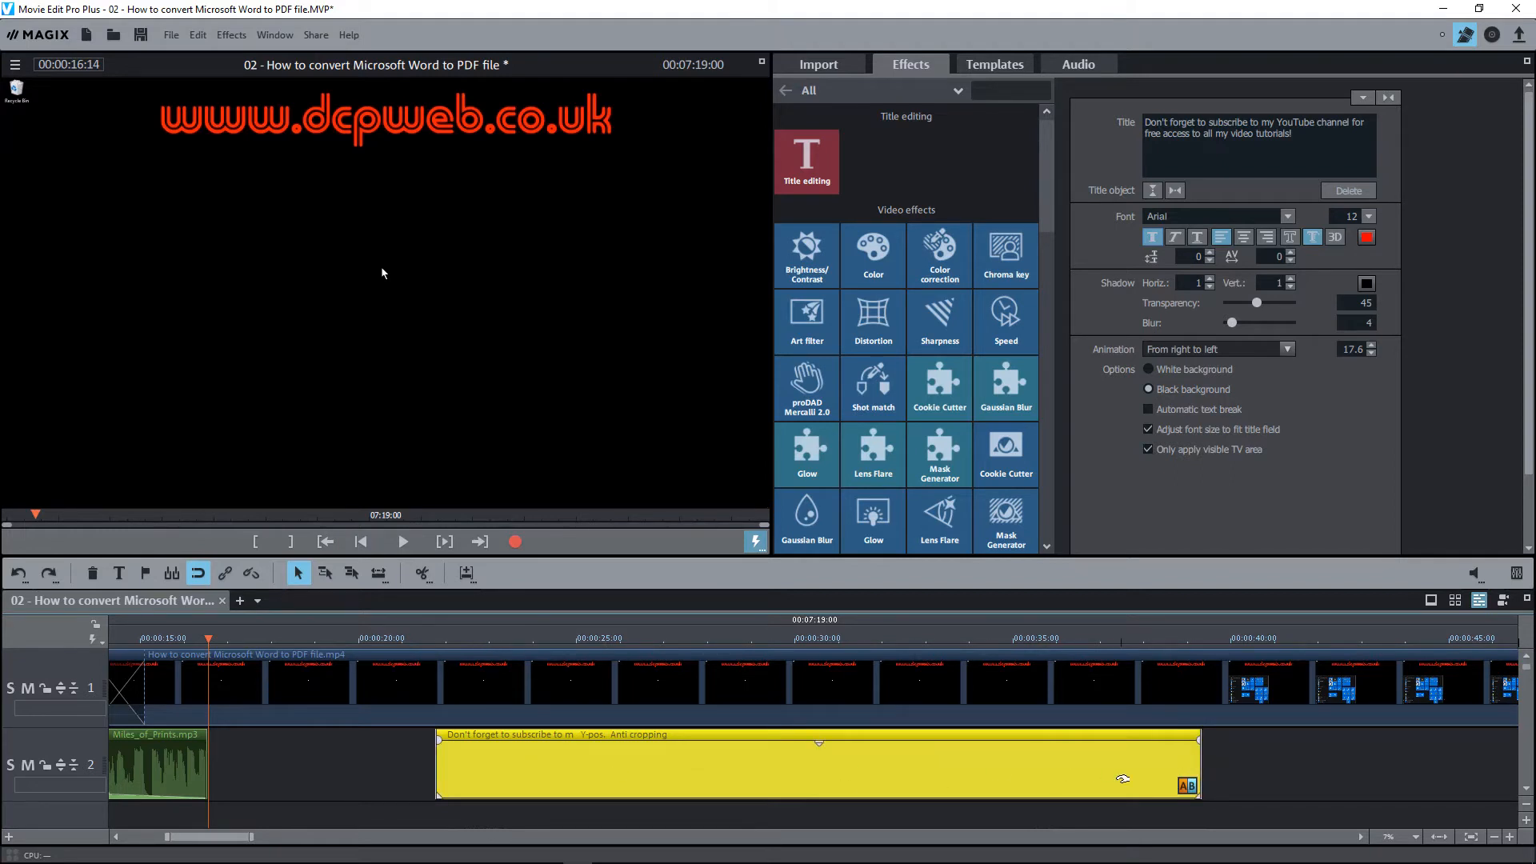
mouse_move(573, 507)
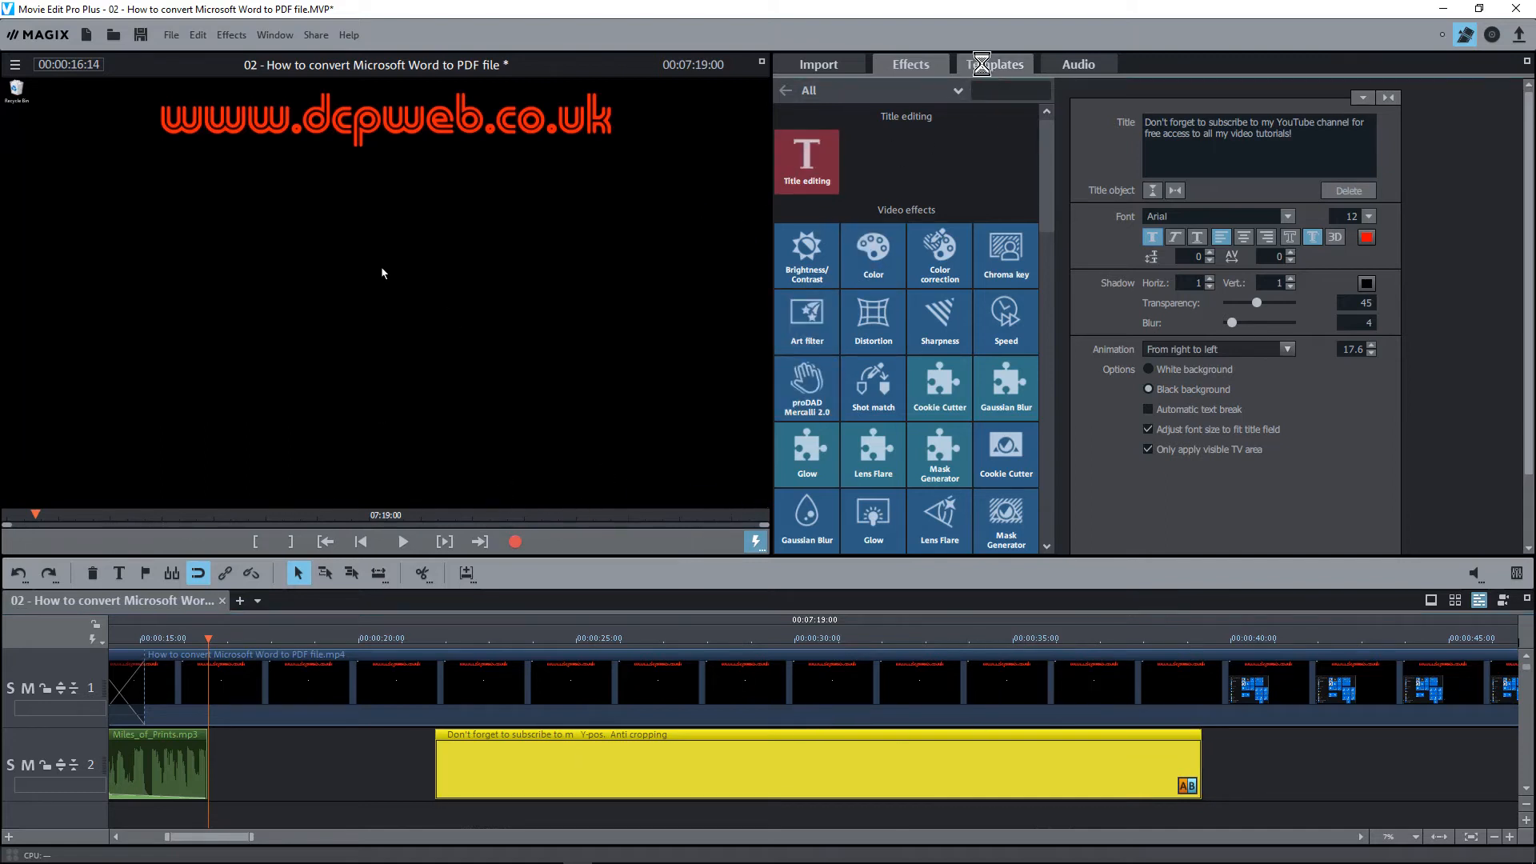
Step: Show the Templates collection again with Transitions and Title templates listed
left_click(994, 64)
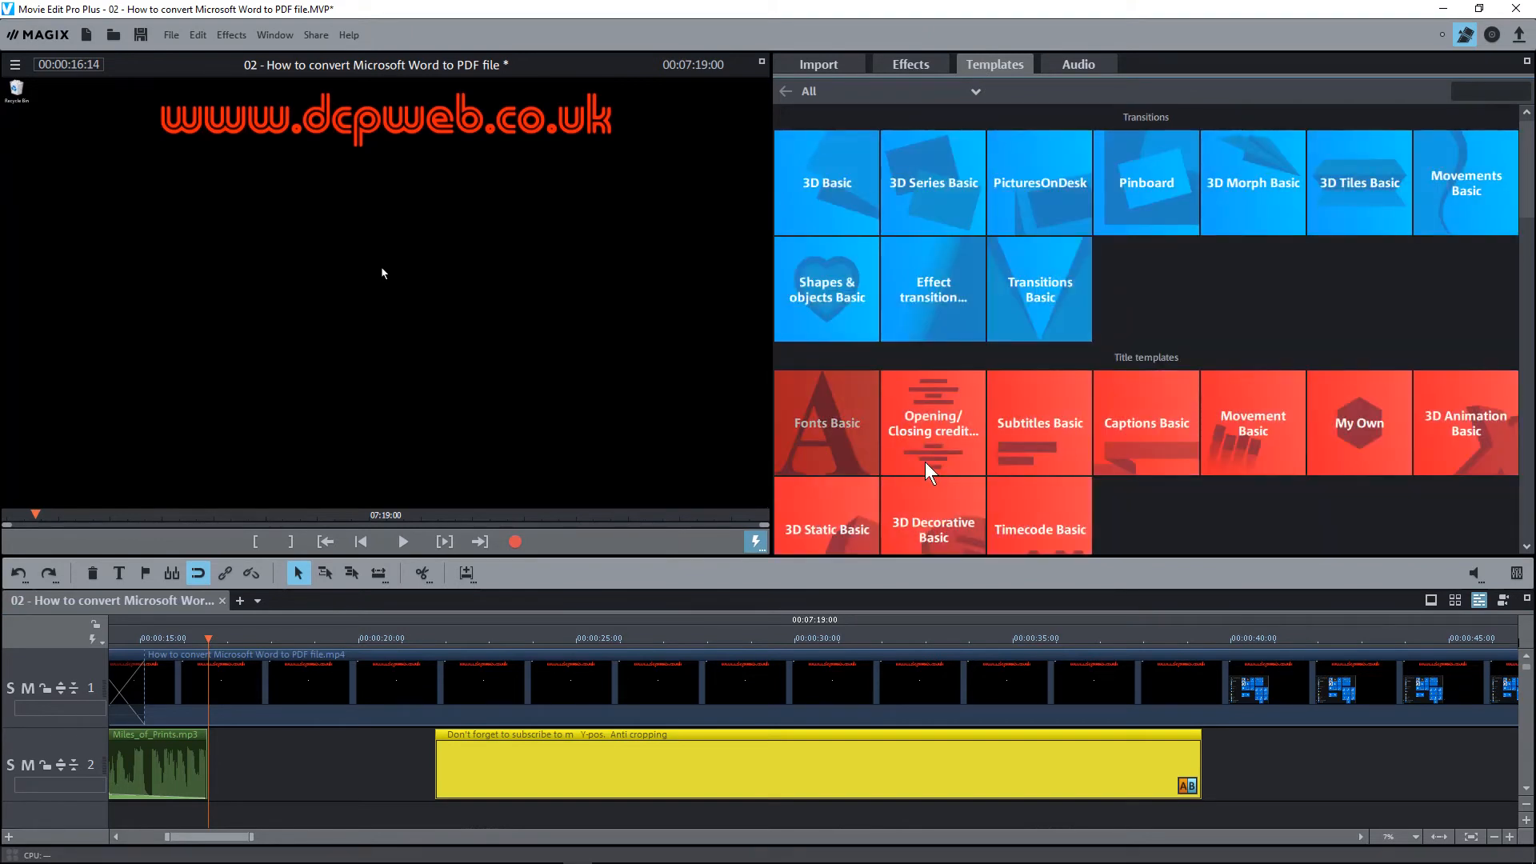
mouse_move(989, 429)
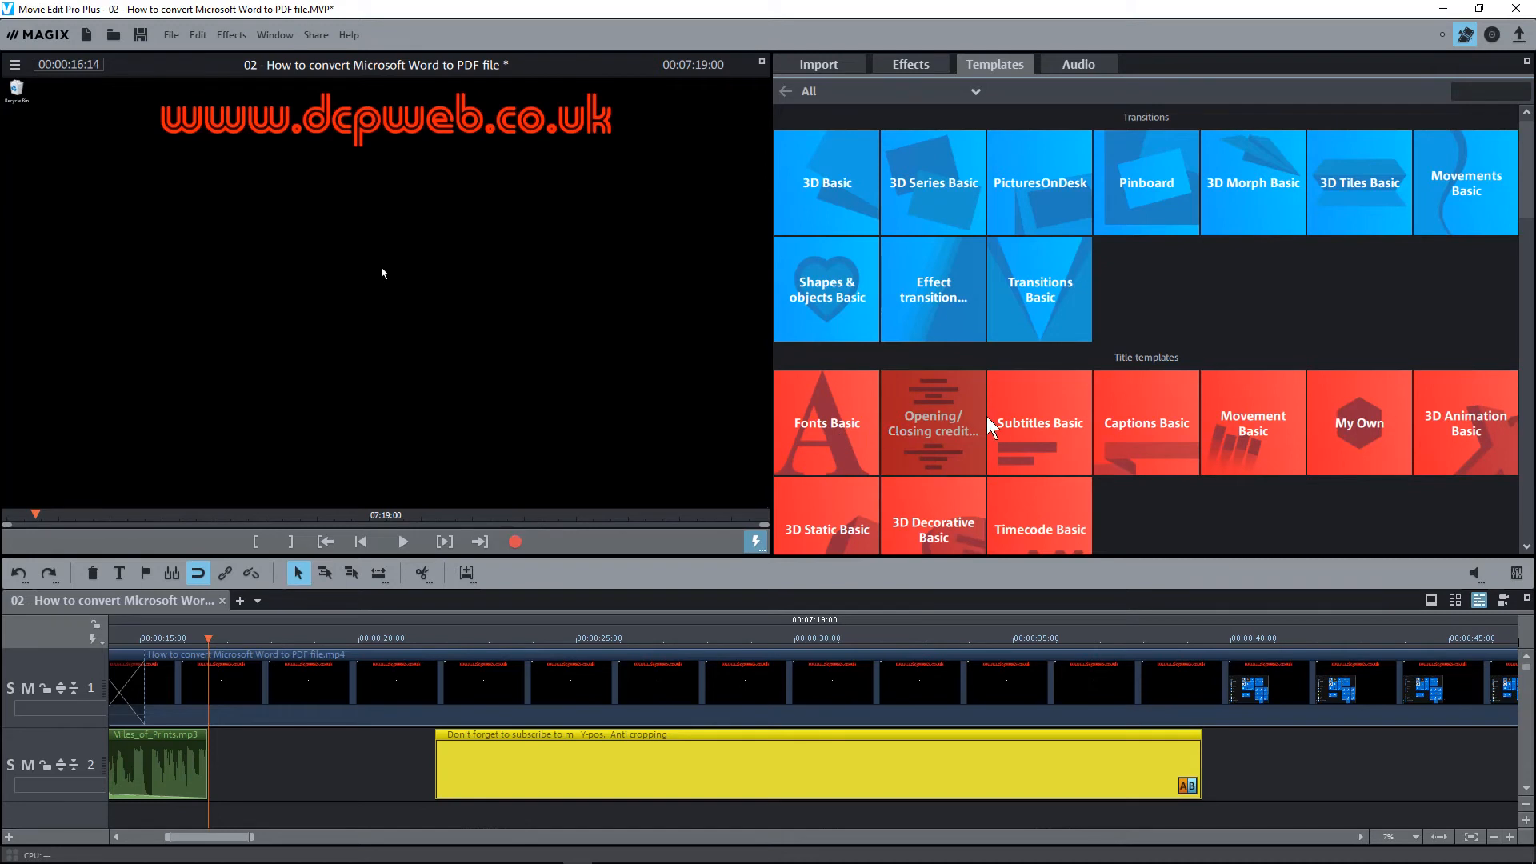
mouse_move(474, 422)
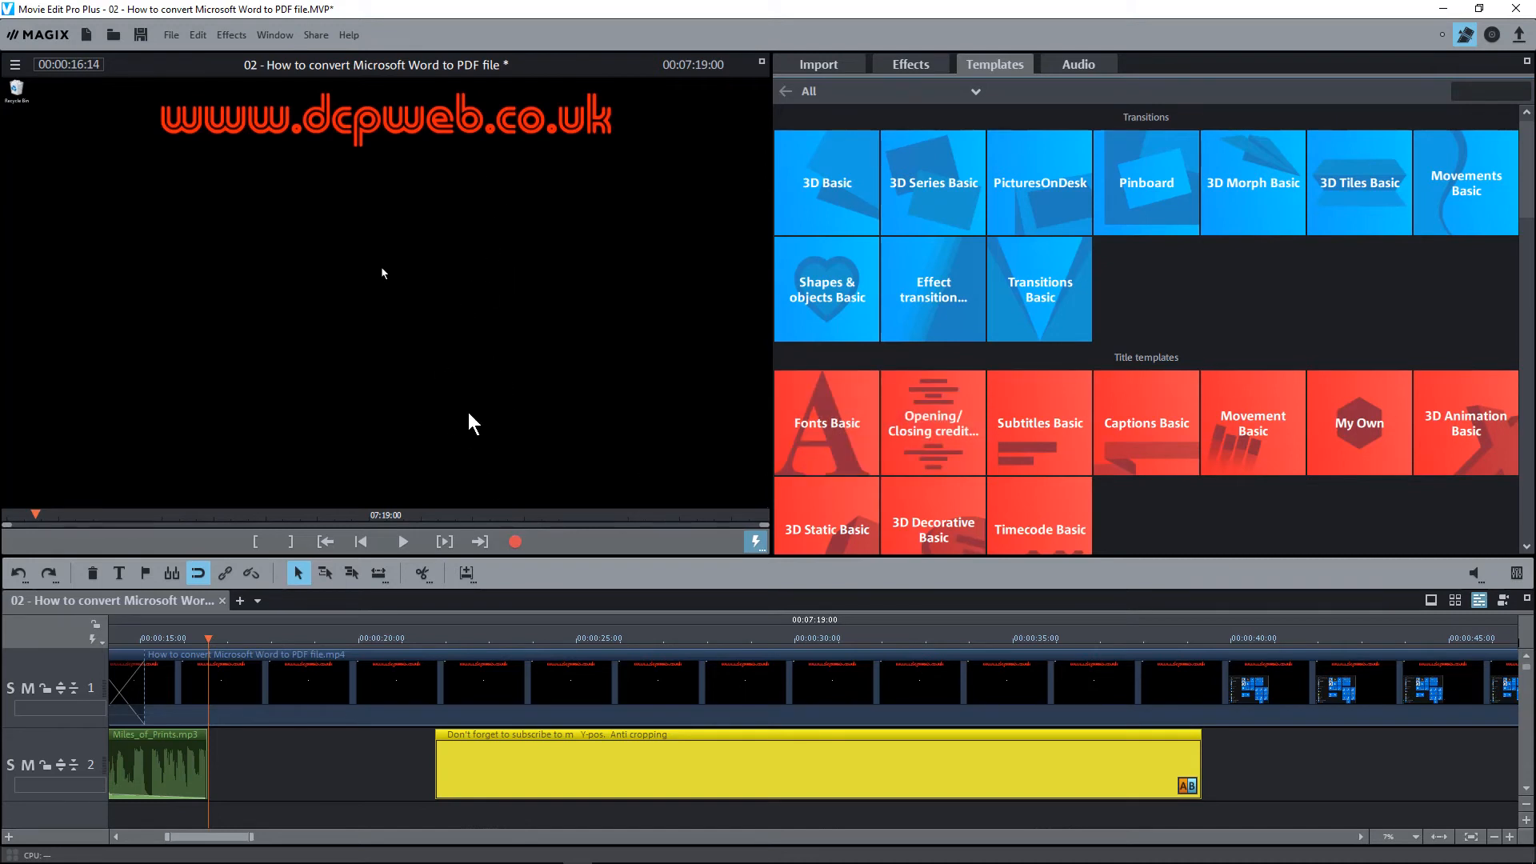
mouse_move(518, 240)
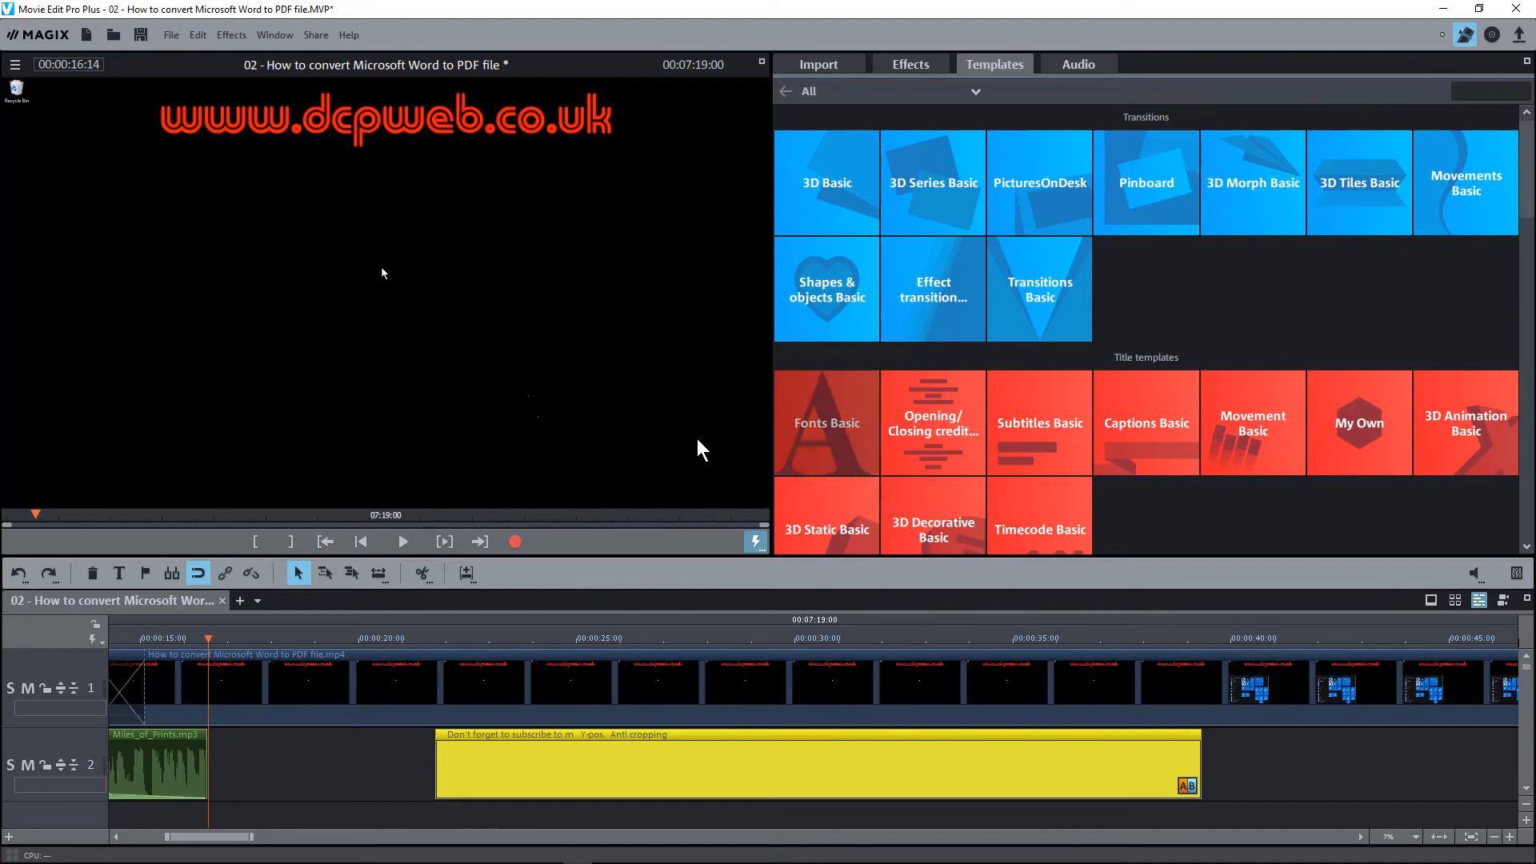
mouse_move(382, 269)
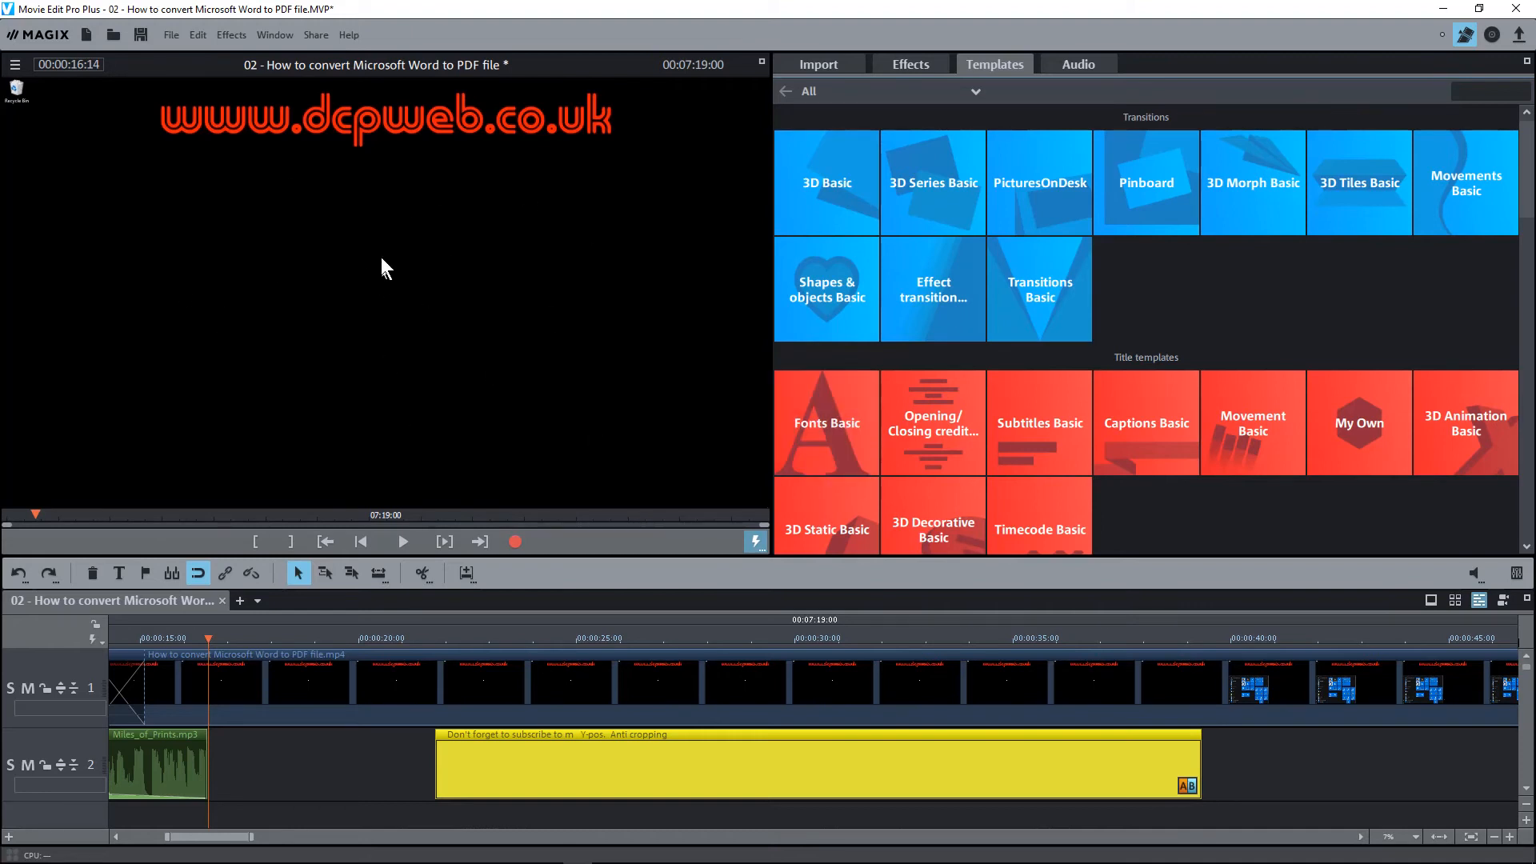
mouse_move(643, 374)
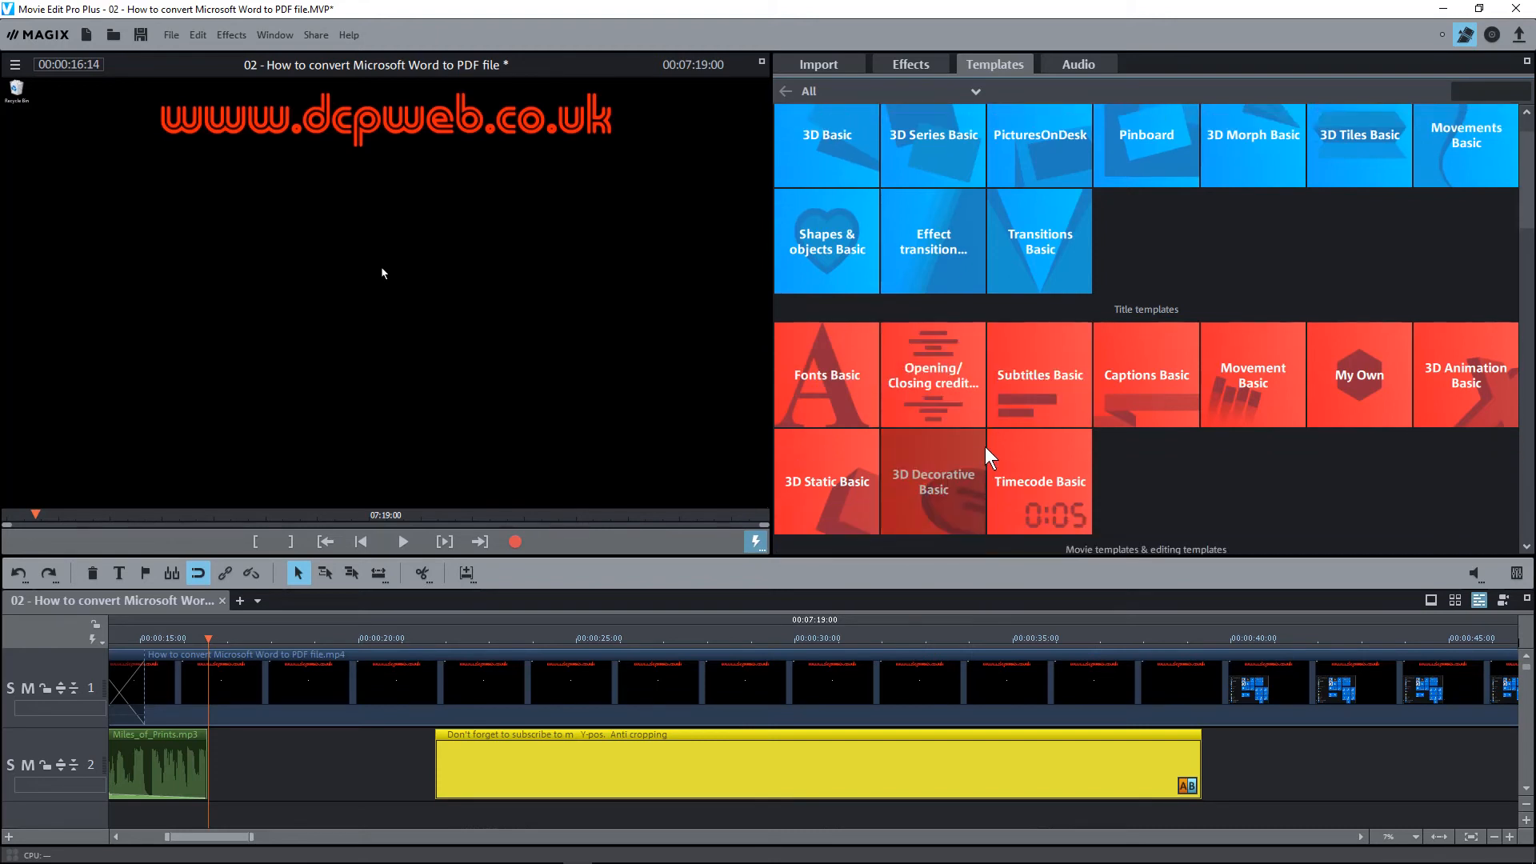
mouse_move(426, 383)
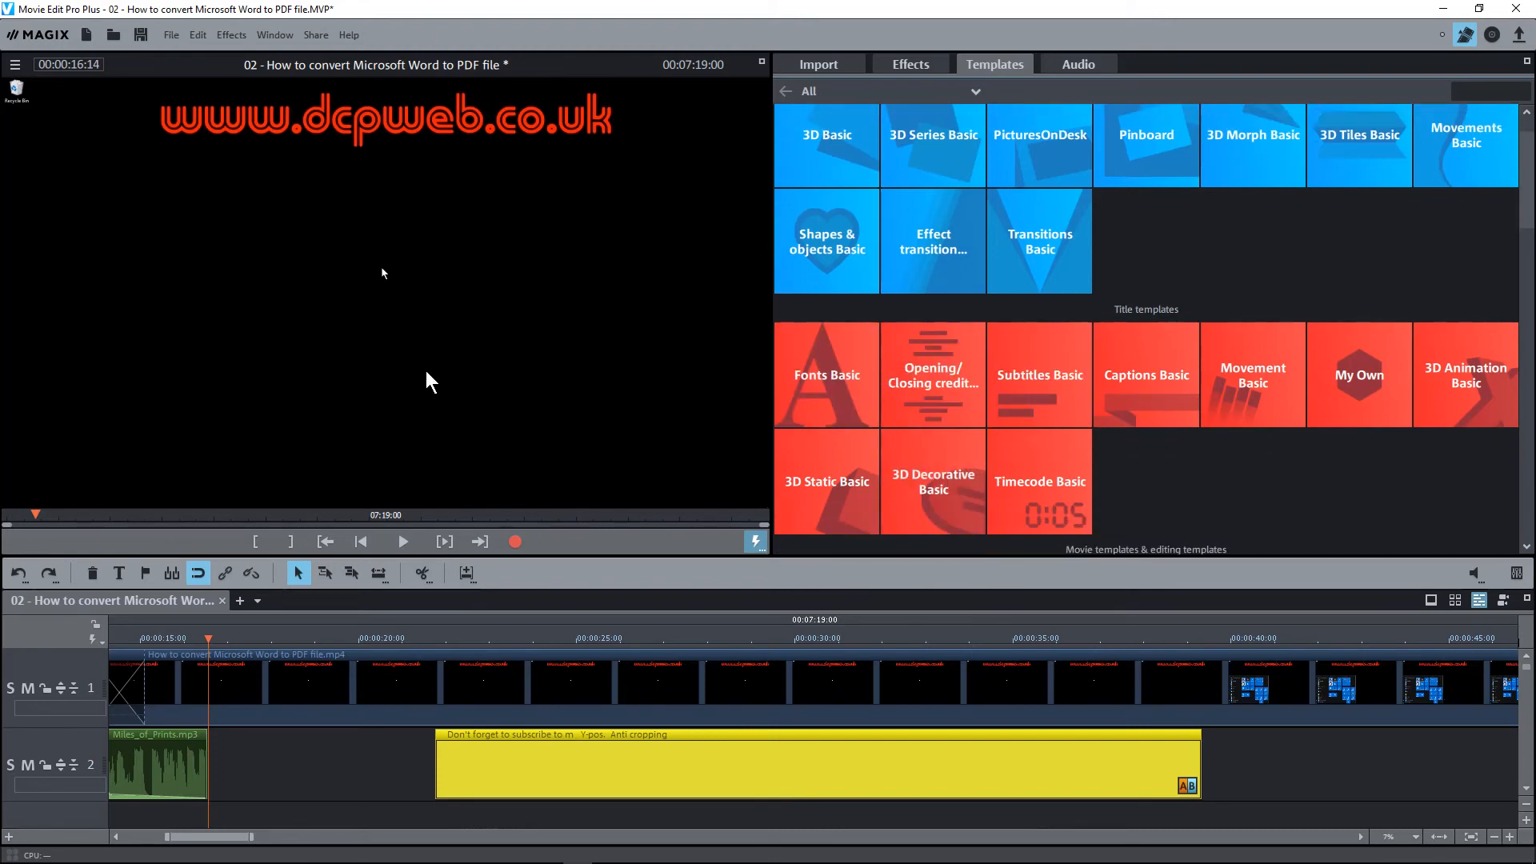